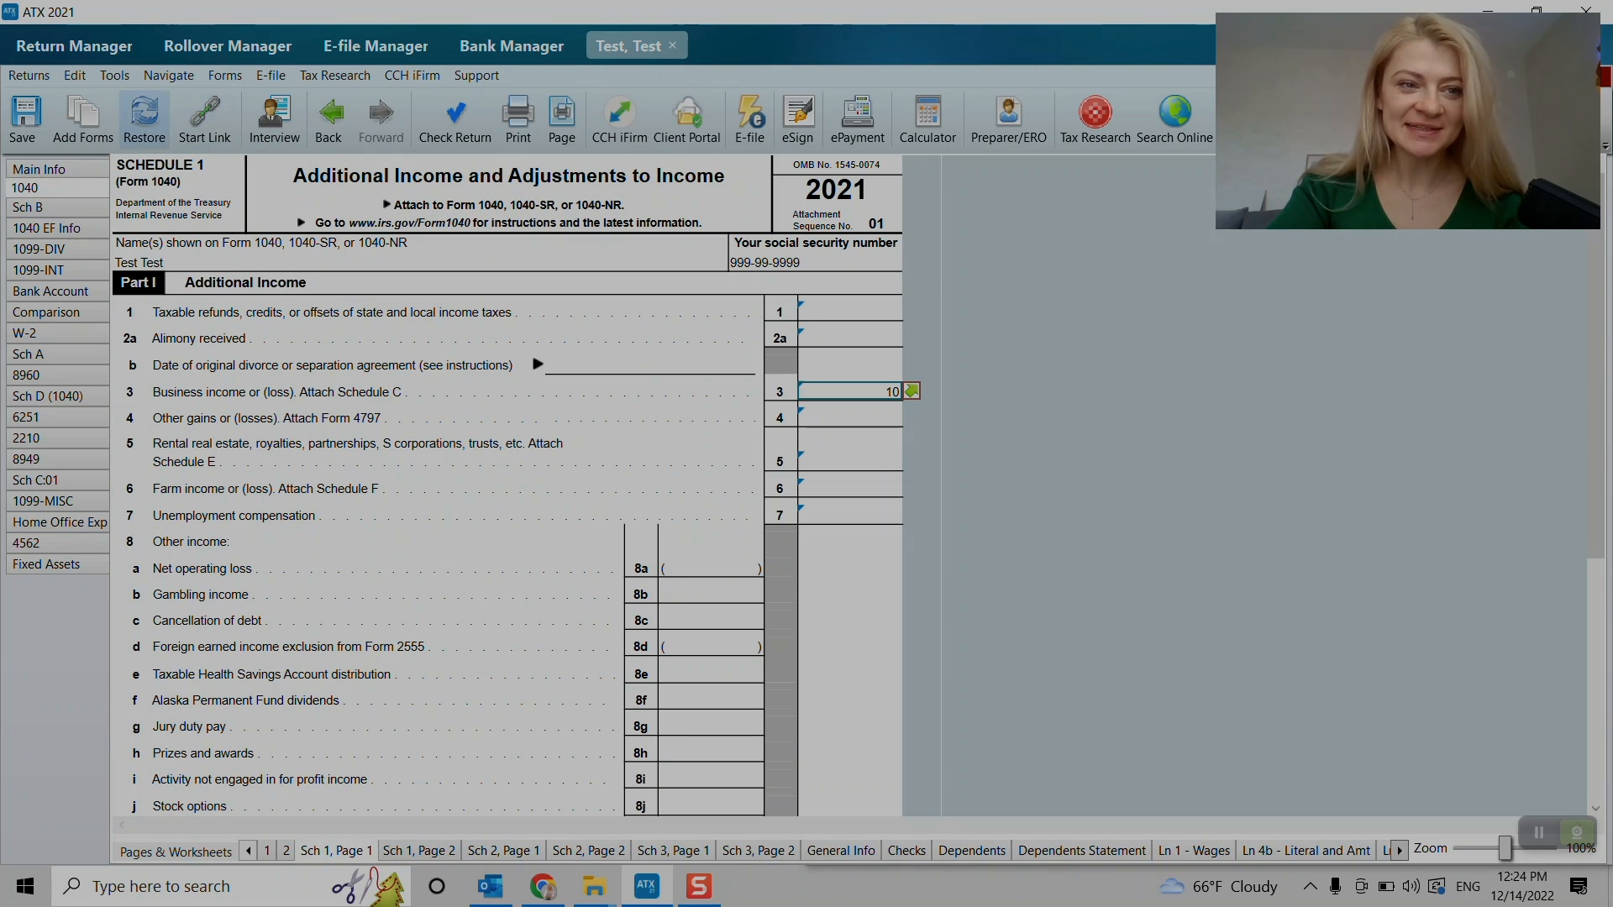
- Navigate from Schedule 1's rental income line to the linked Schedule E input sheet
click(39, 166)
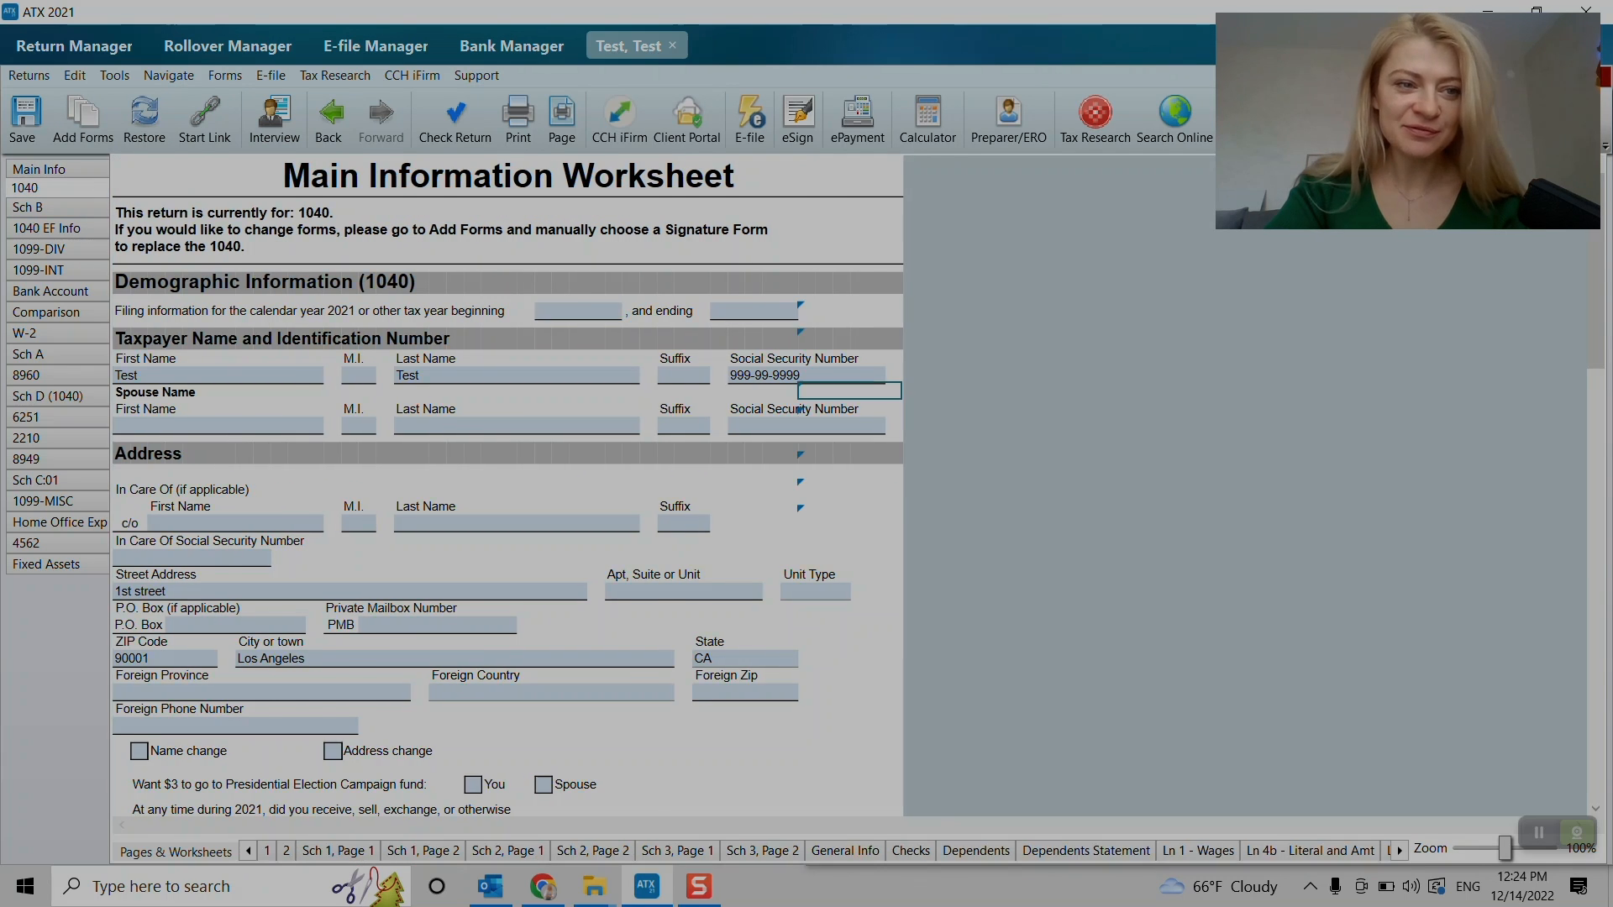
click(336, 851)
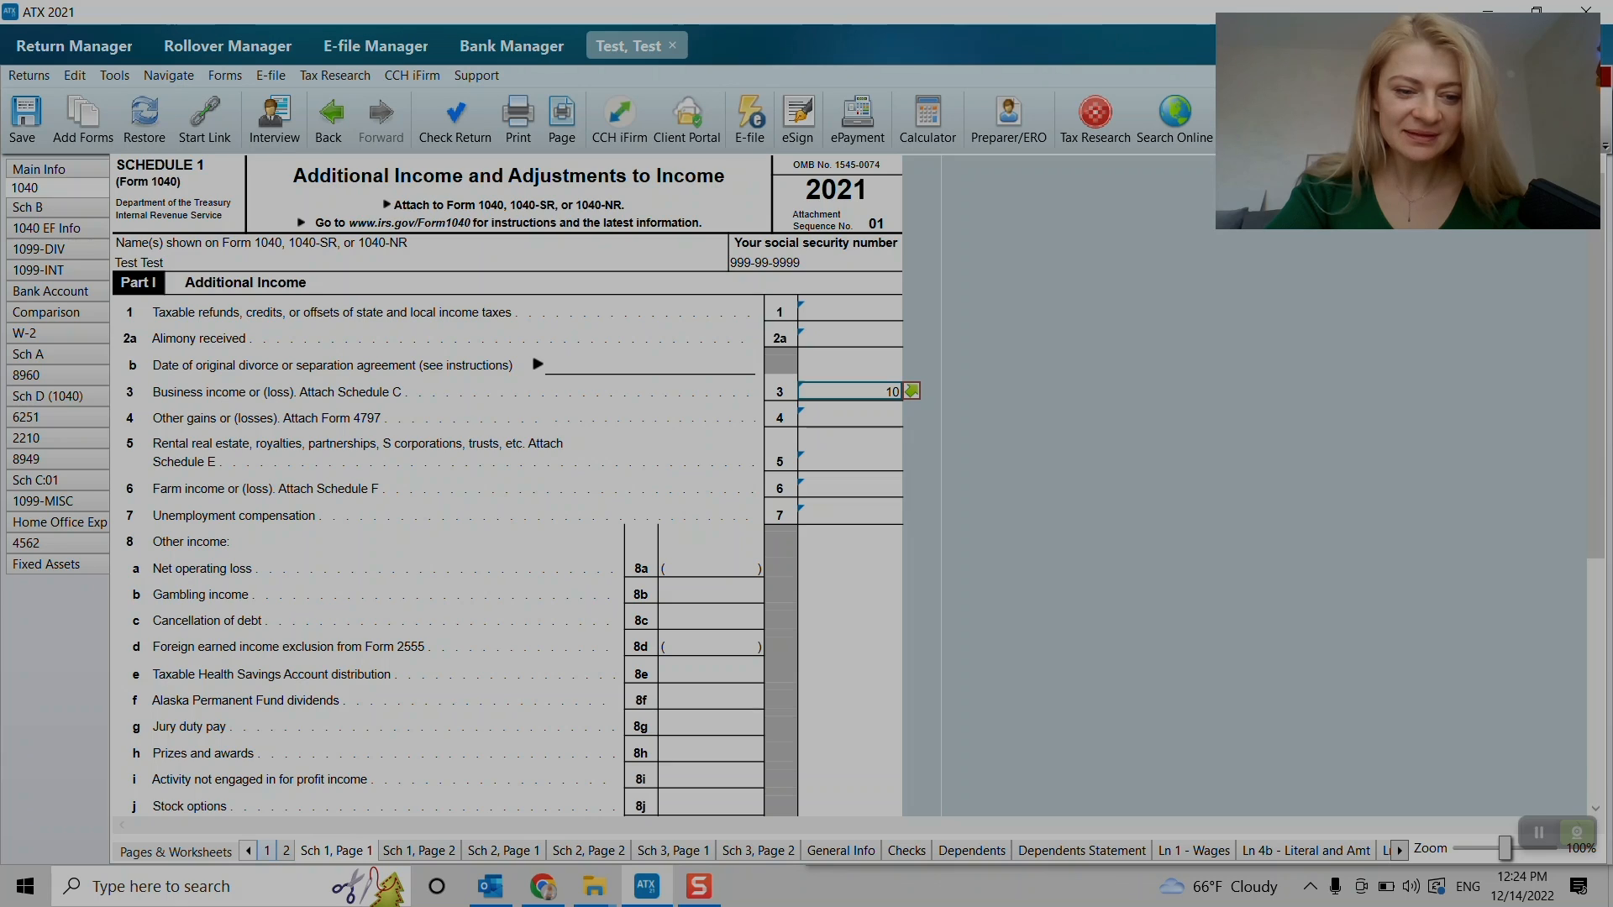
click(267, 849)
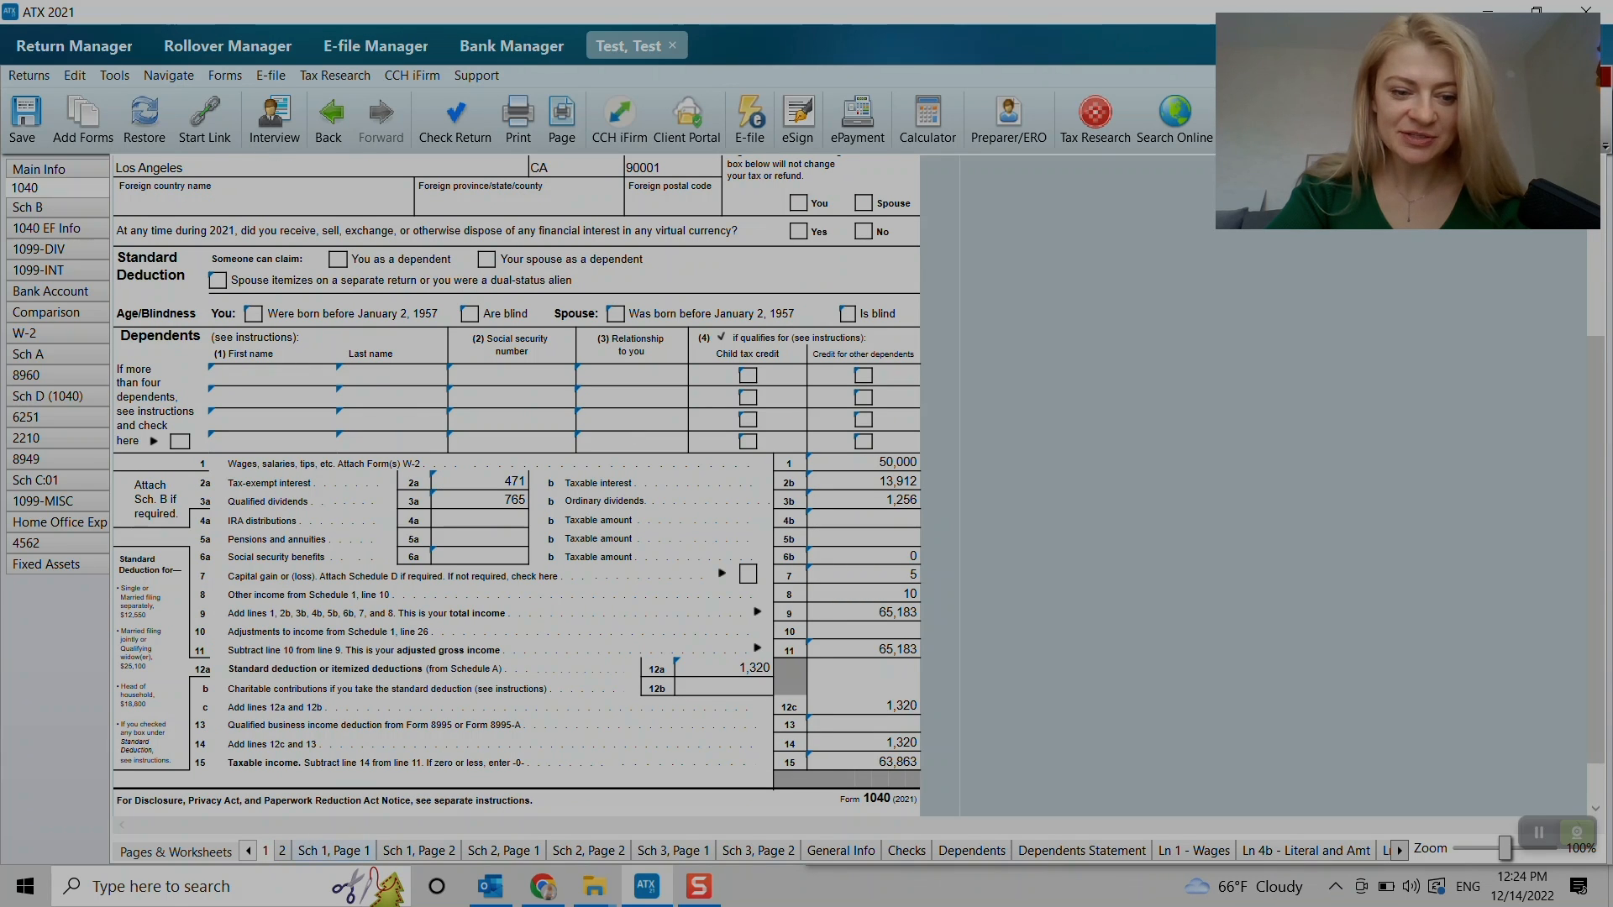
click(334, 850)
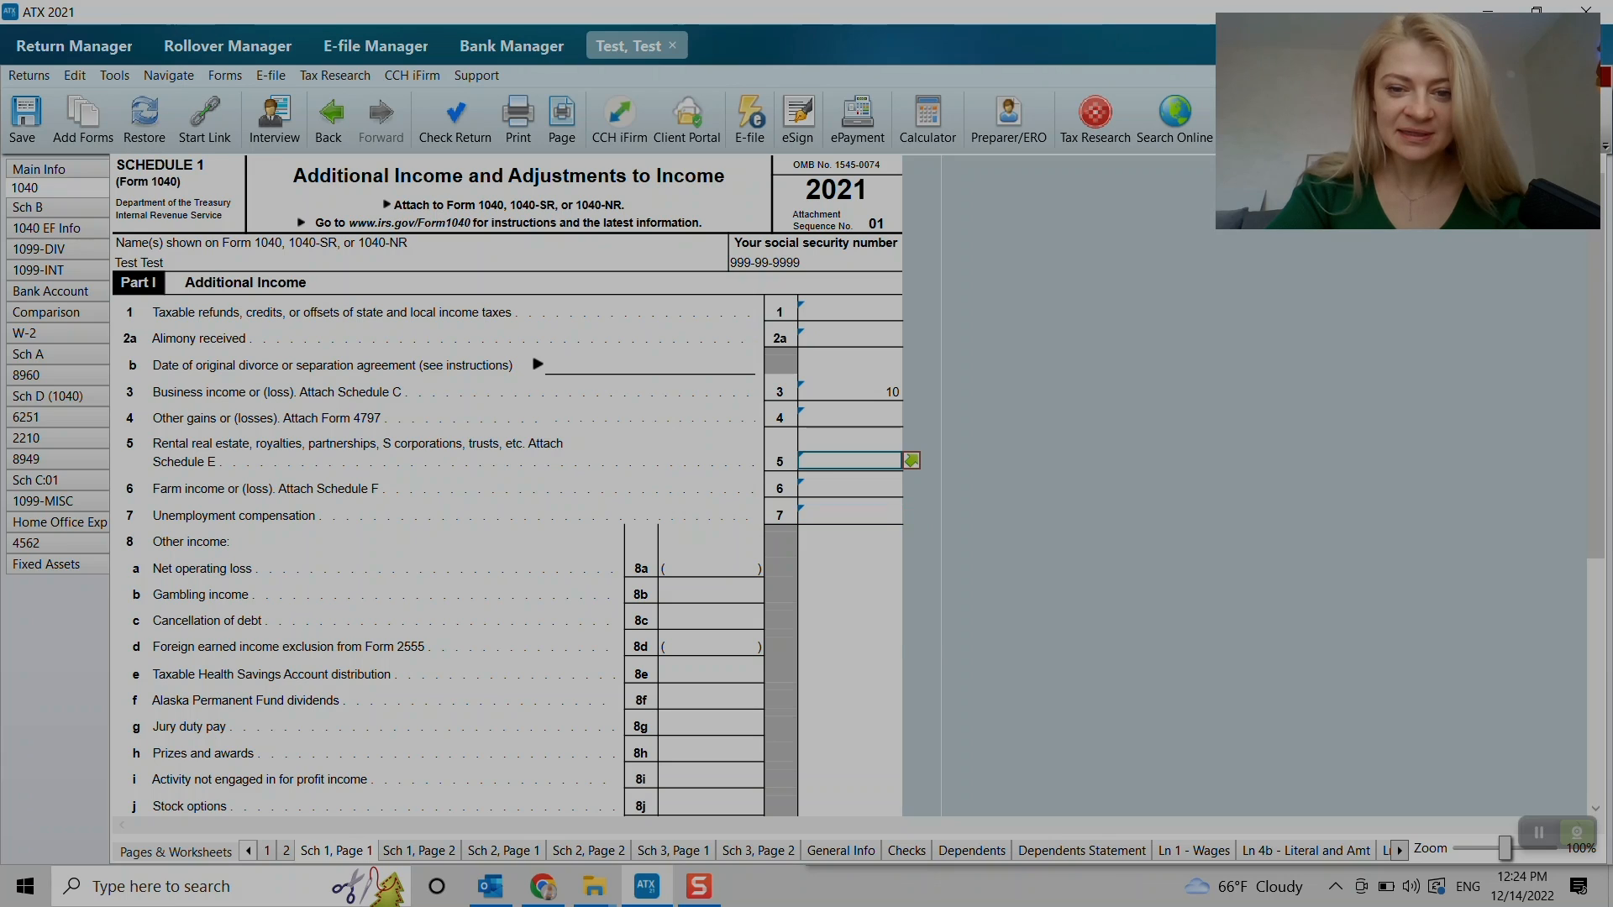
mouse_move(909, 460)
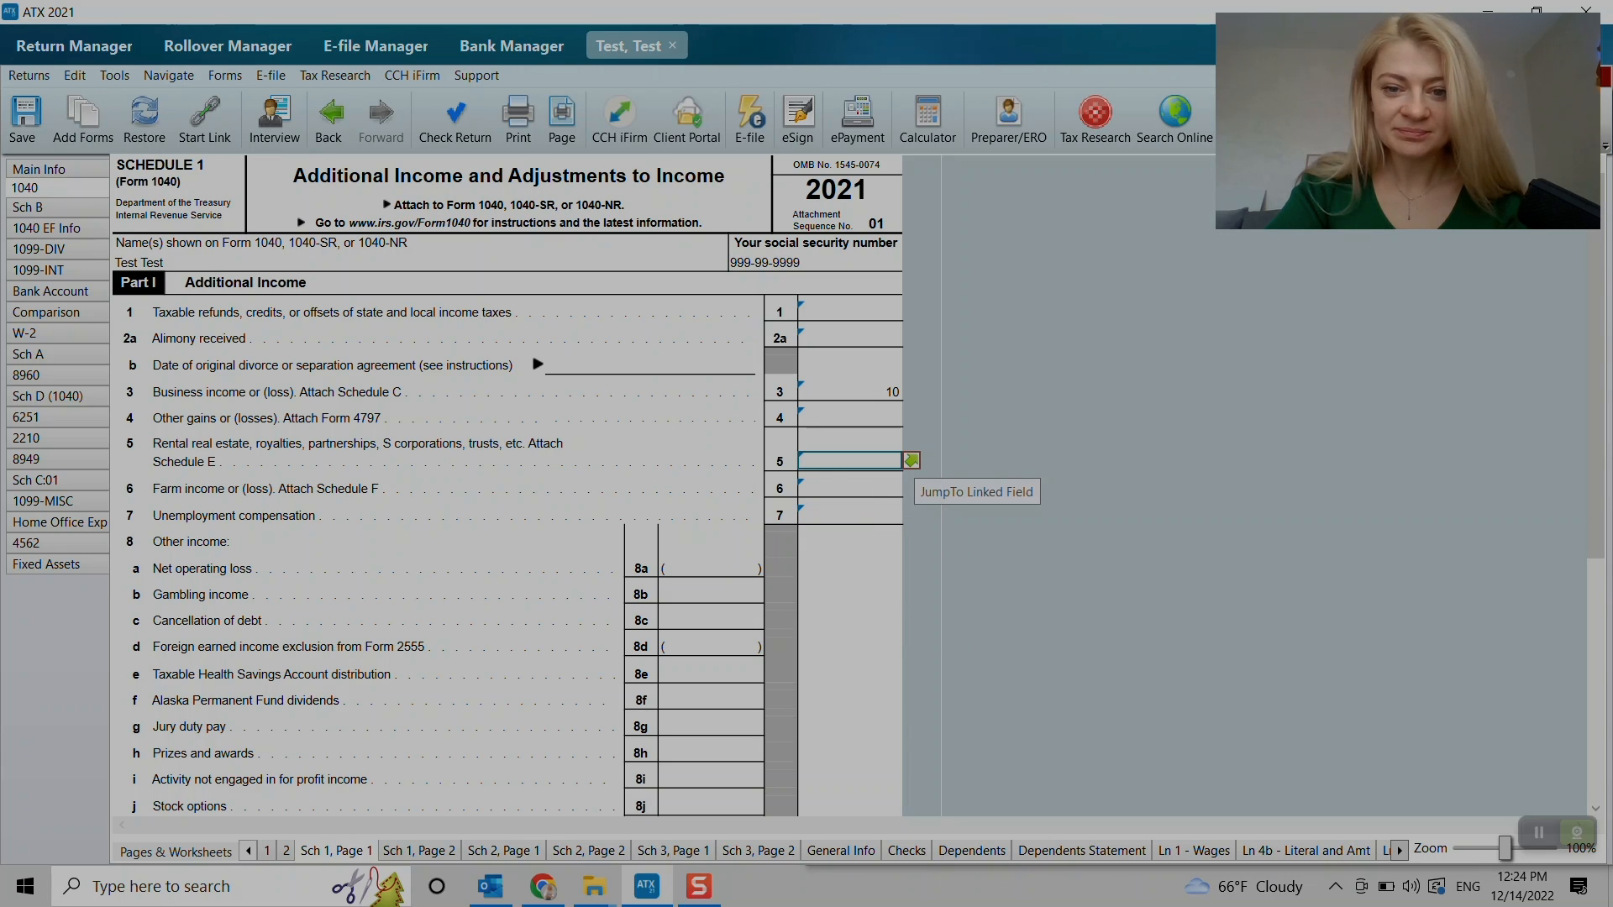
click(909, 459)
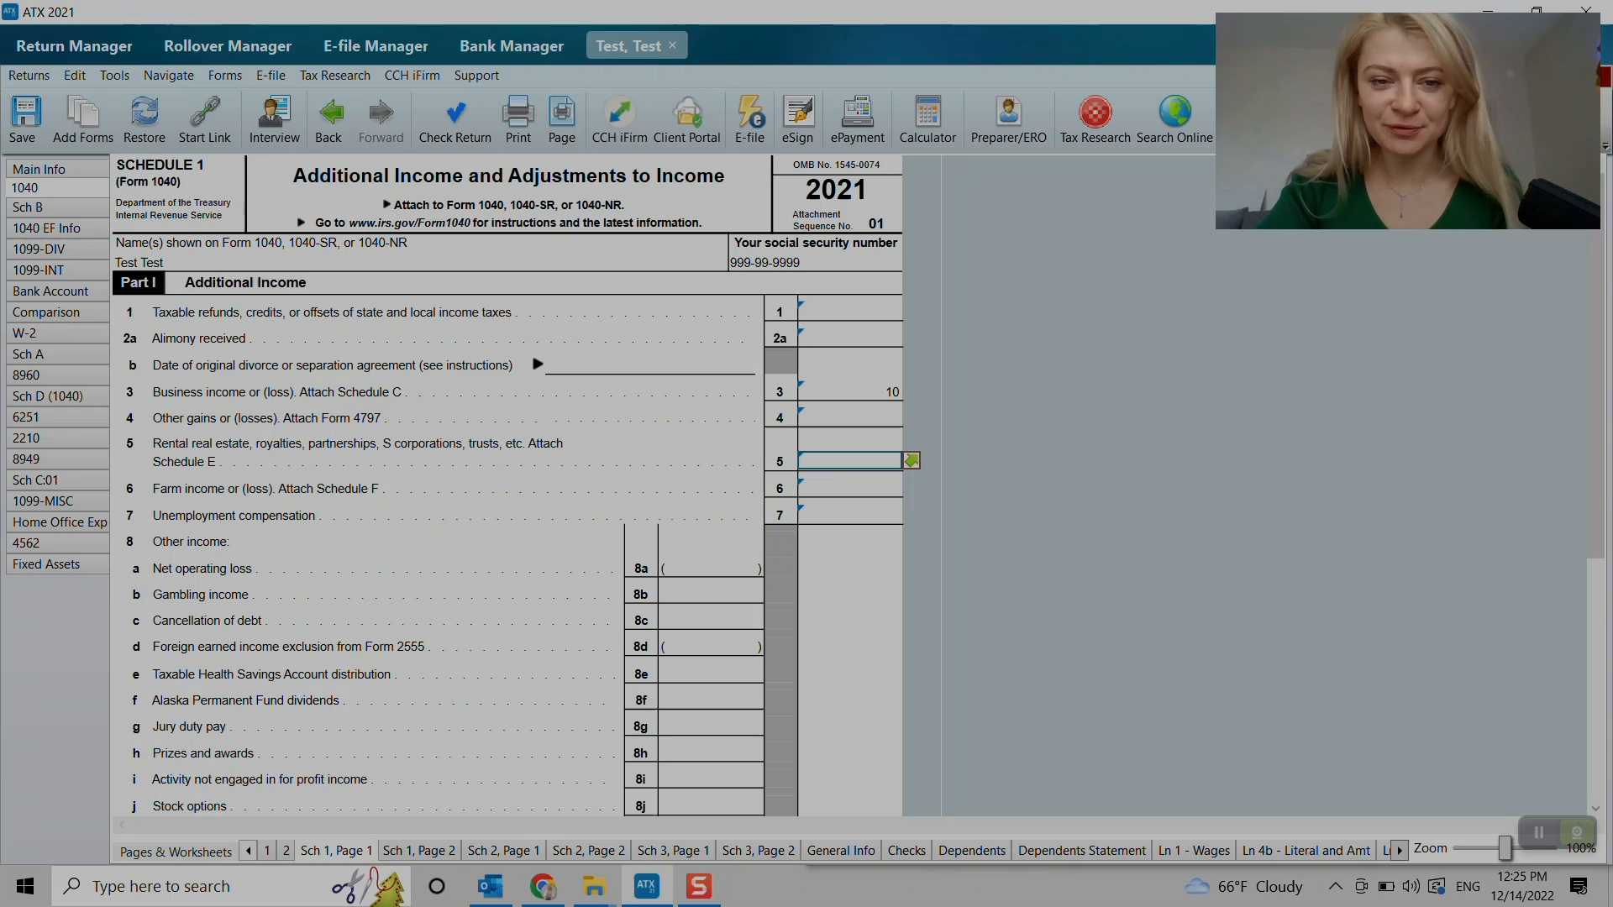
click(909, 459)
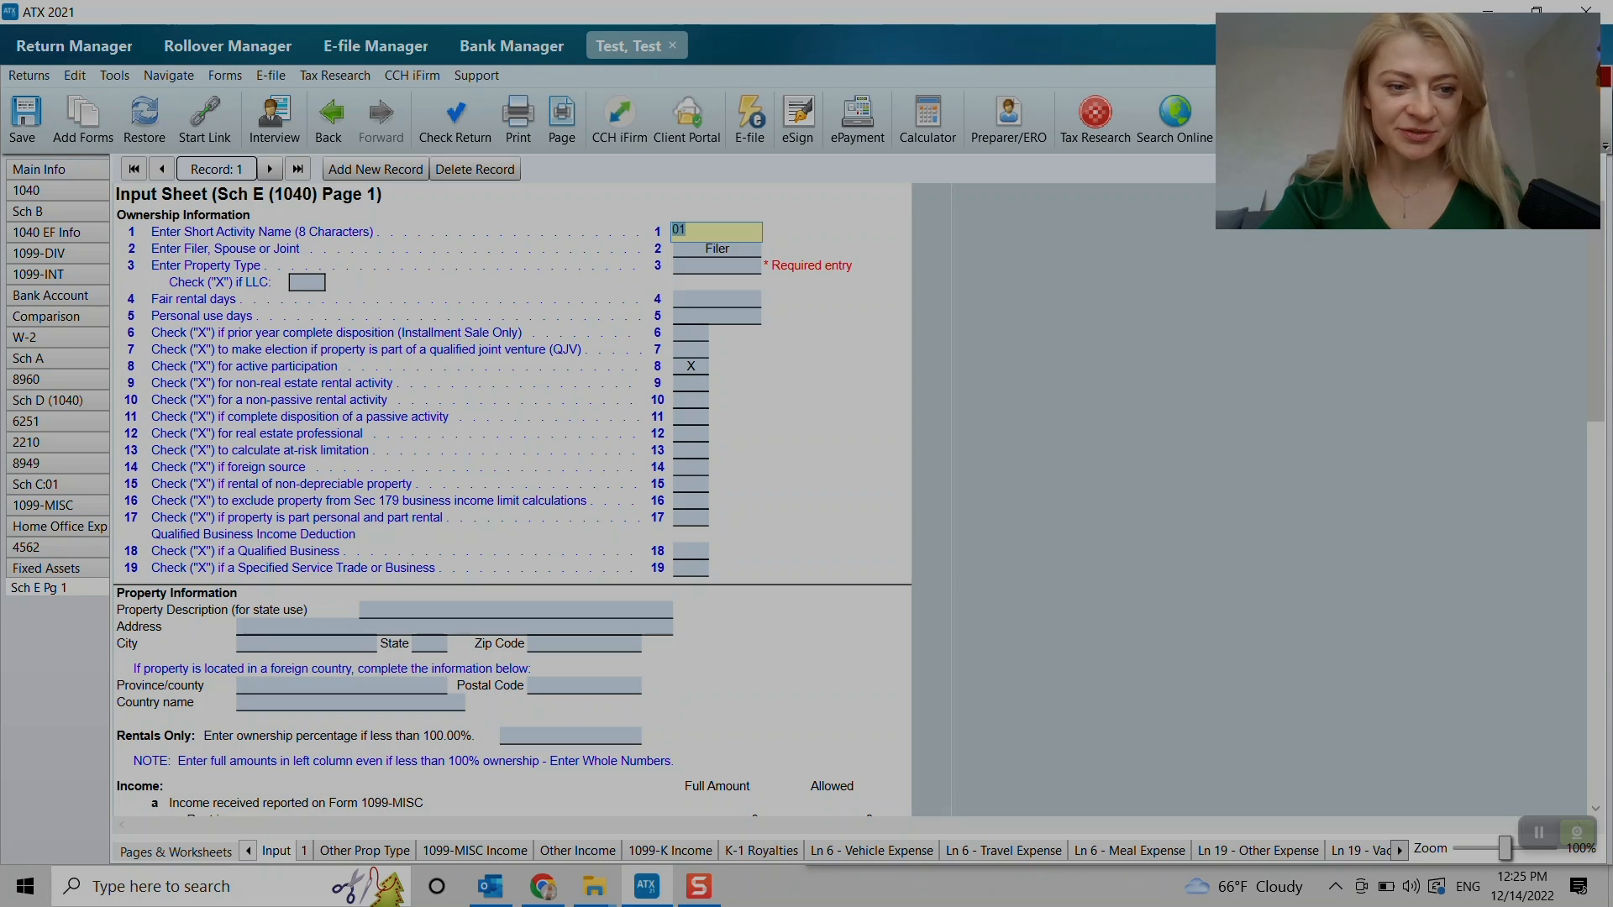
mouse_move(37, 588)
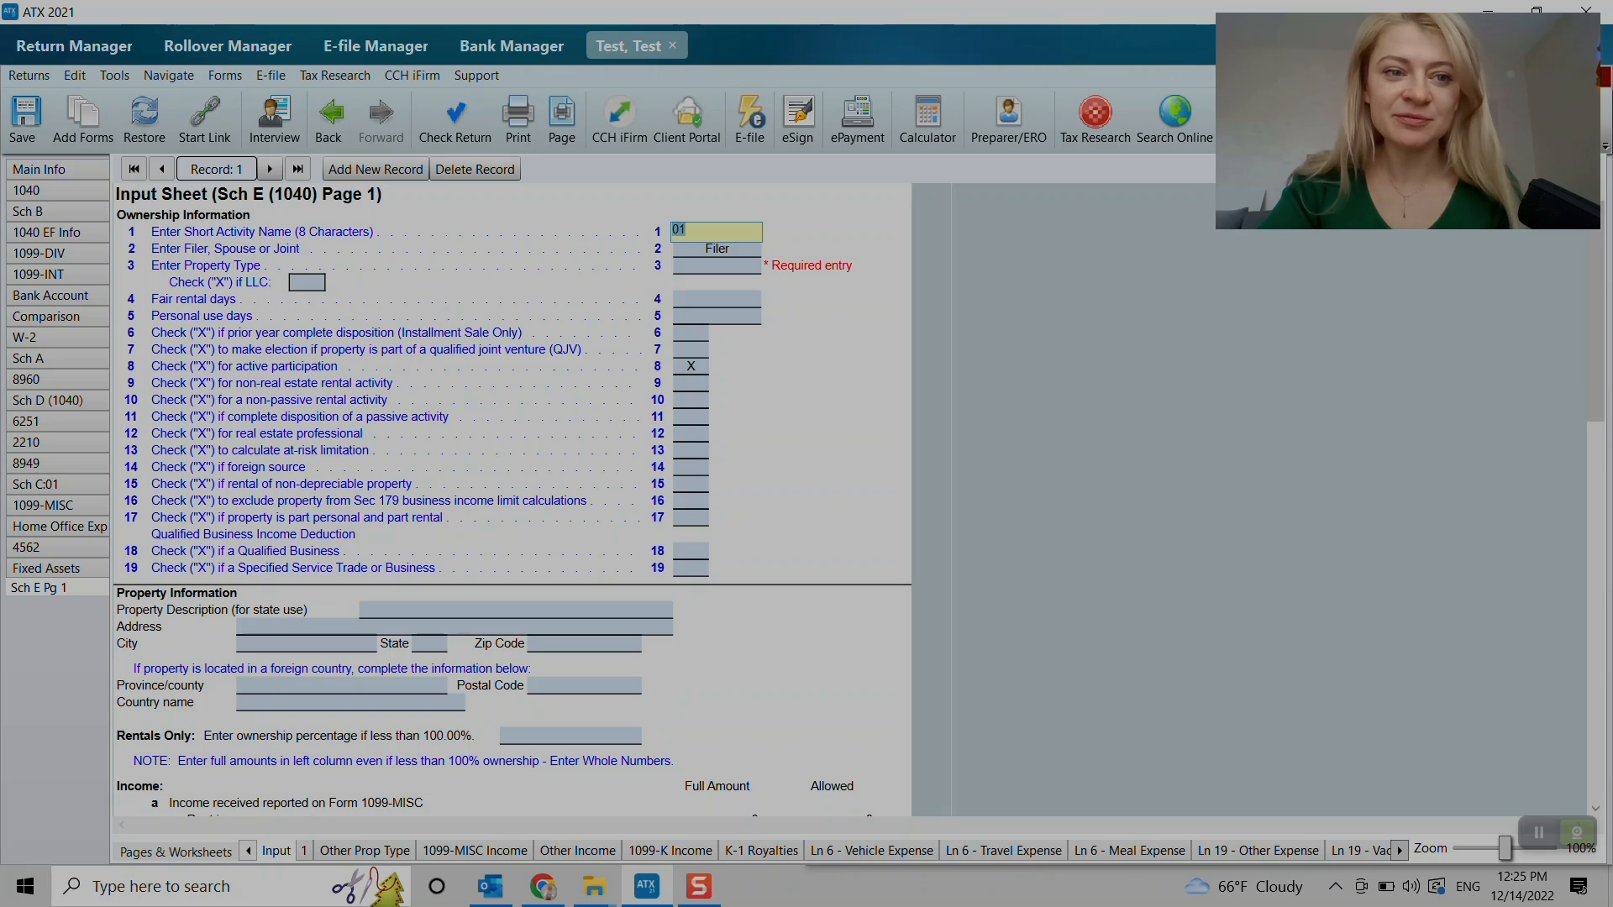
- Set filer ownership, 265 fair rental days and Single-Family Residence property type
click(712, 248)
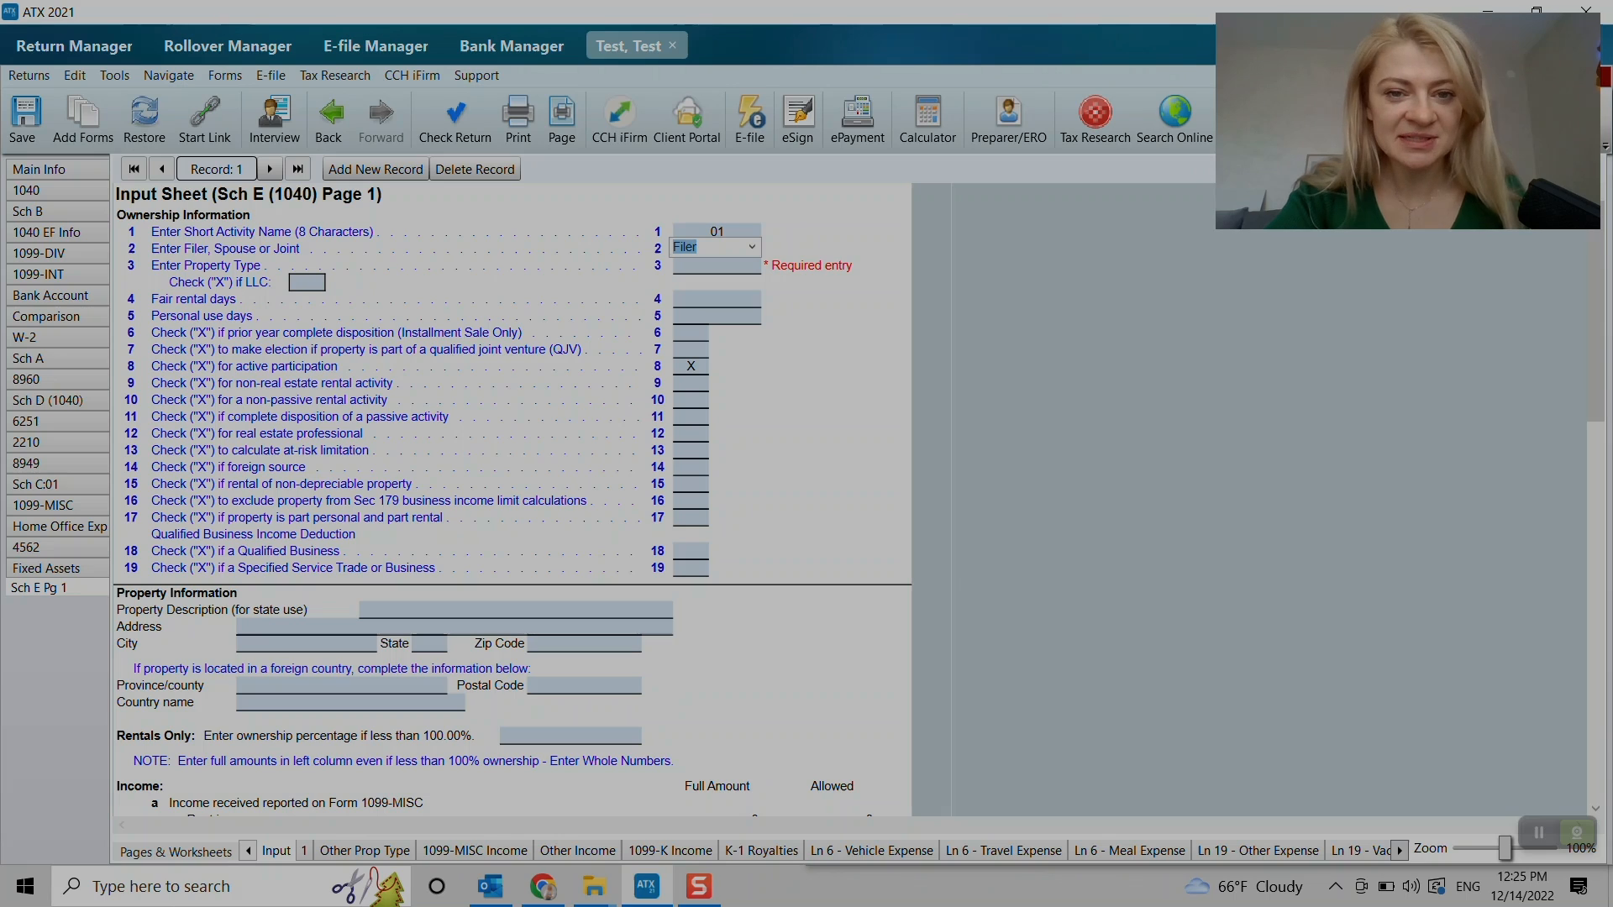
click(715, 298)
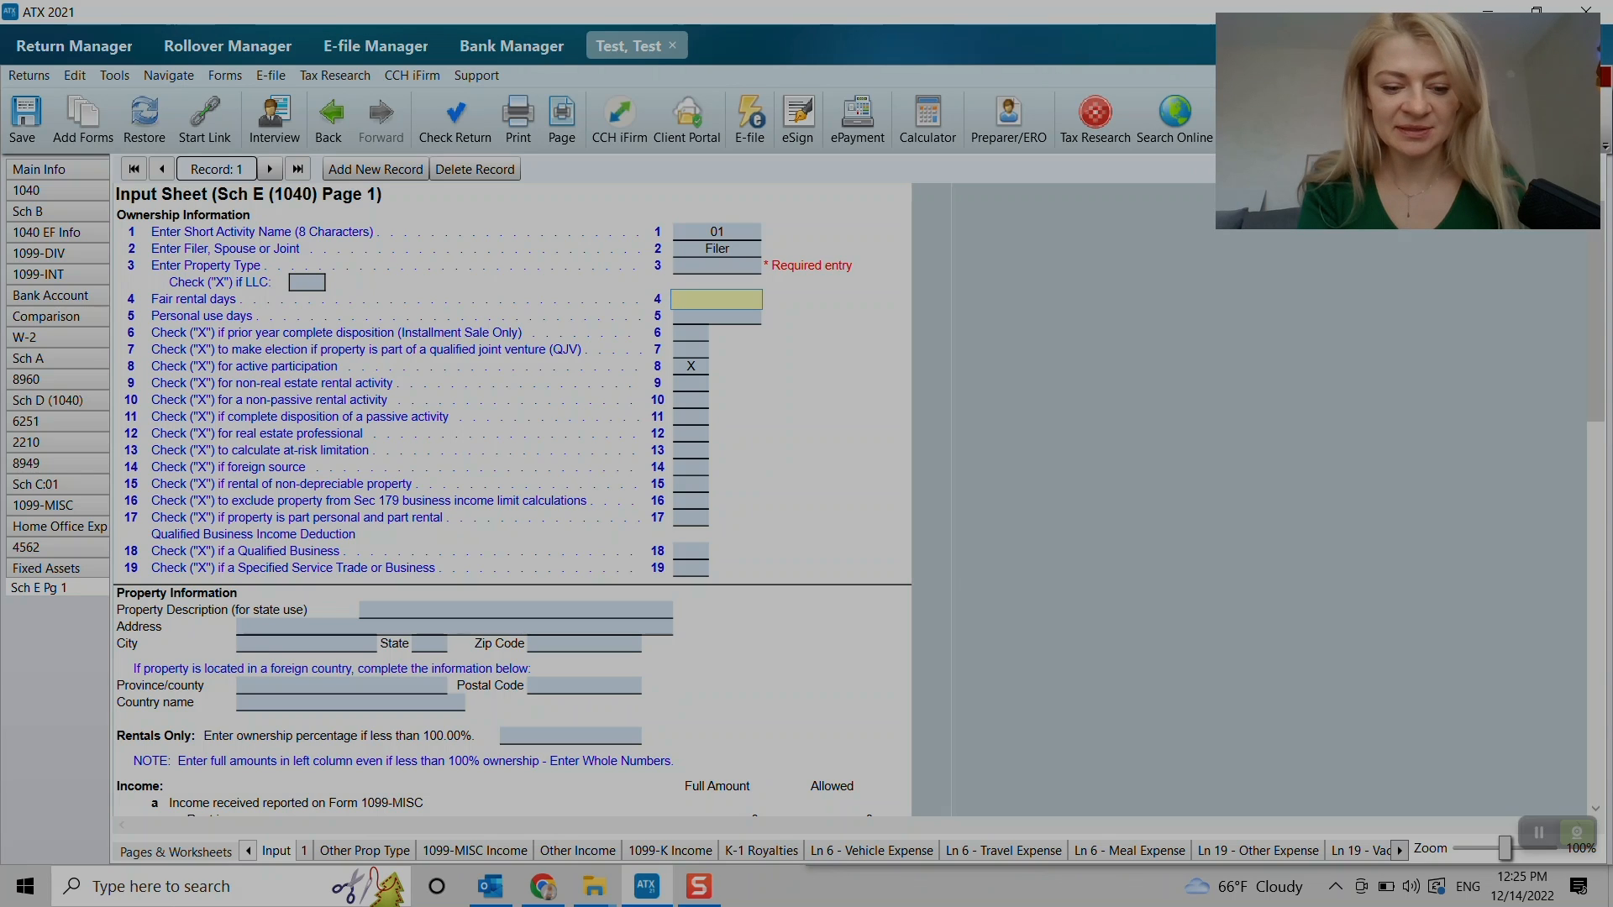
text(265)
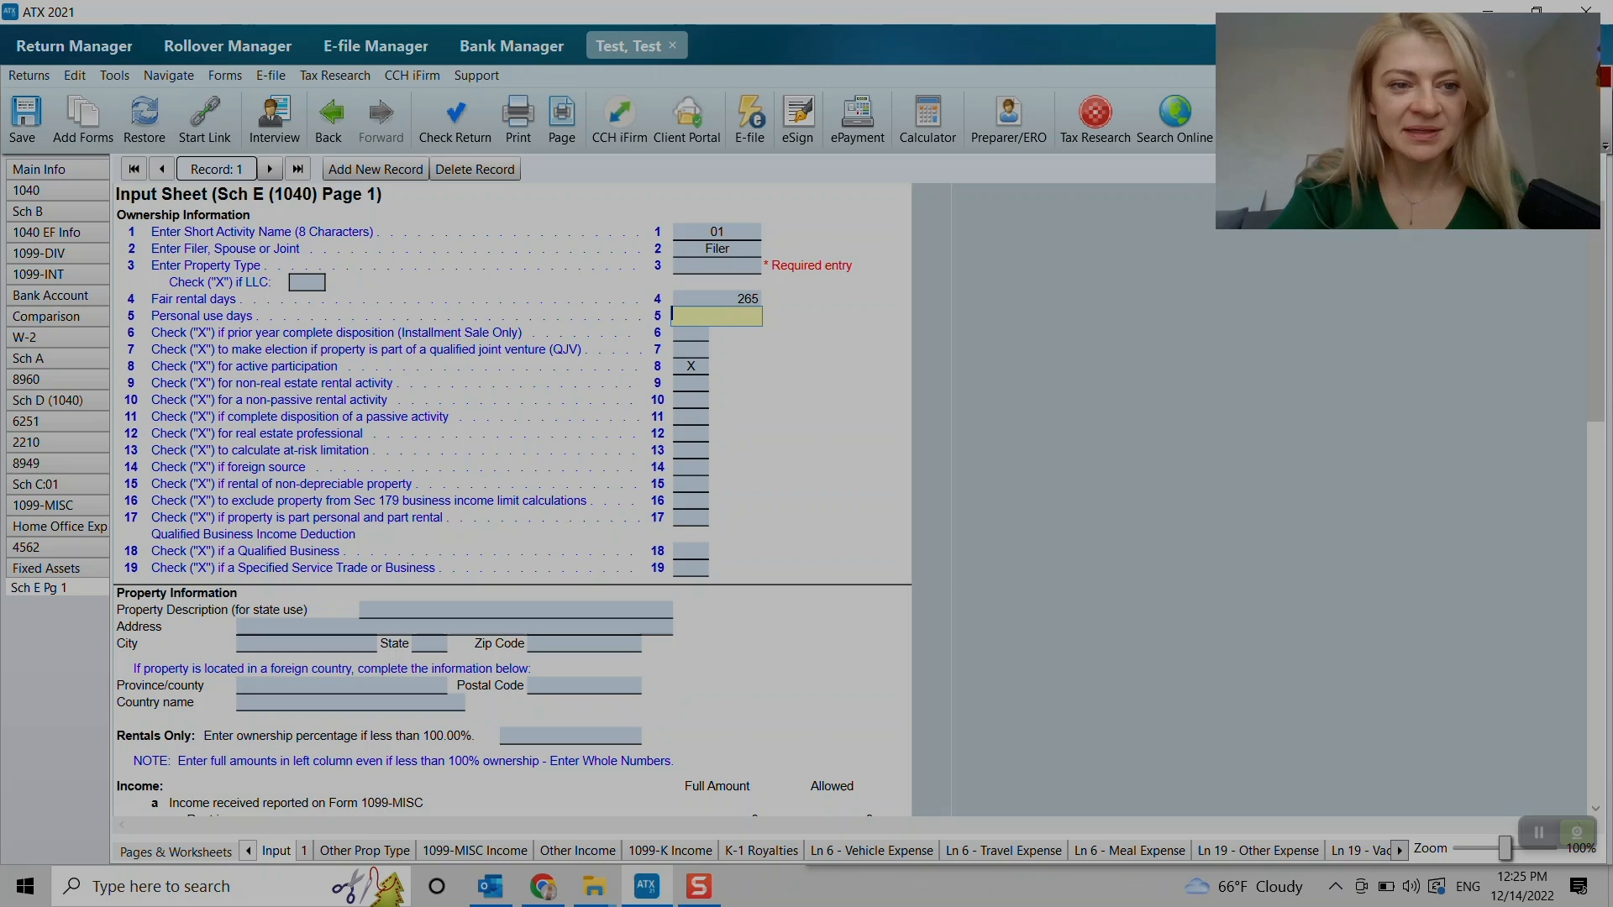
click(751, 265)
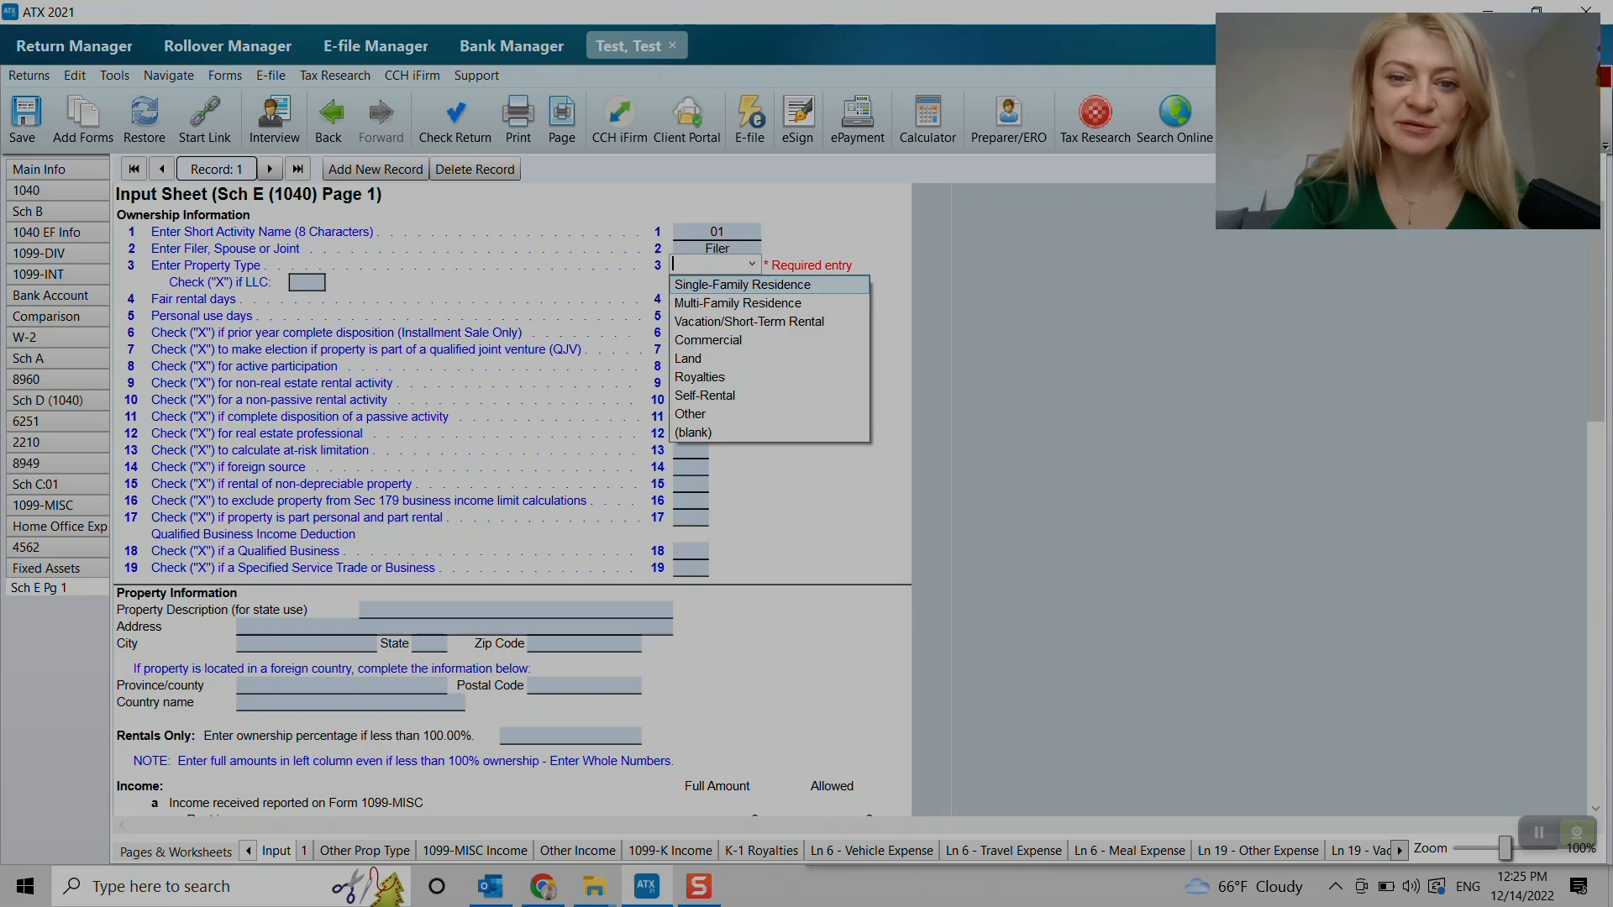
click(741, 284)
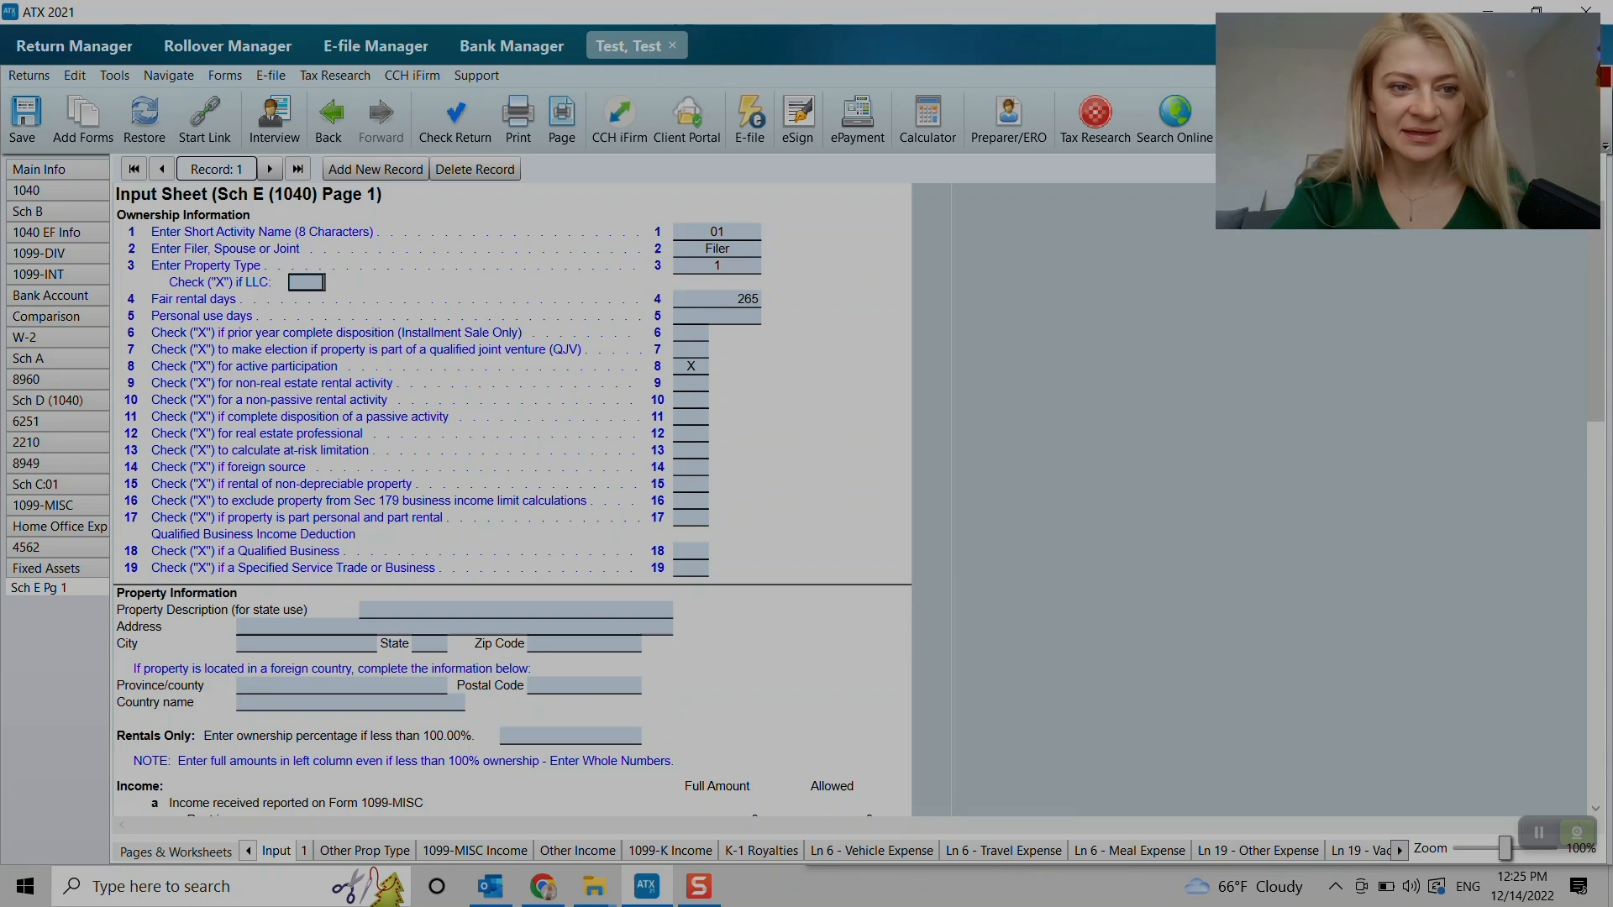
click(716, 316)
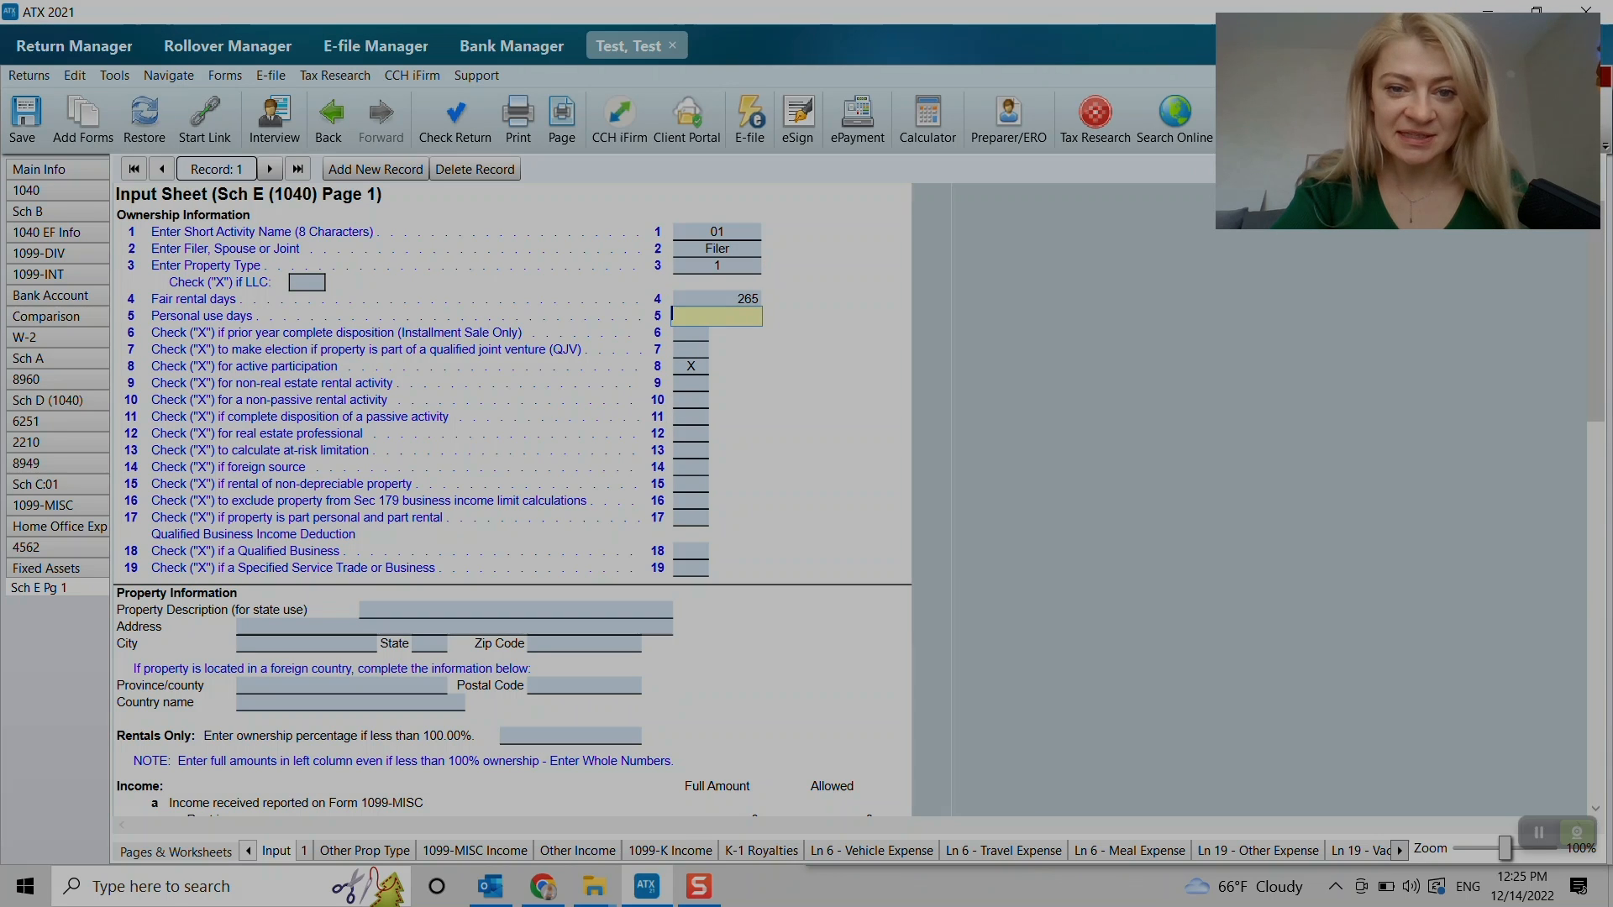
- Enter the property address 1st street apt, Los Angeles, ZIP 90001 under Property Information
scroll(down, 3)
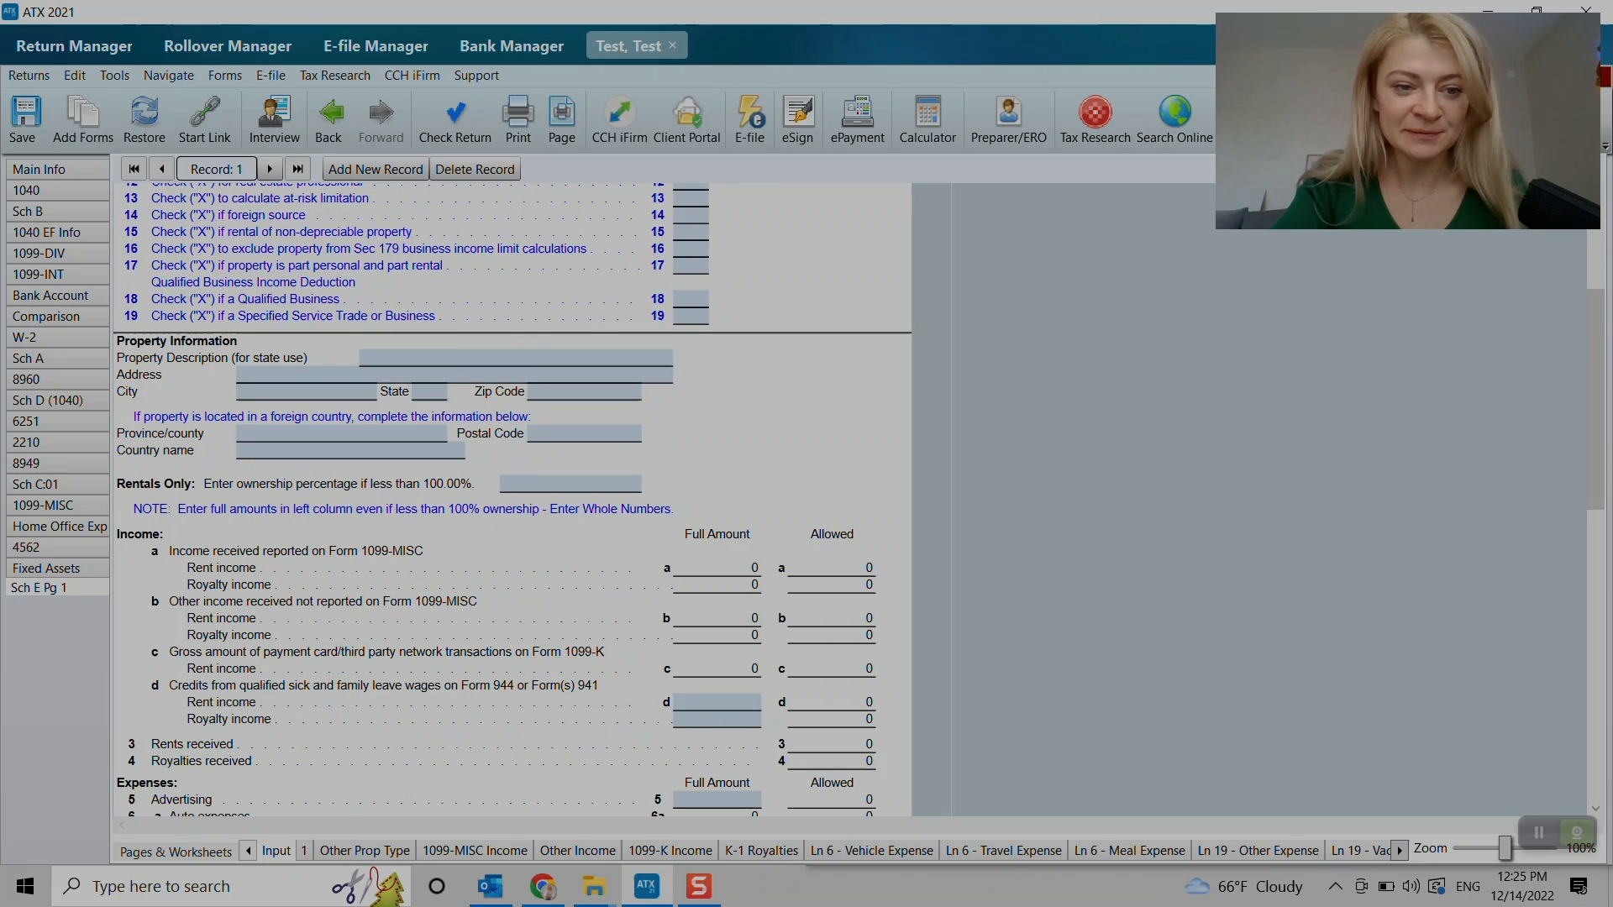
click(514, 357)
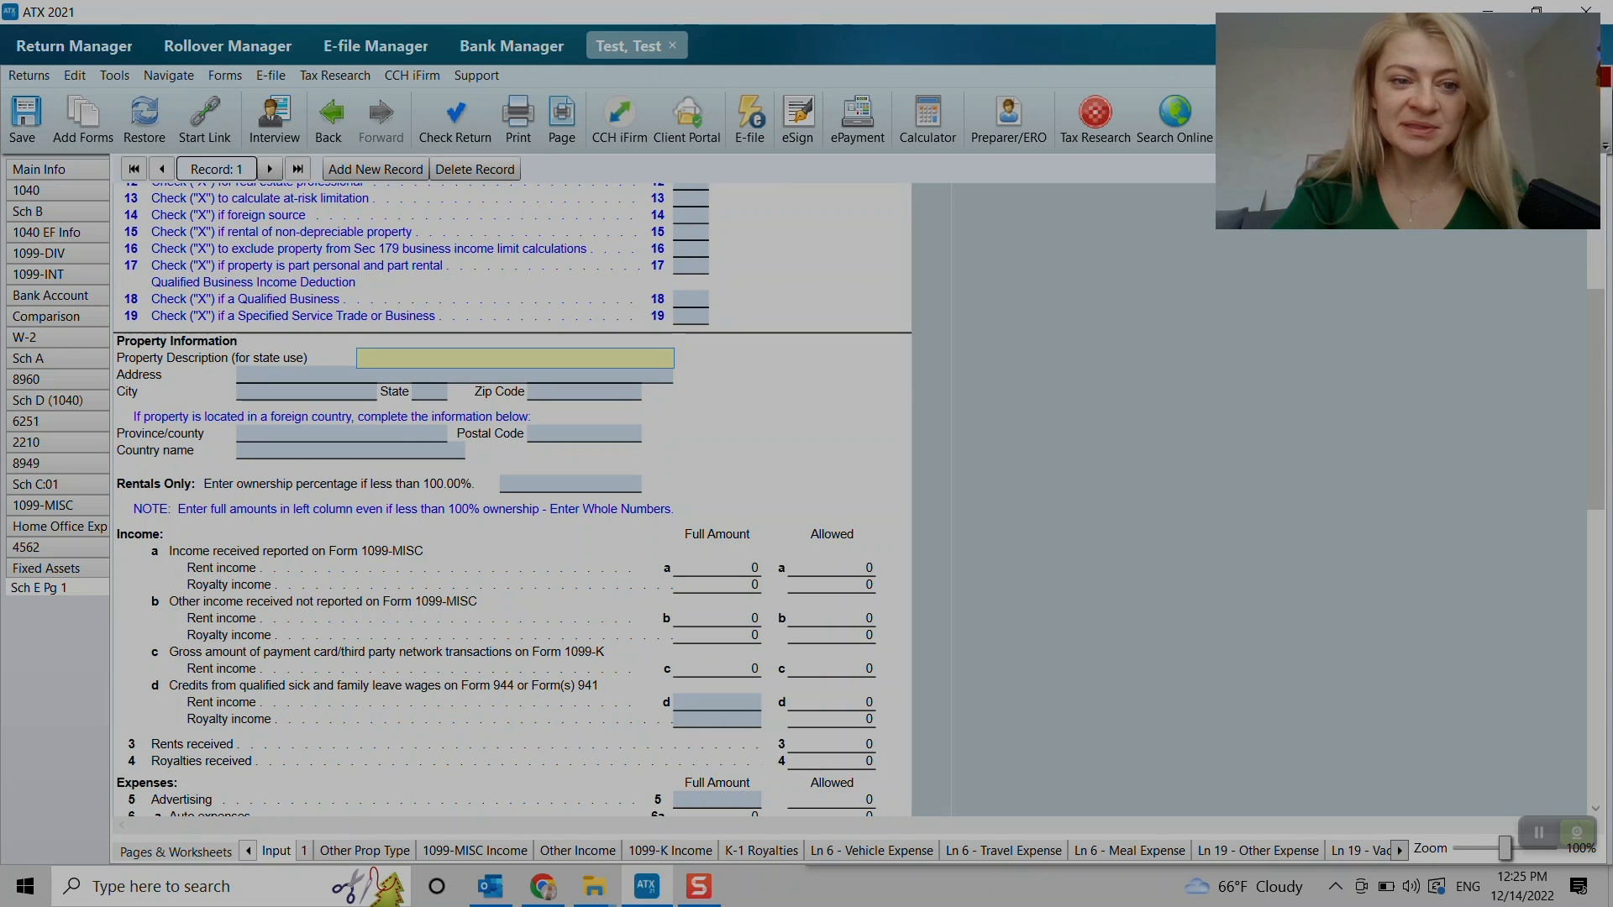
click(463, 374)
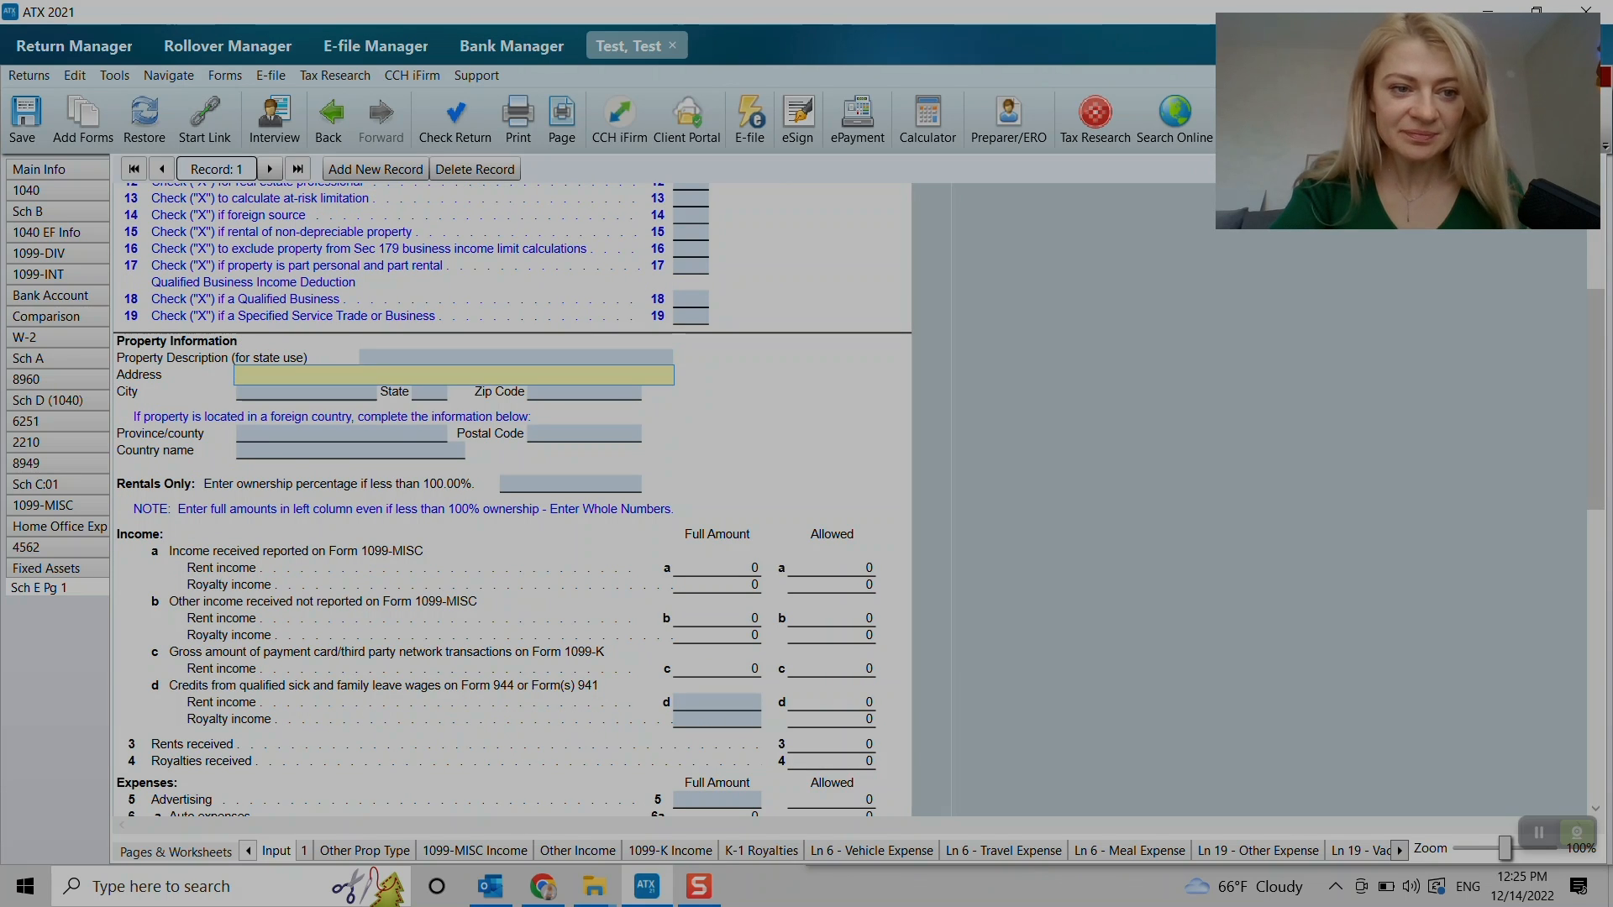
click(452, 373)
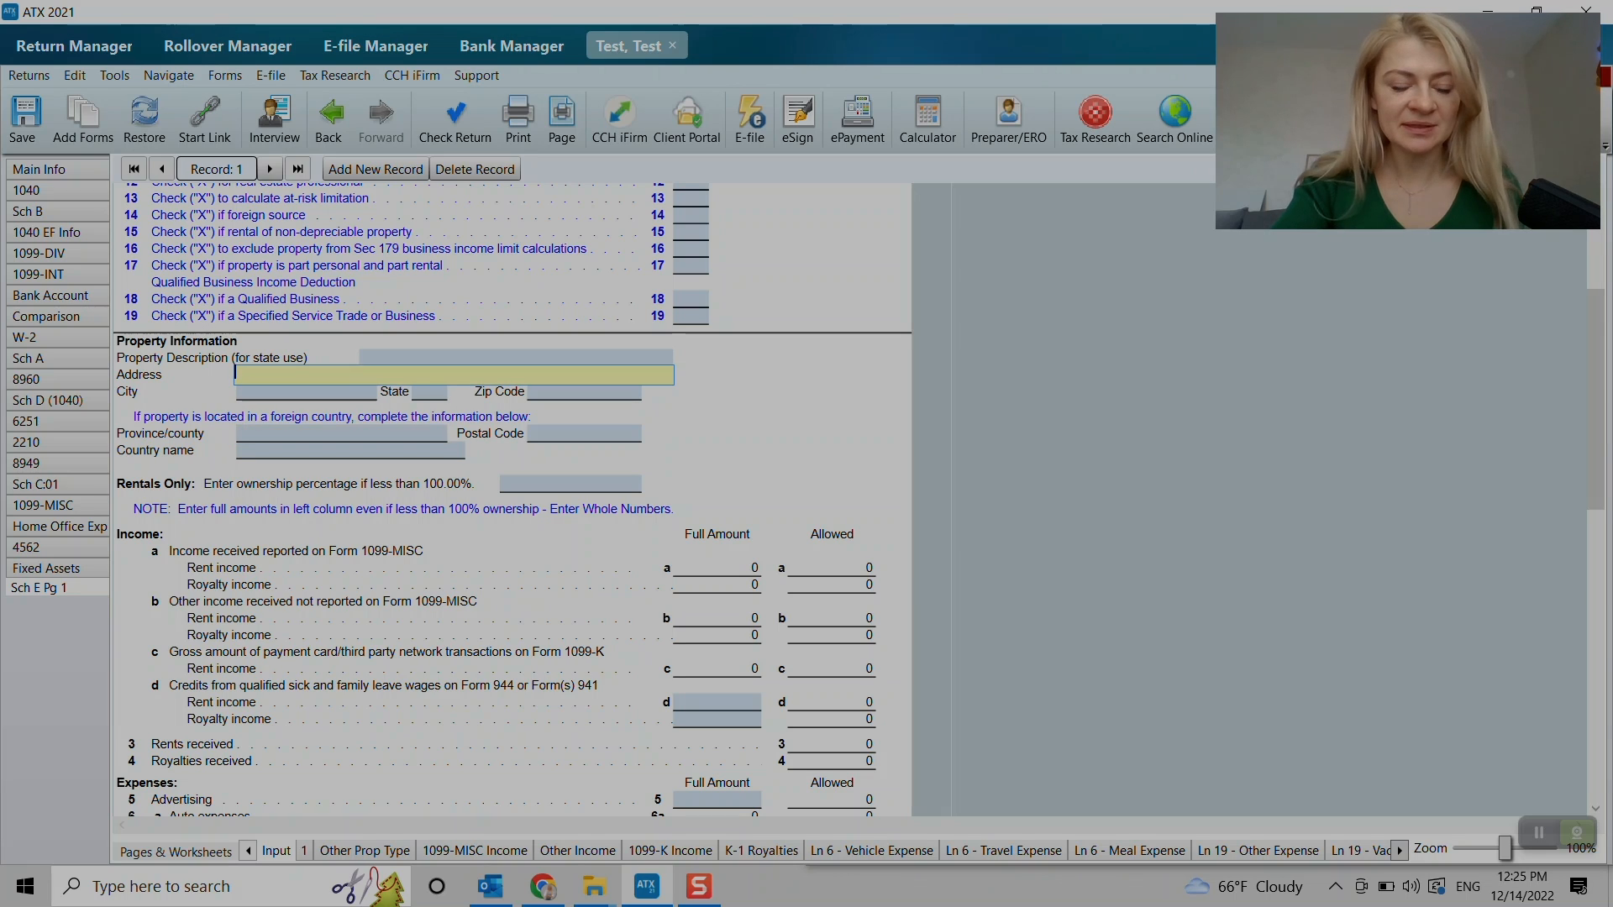
text(1st s)
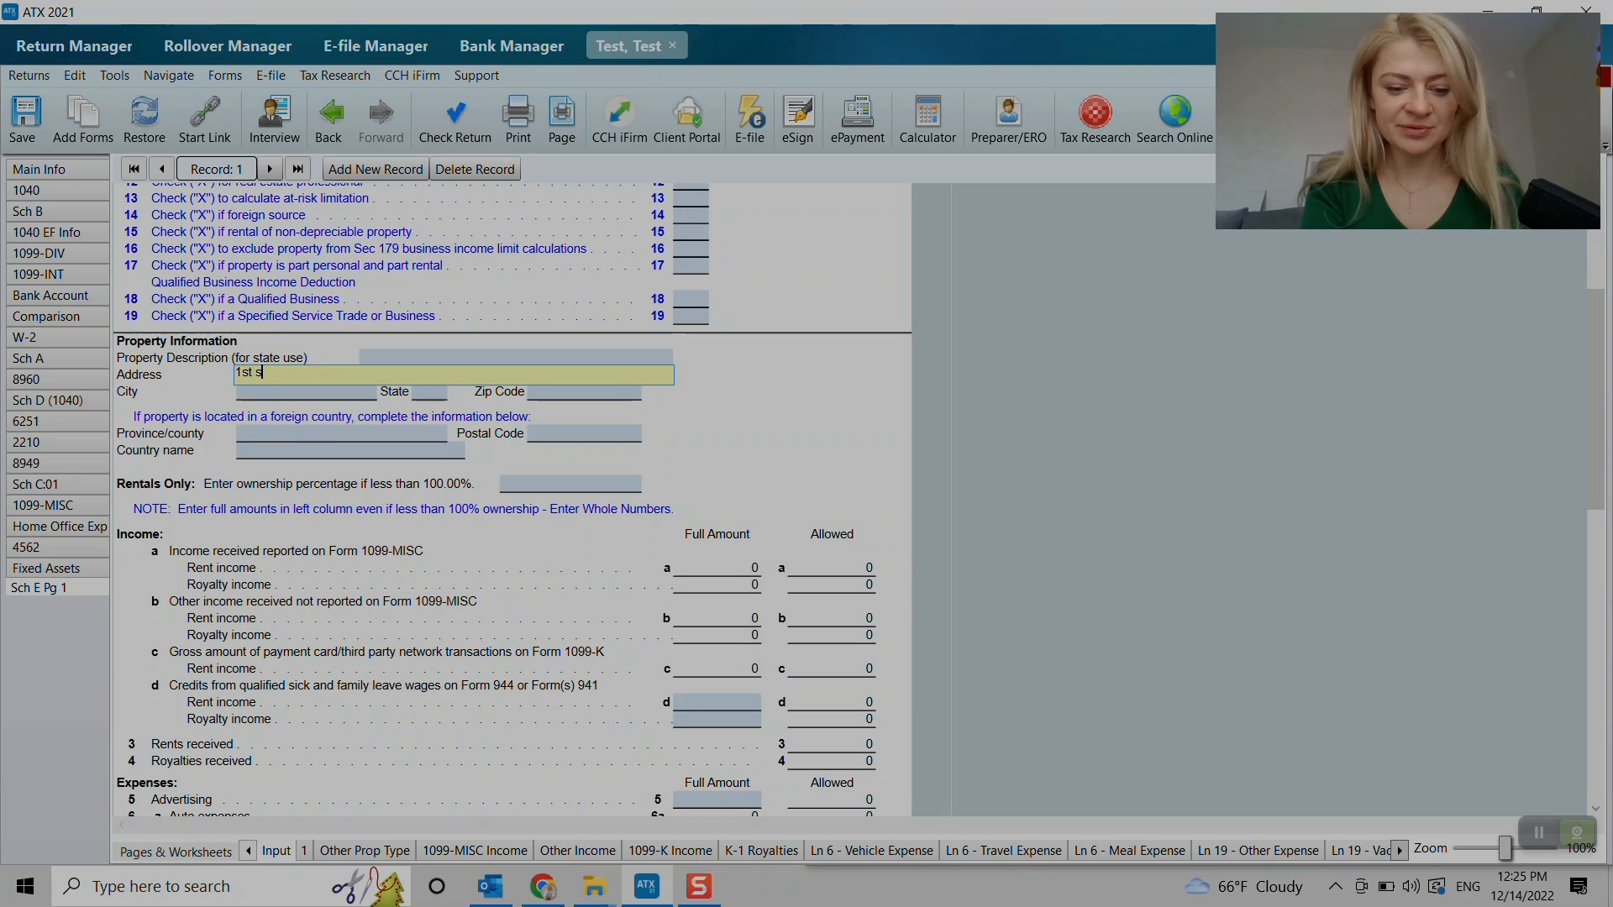
text(reet apt 1)
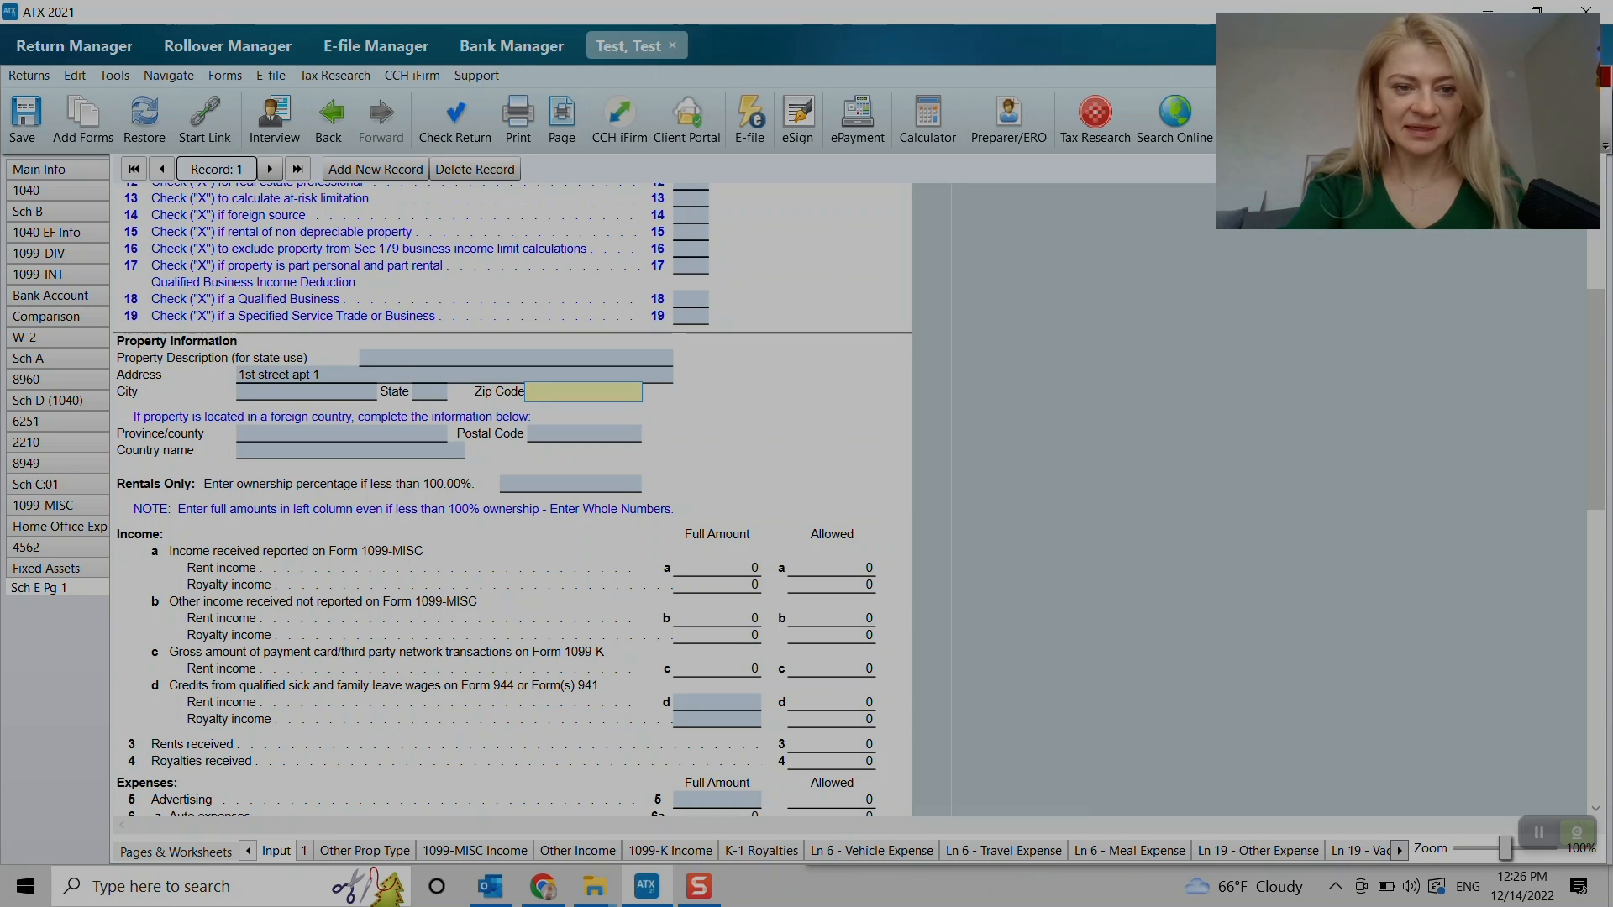
text(Los A)
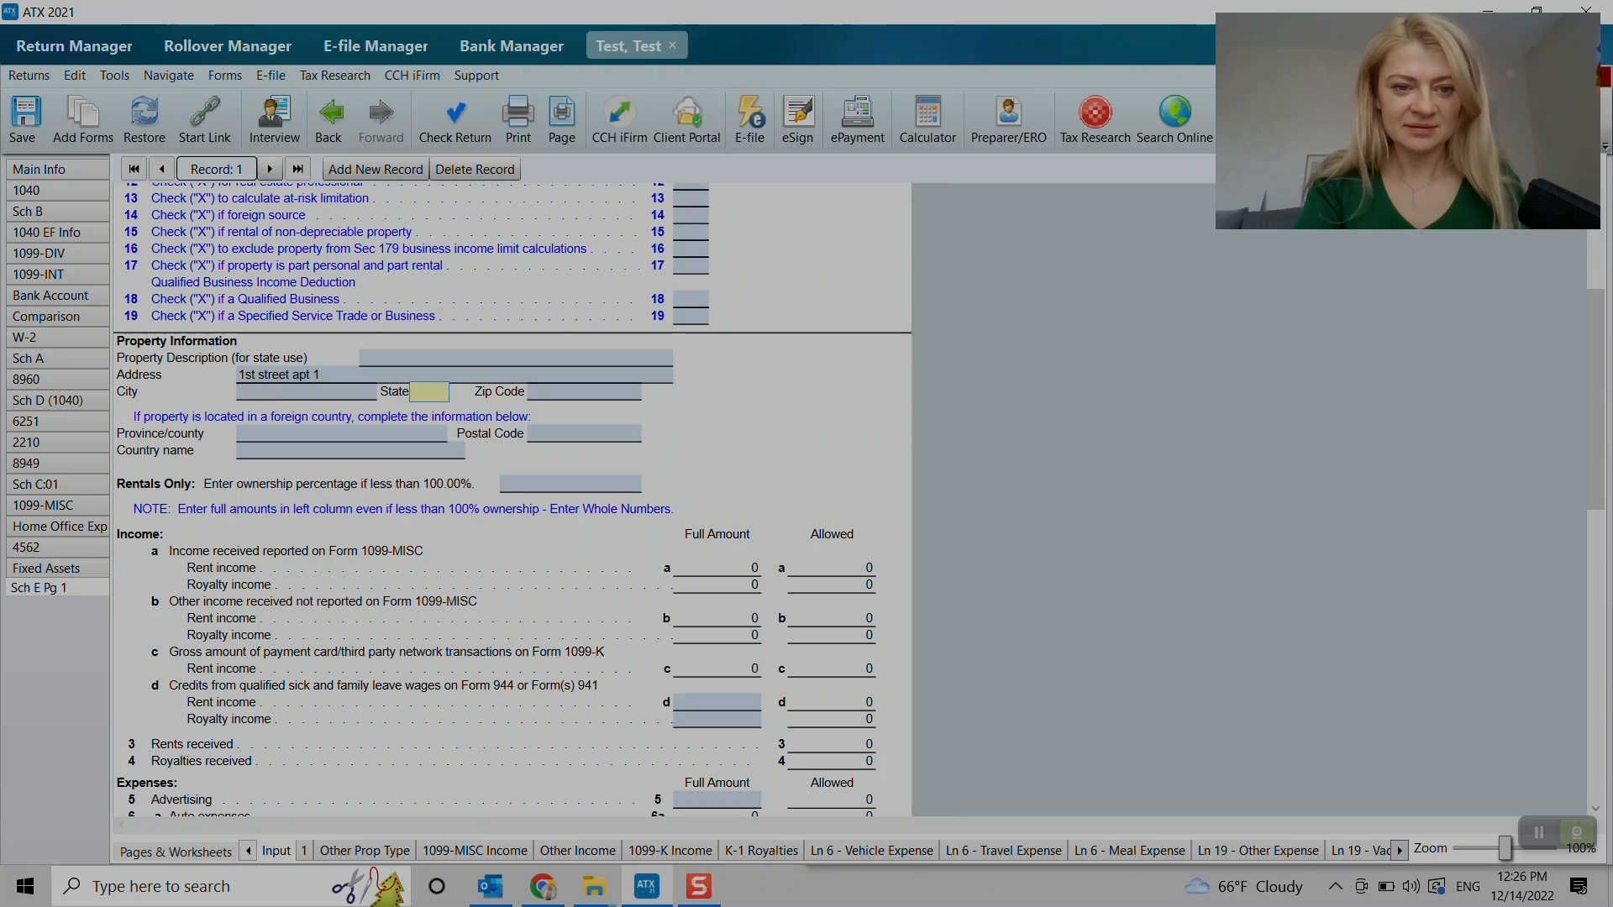
text(Los Angeles)
text(CA)
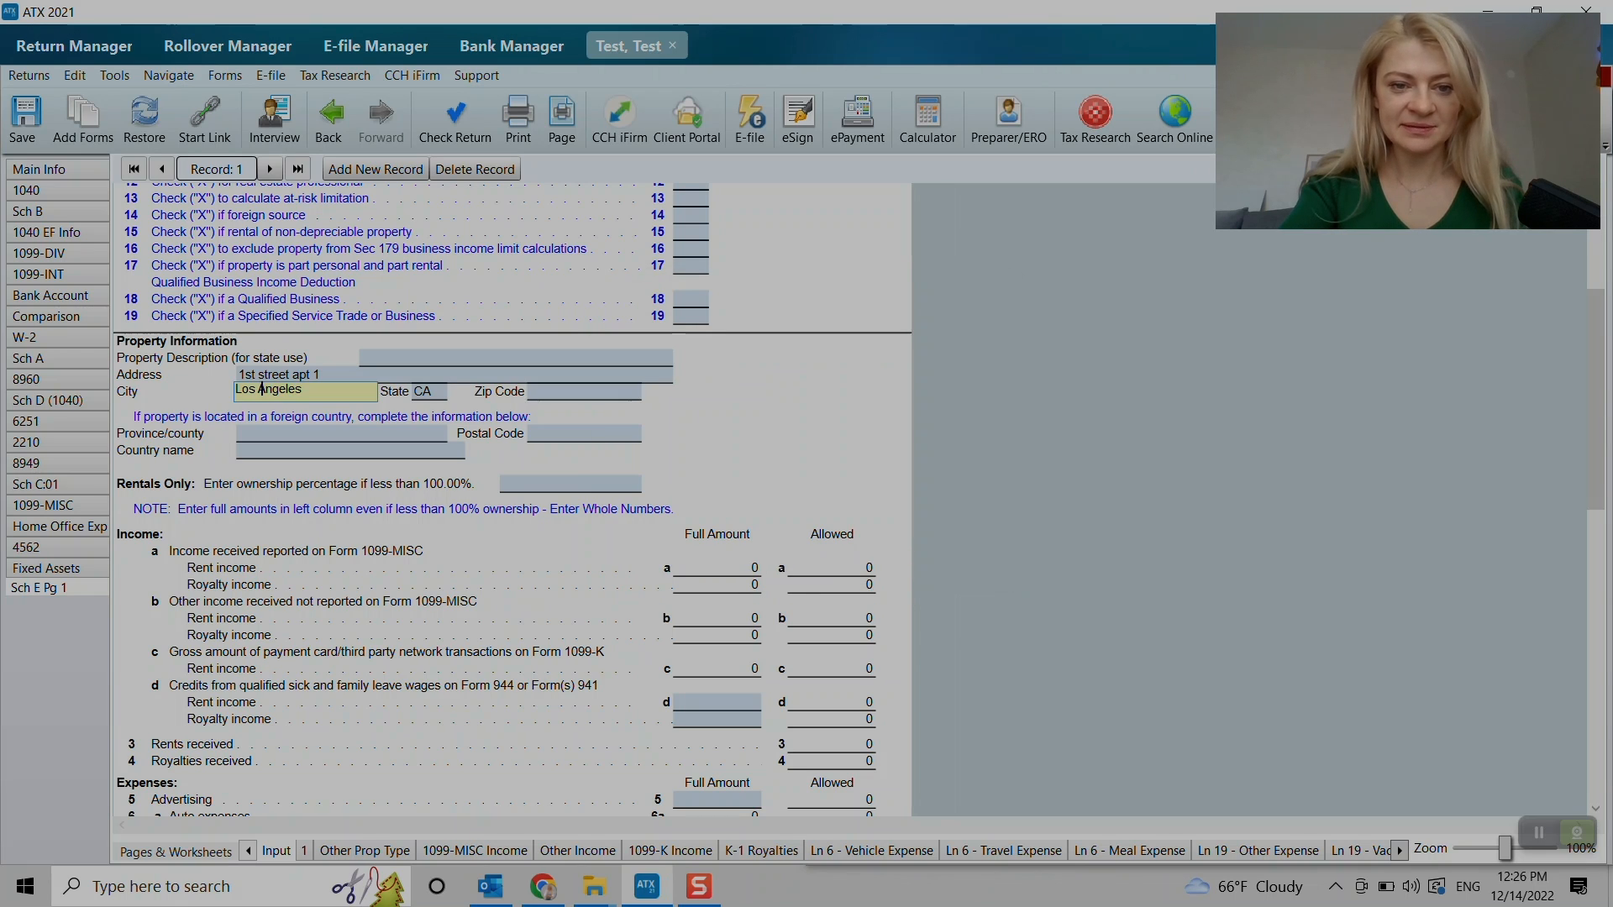
text(90001)
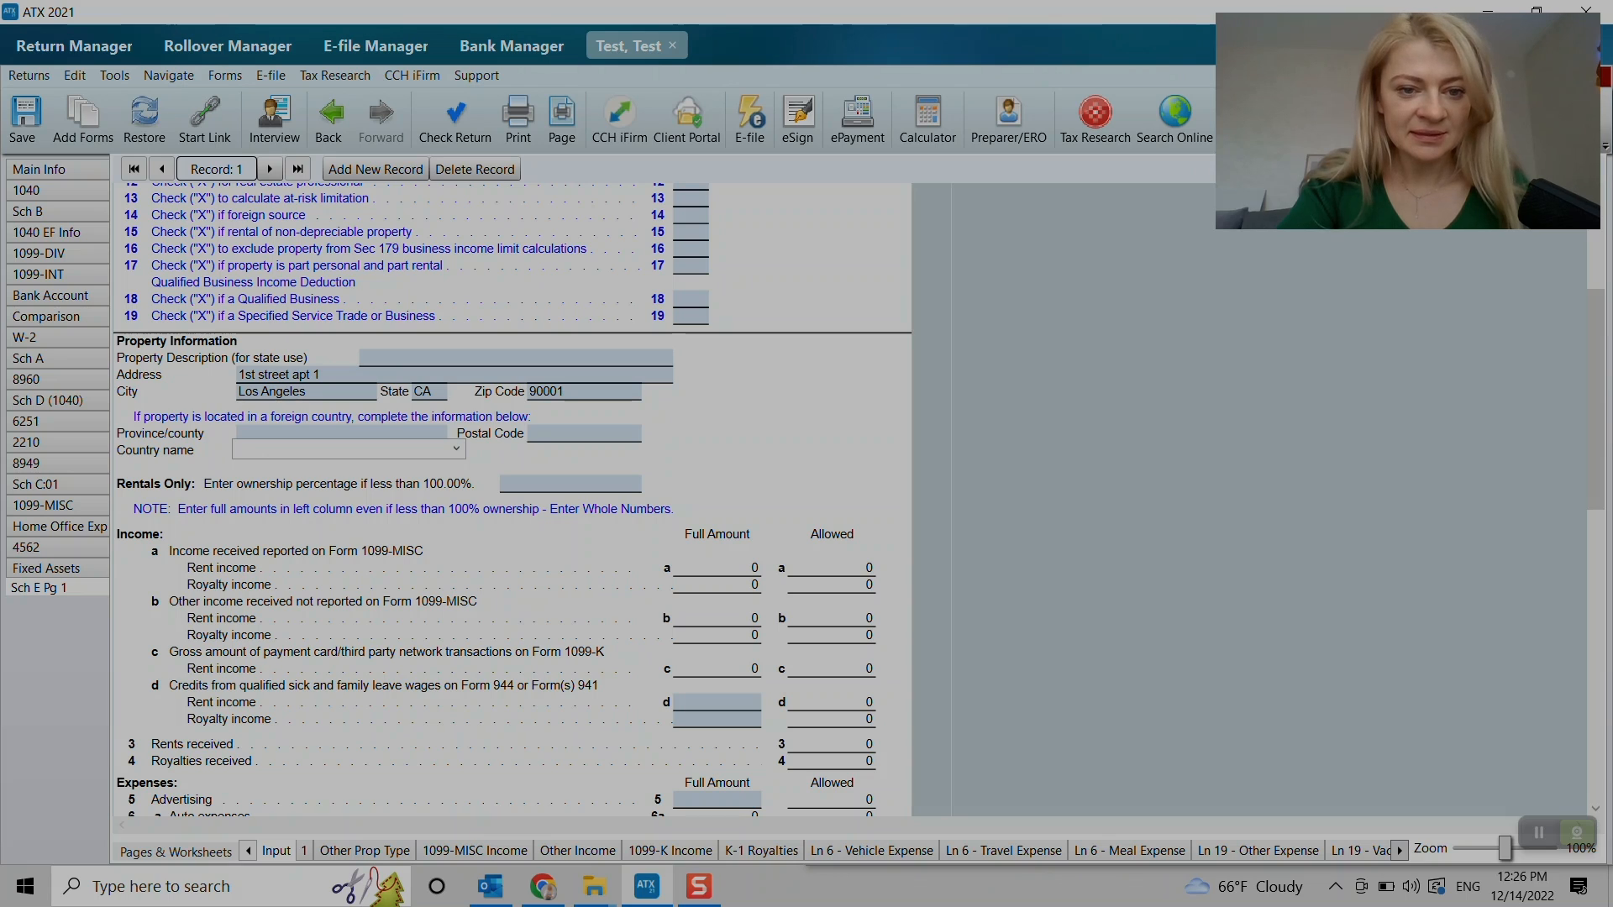
click(344, 449)
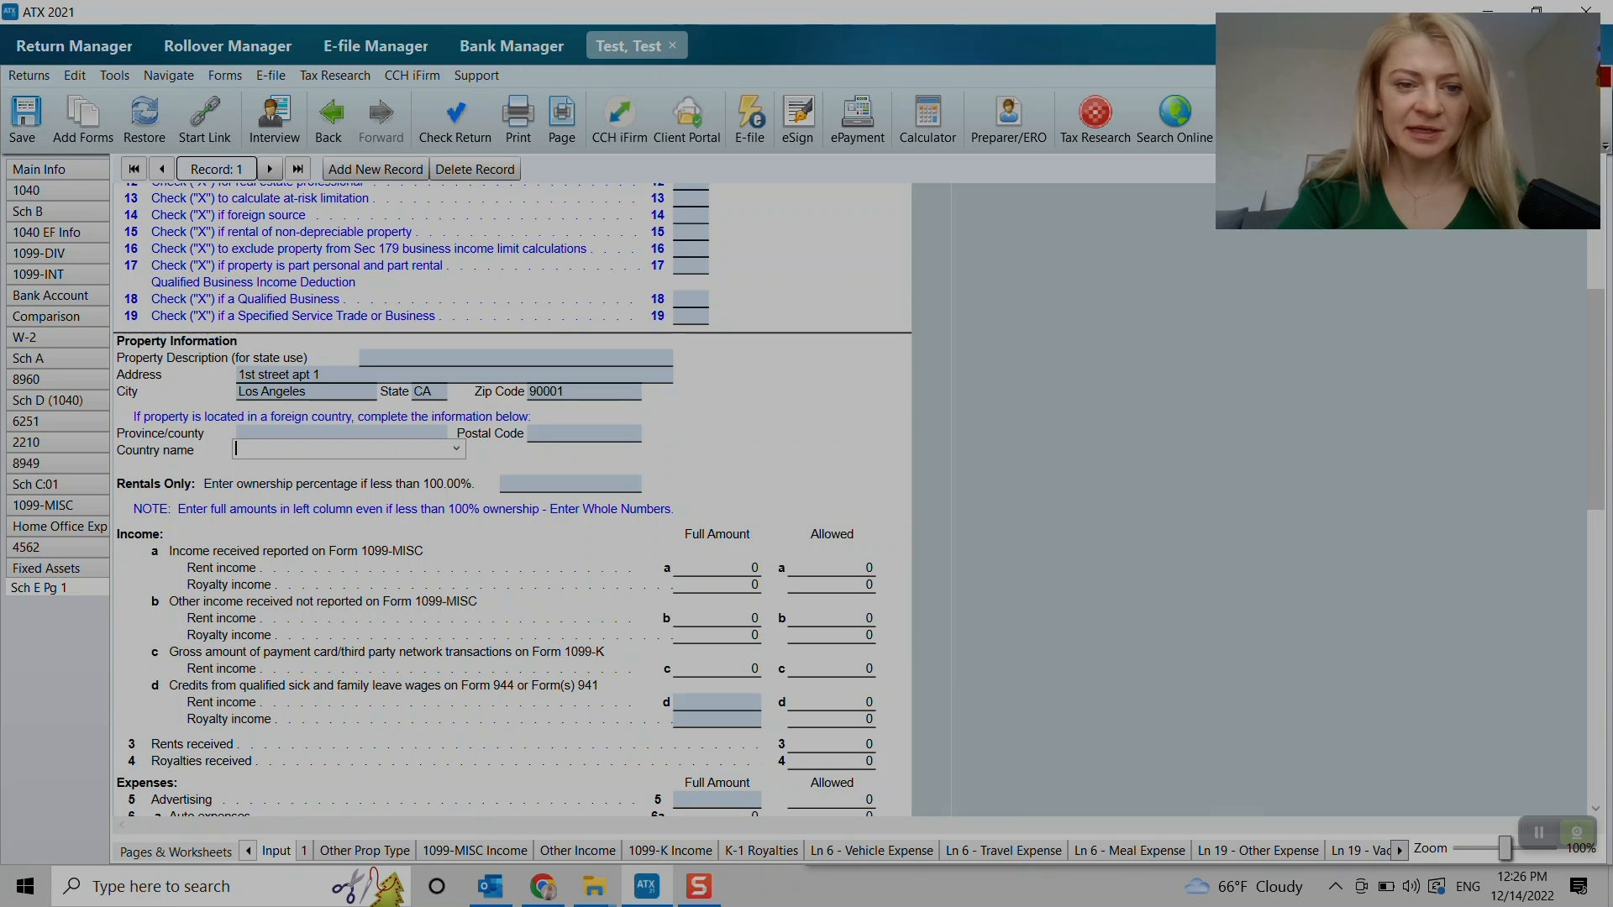
- Enter 100 as the line 5 advertising expense for the rental property
scroll(down, 3)
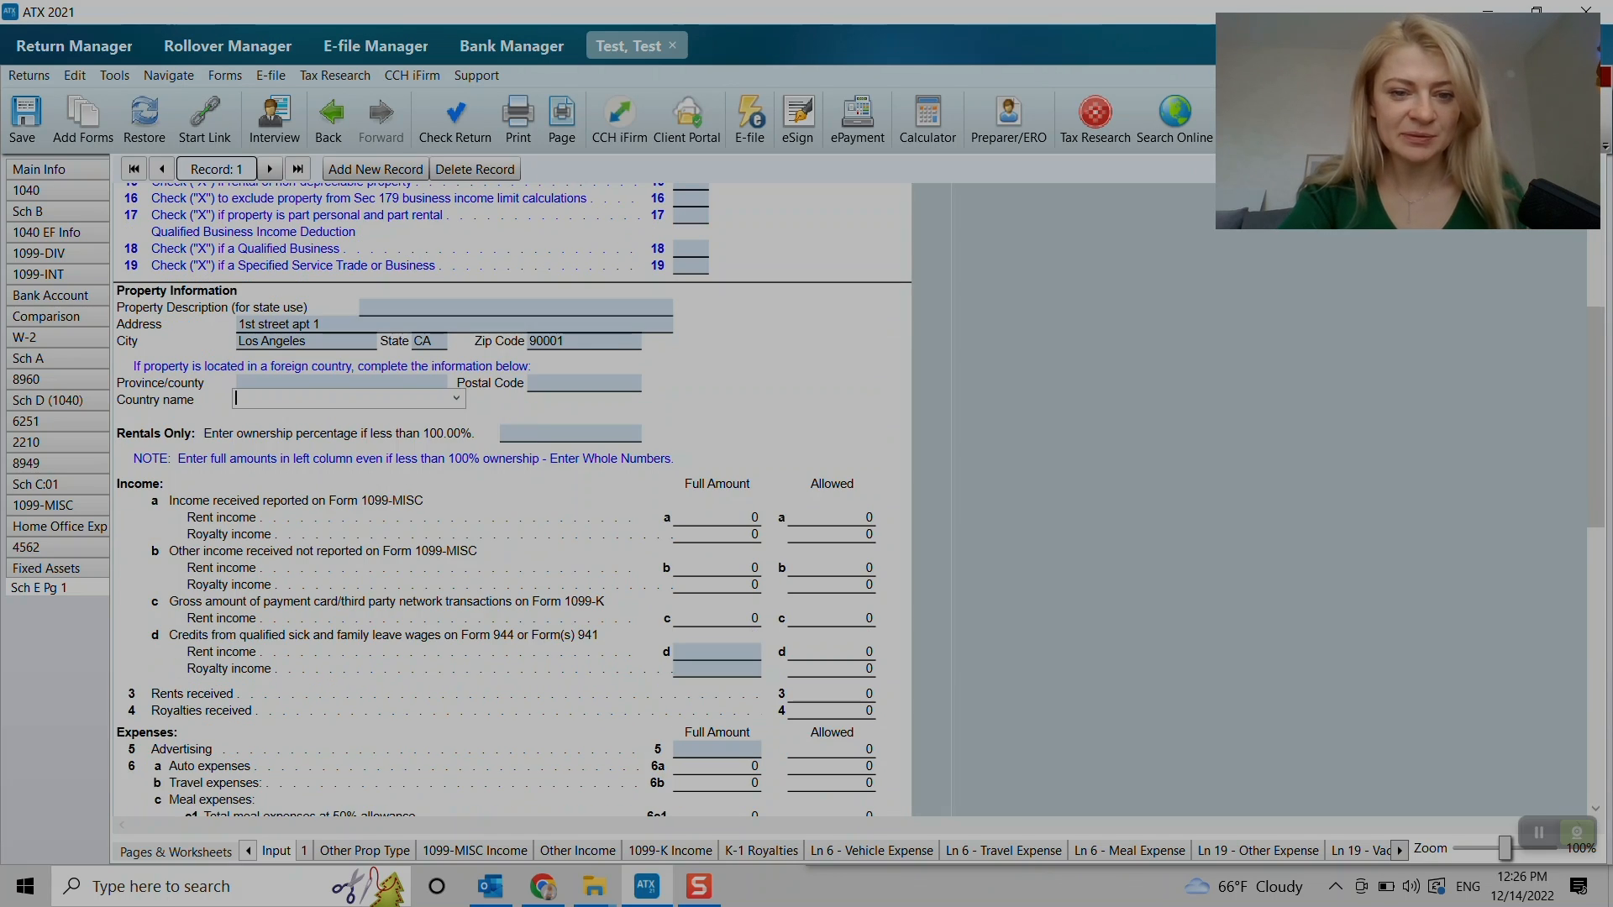
scroll(down, 3)
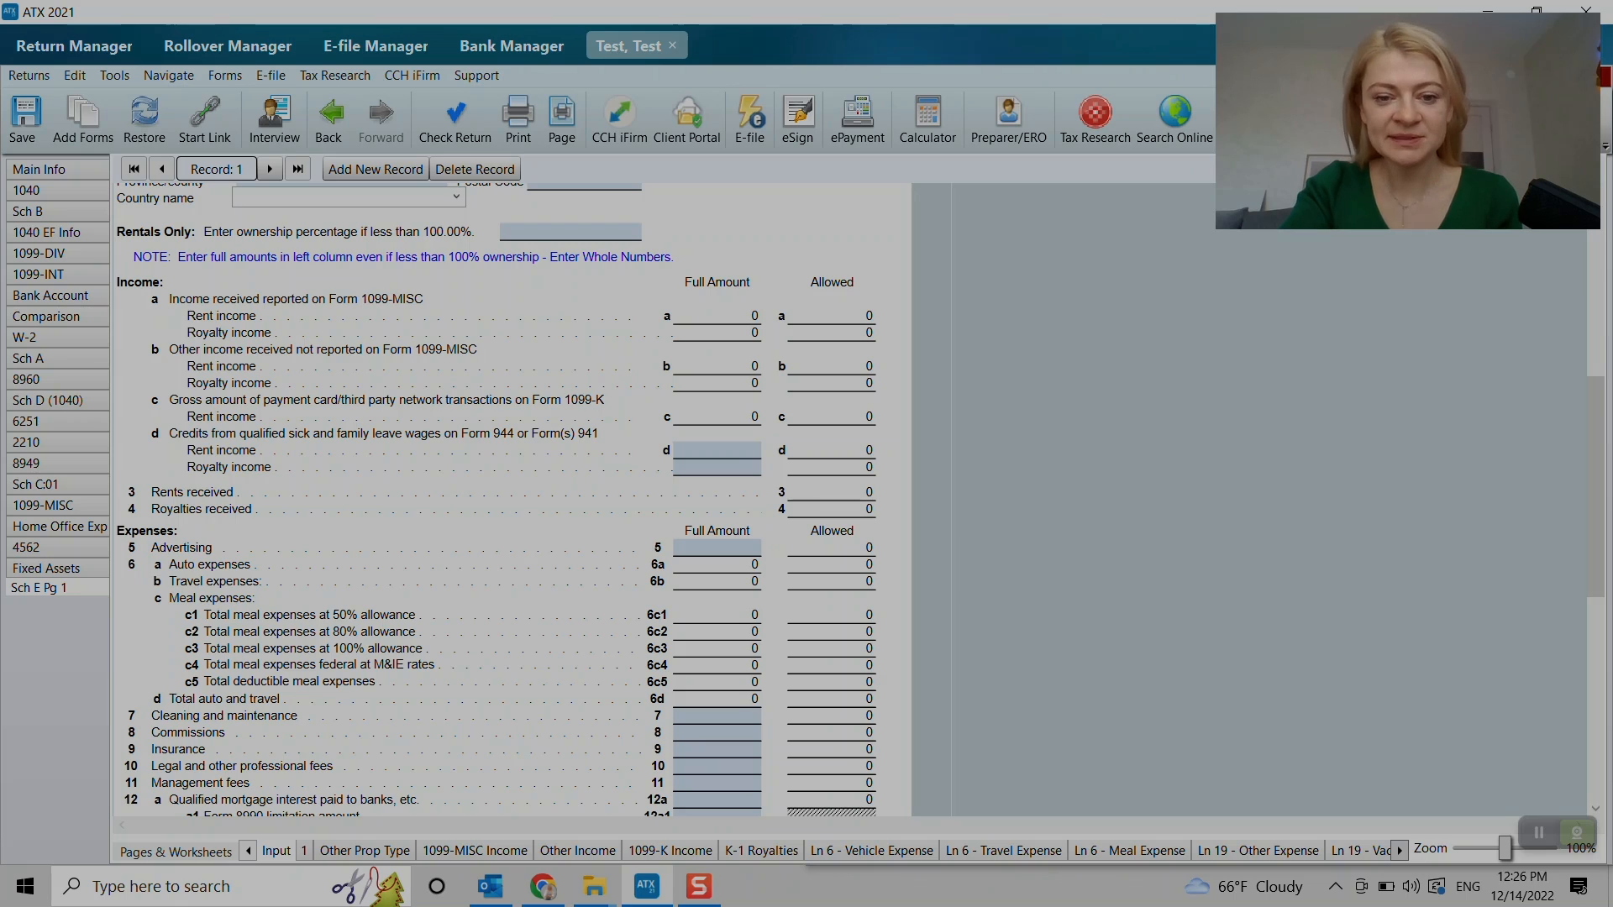
click(716, 546)
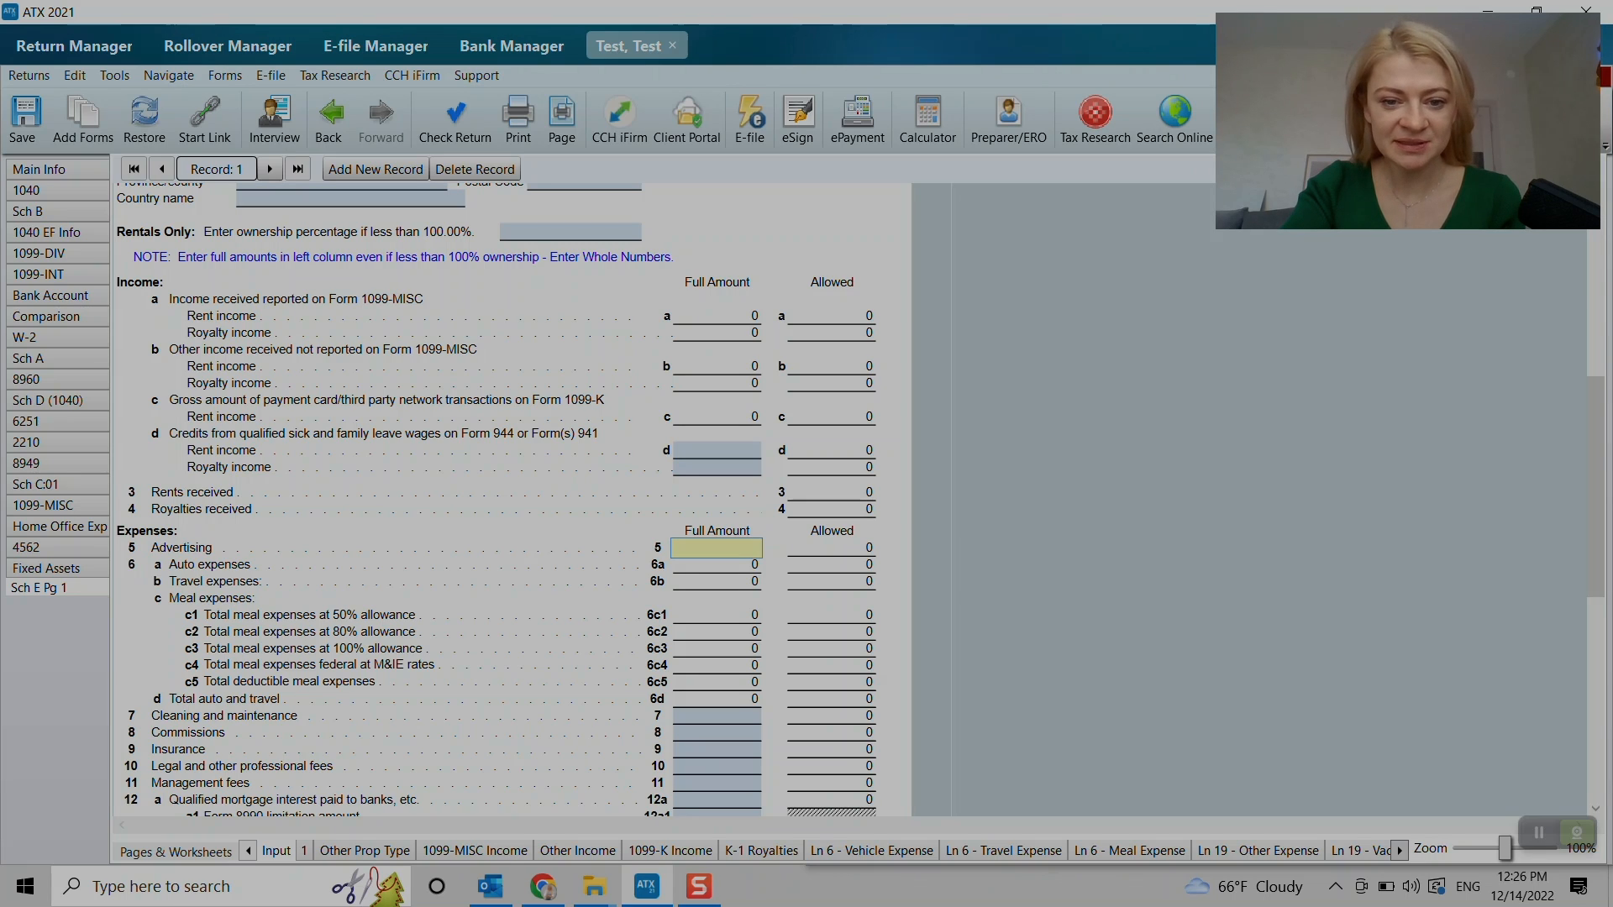
text(100)
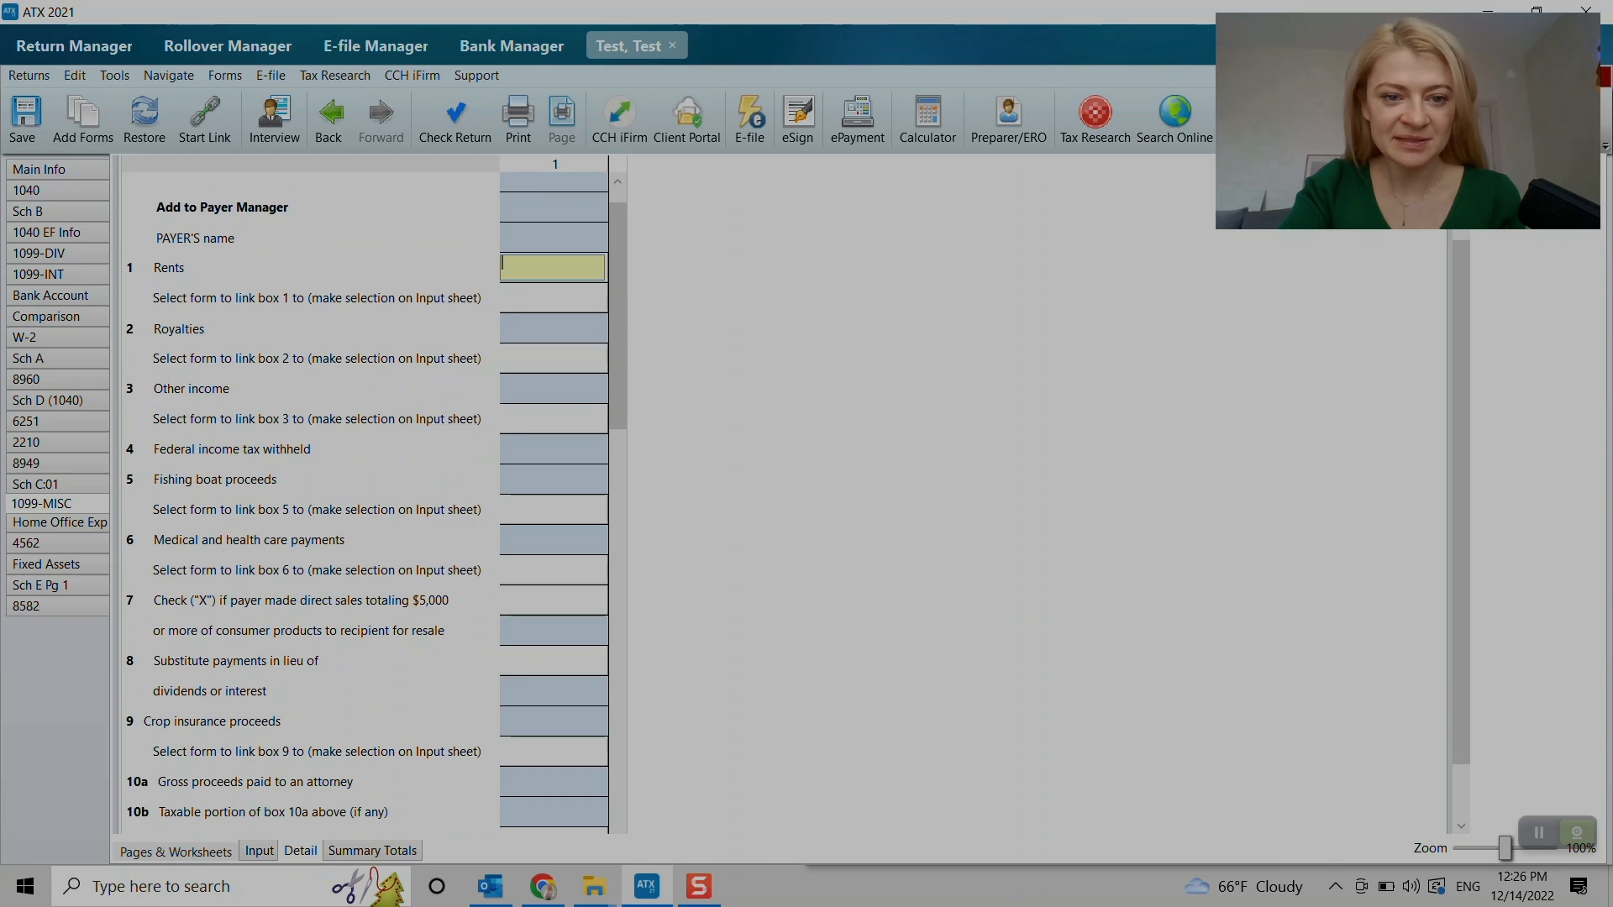
- Enter 100 in box 1 Rents of the 1099-MISC worksheet and review its remaining boxes
text(100)
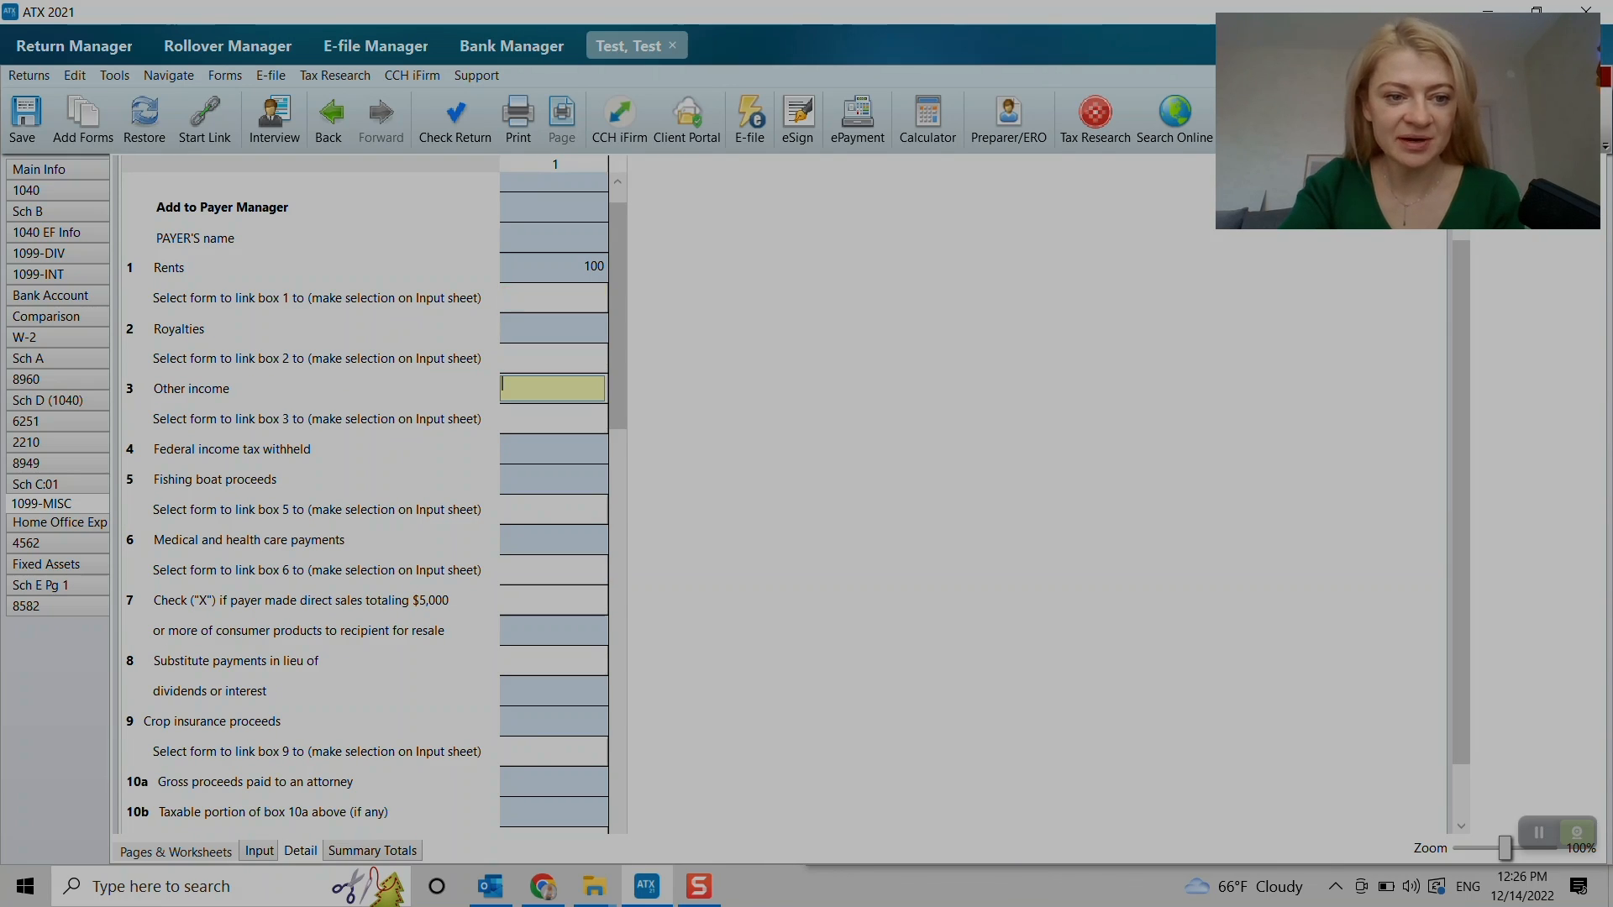
scroll(down, 3)
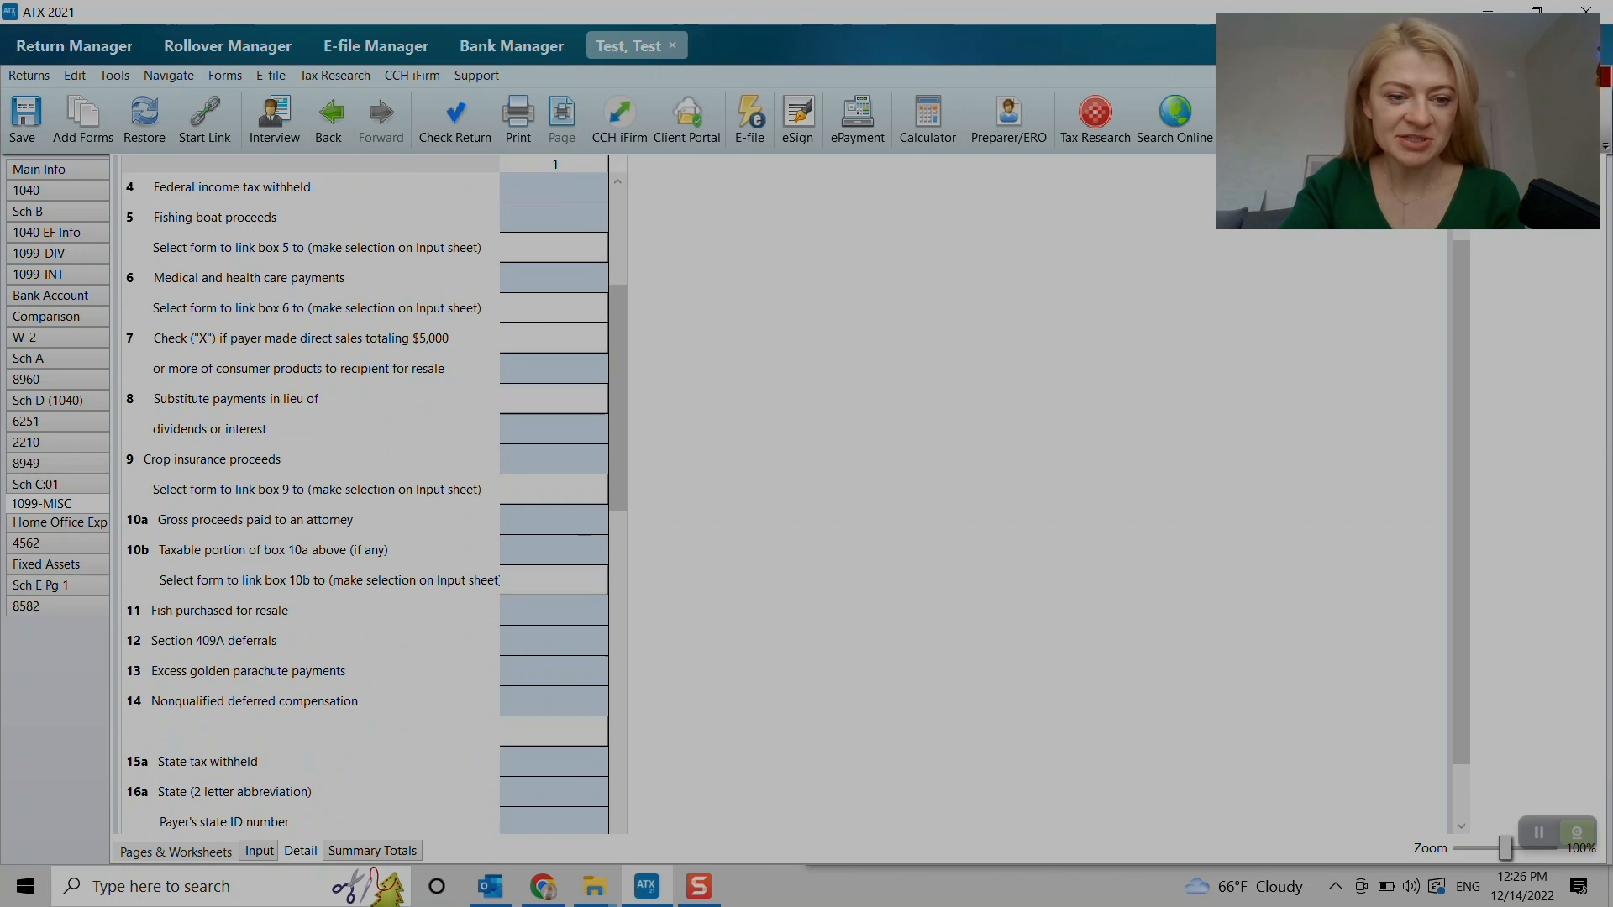
scroll(down, 3)
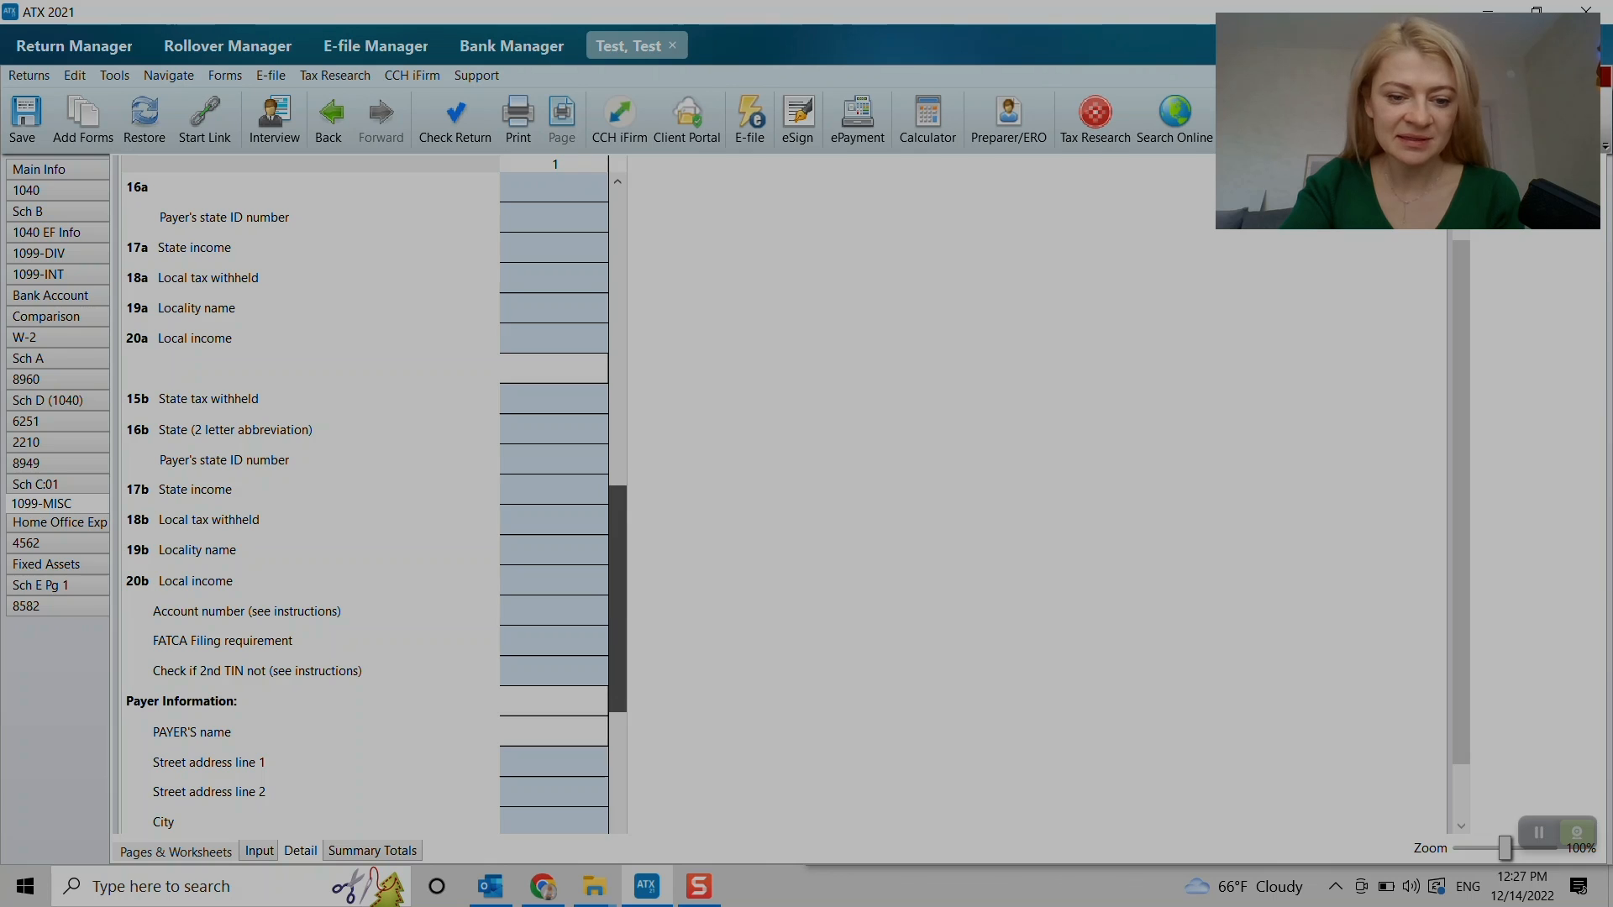
scroll(up, 3)
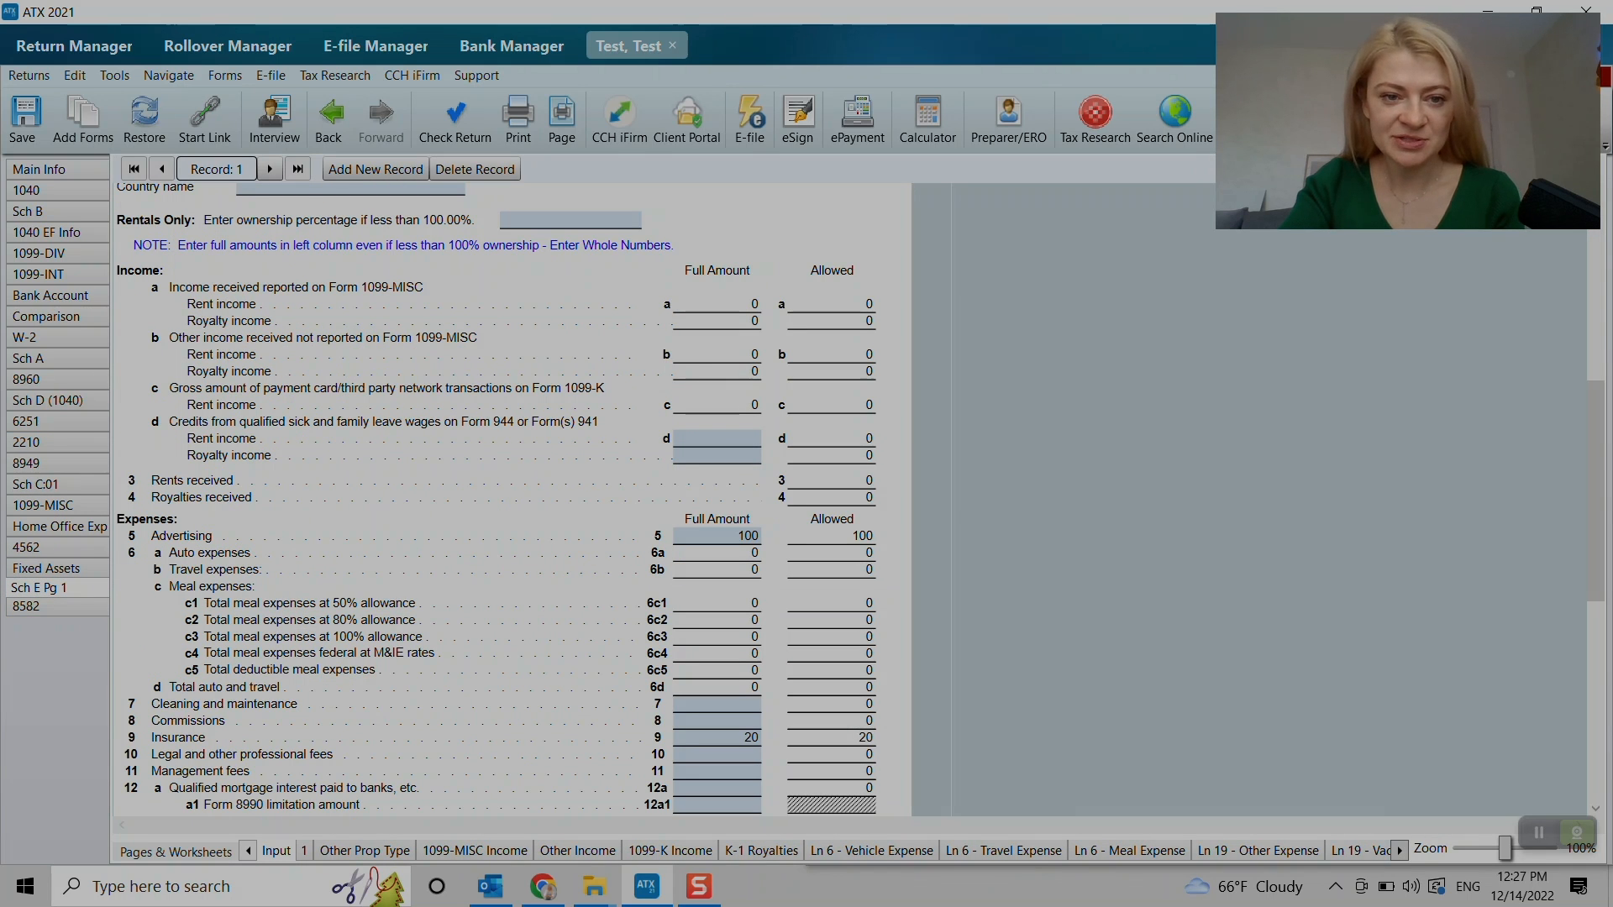
- Name the 1099-MISC payer 'Payer 1' and mark it for the Payer Manager
scroll(up, 3)
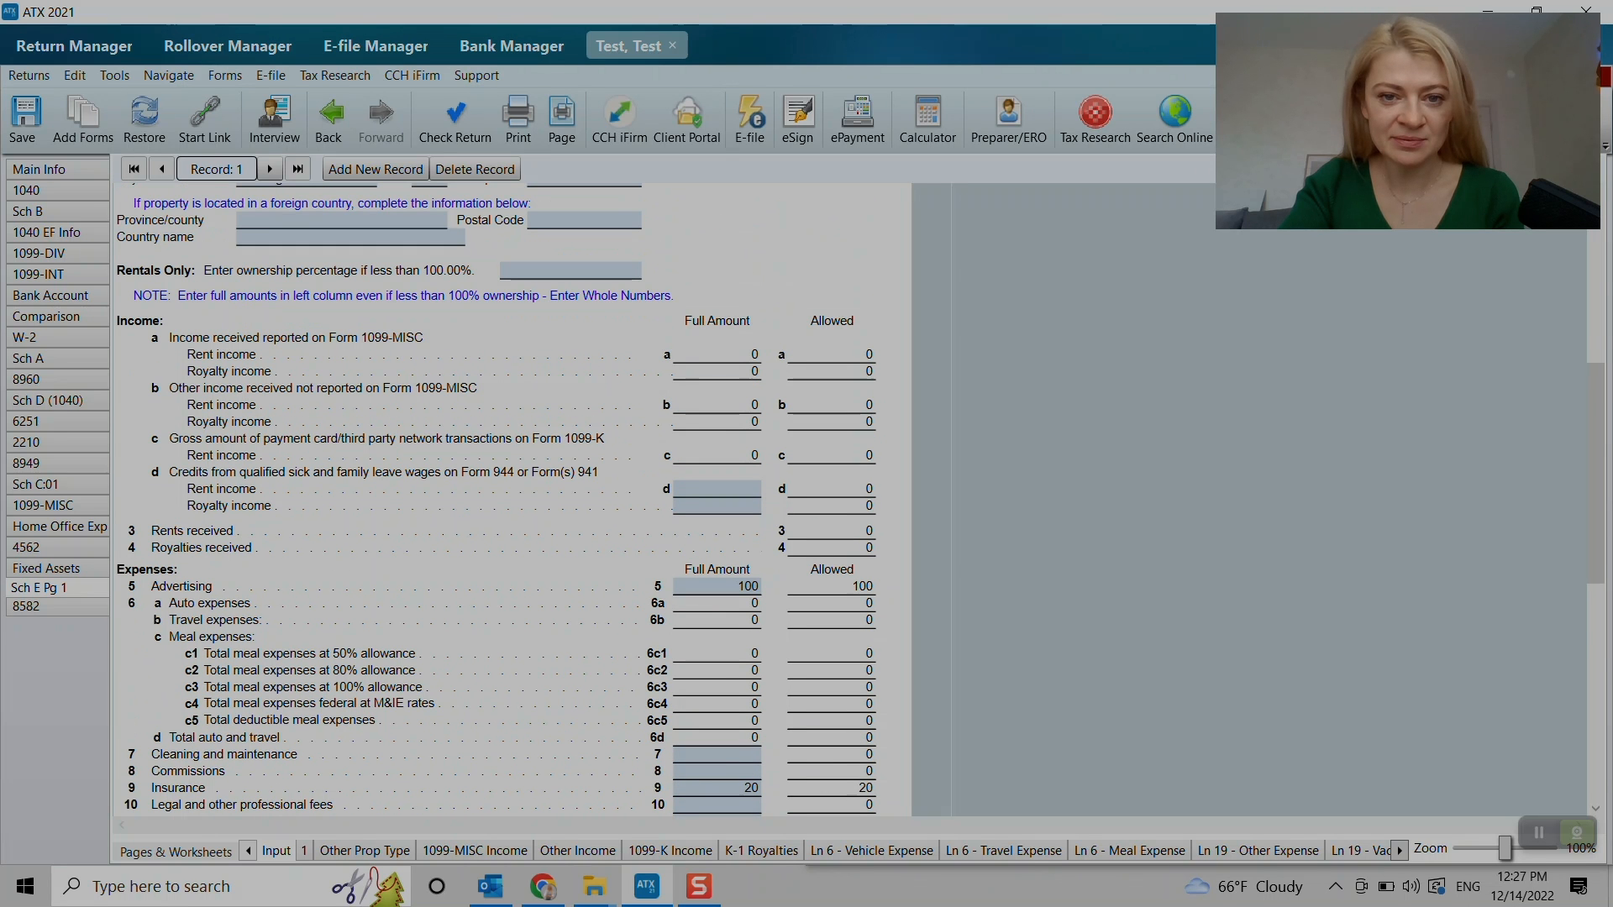
click(715, 354)
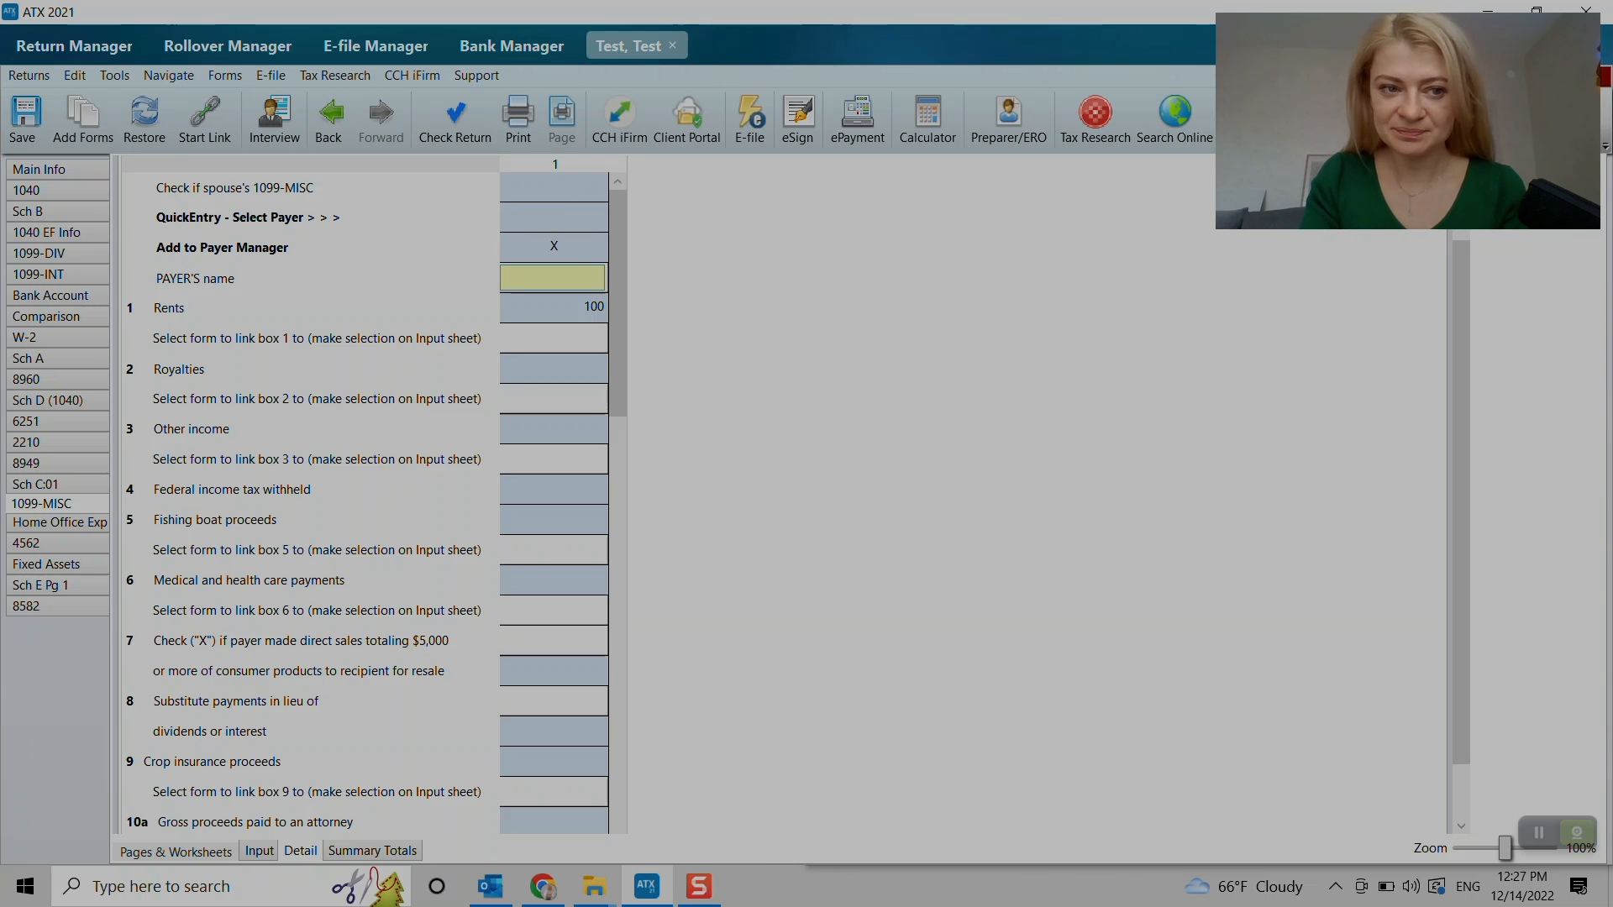
text(Payer 1)
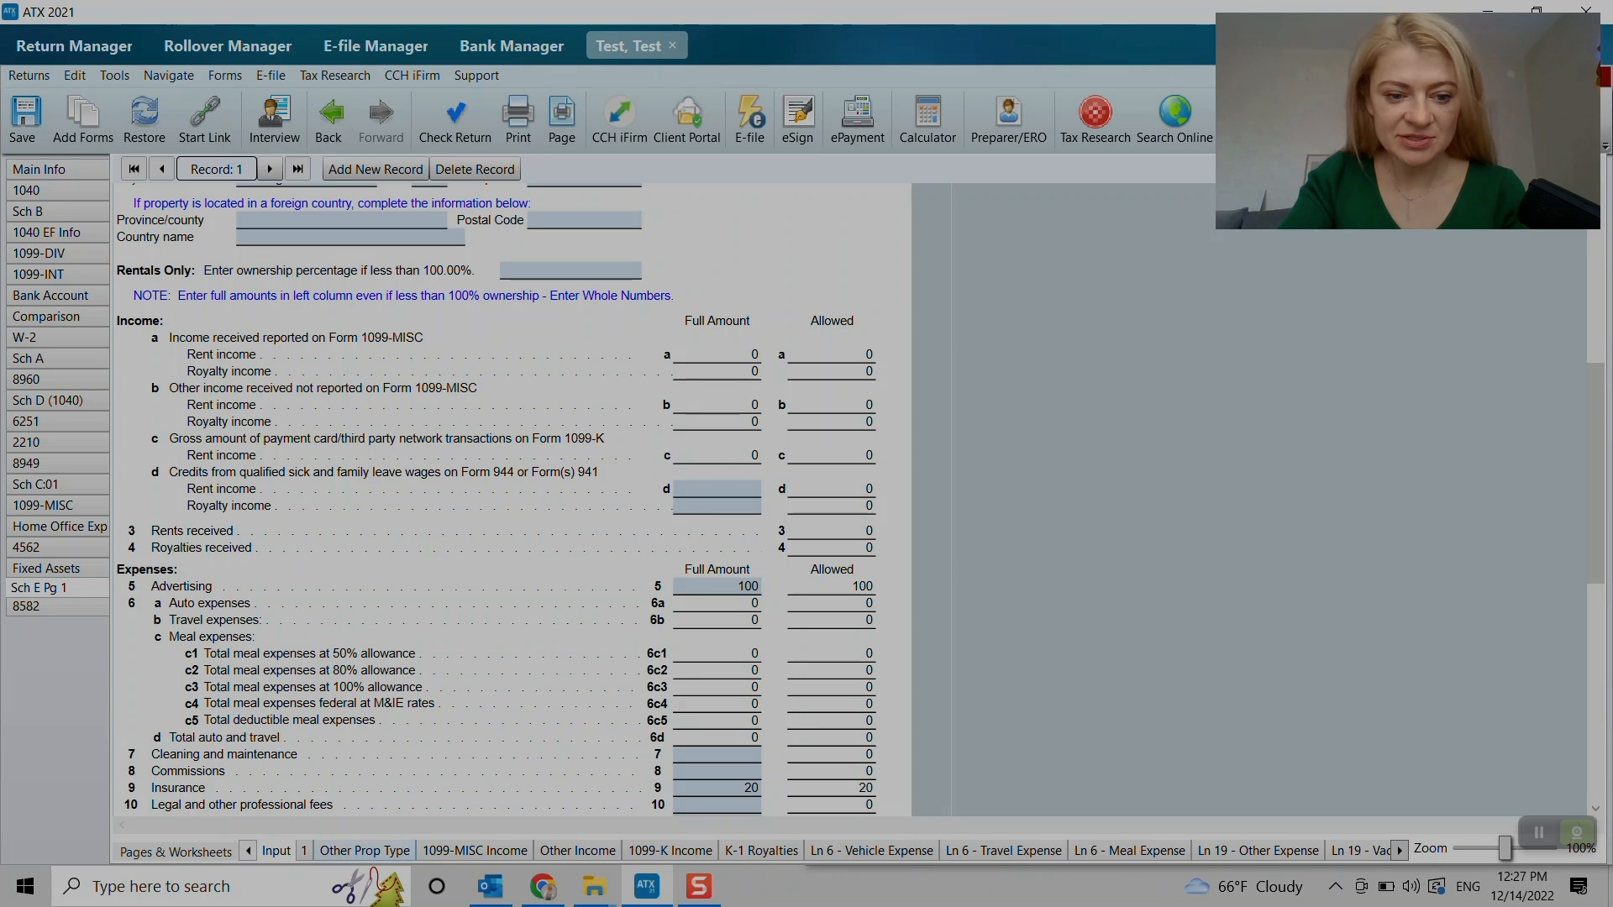
- Review the Schedule E income worksheet tabs, ending on the 1099-MISC payer details
click(363, 851)
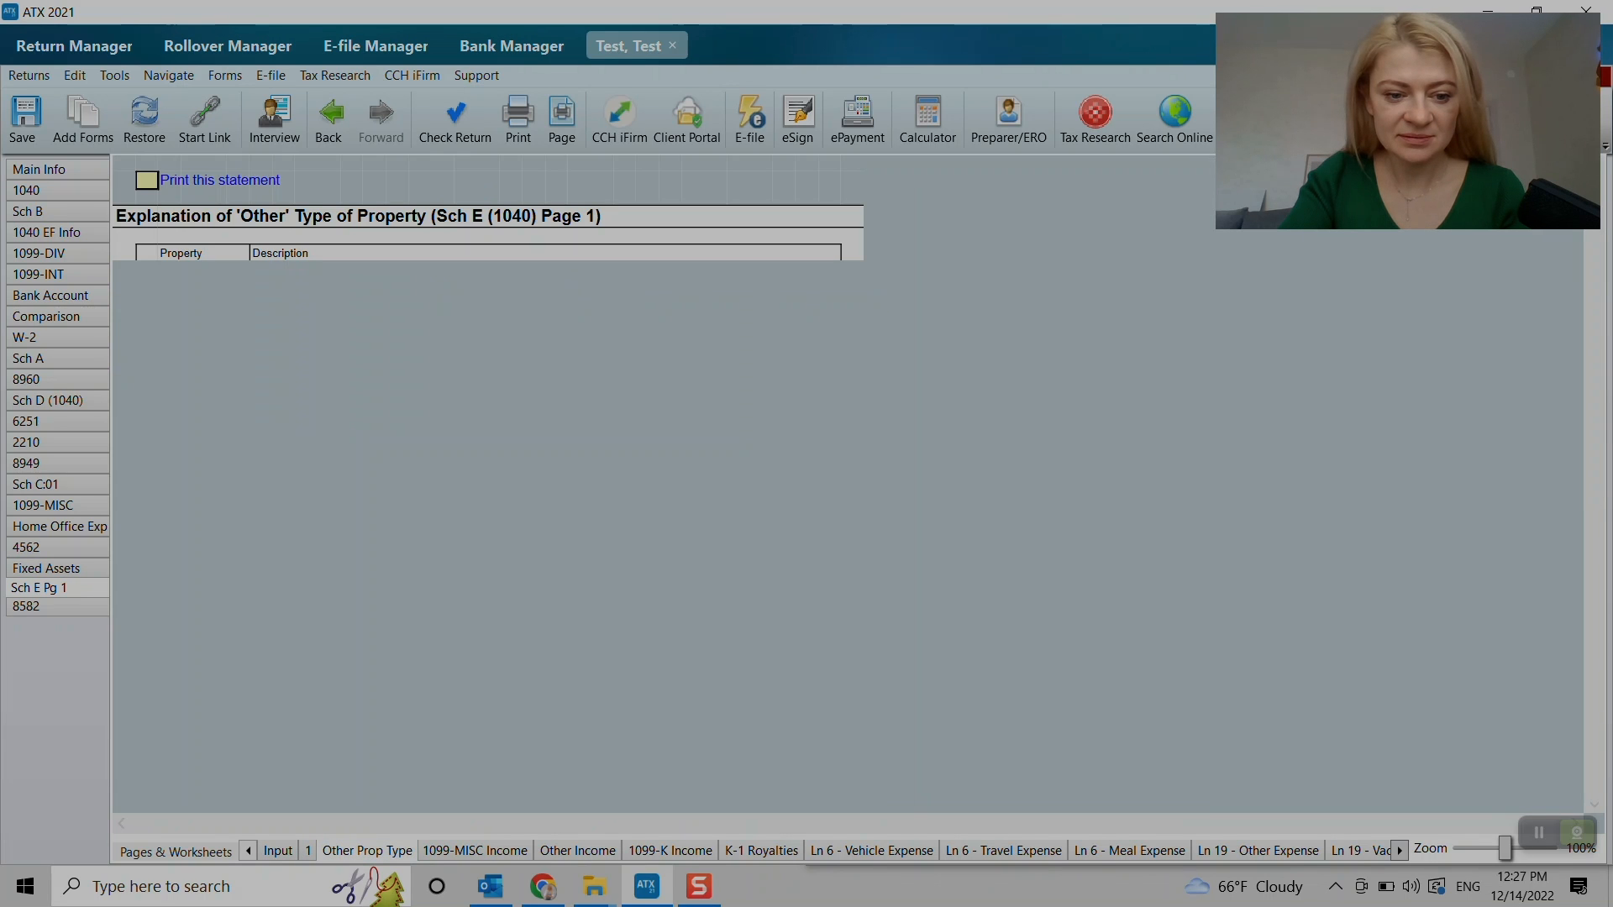
click(475, 851)
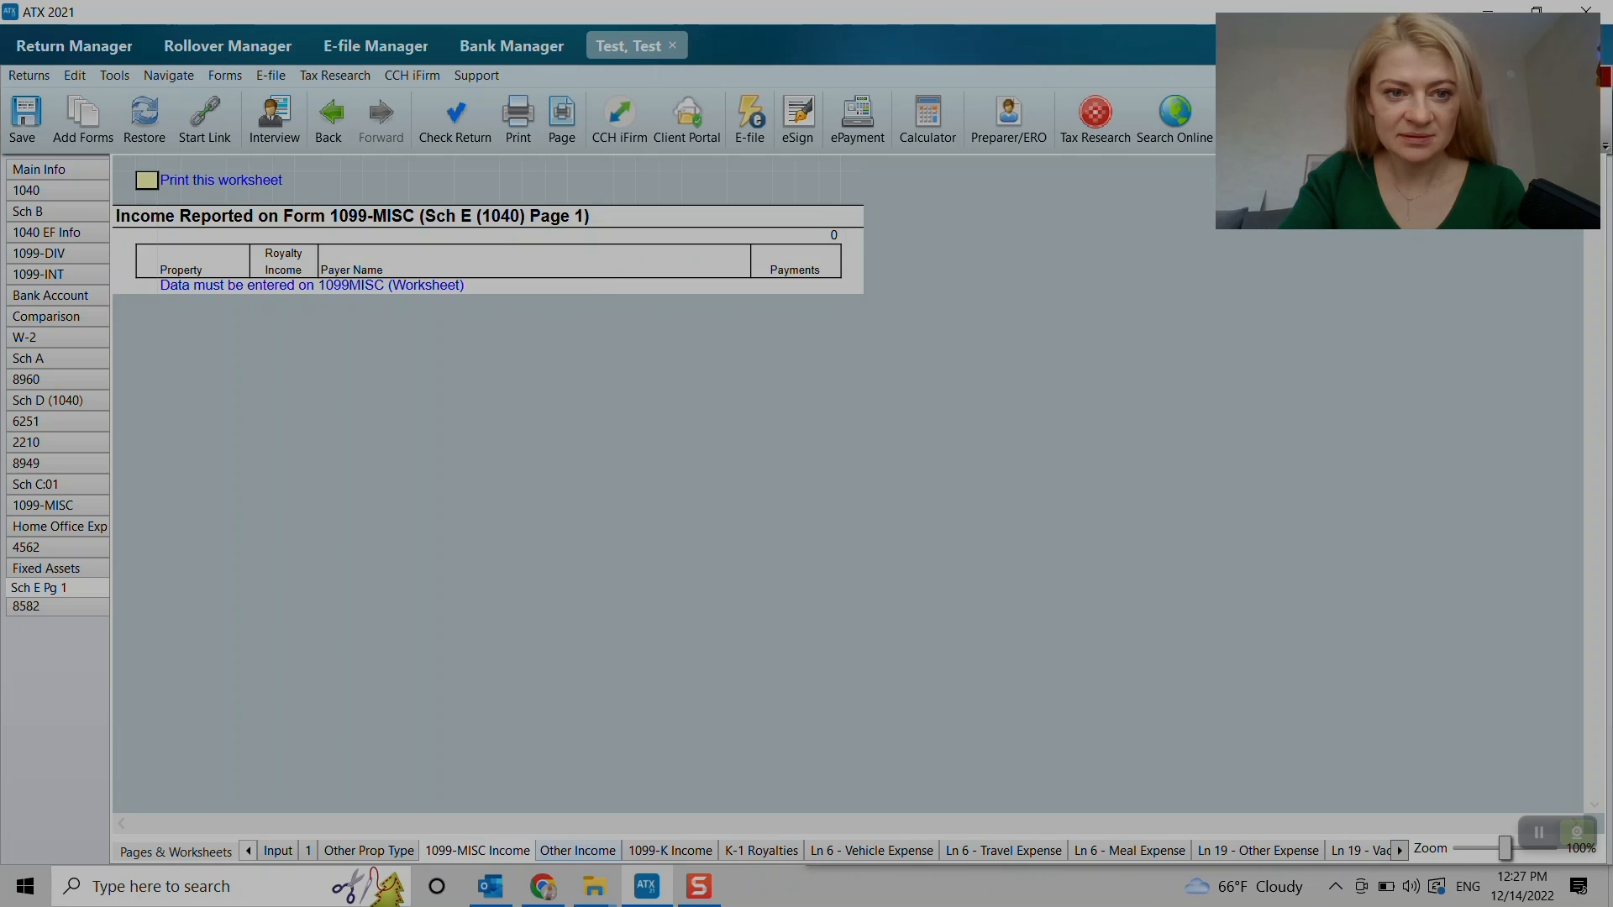
click(577, 850)
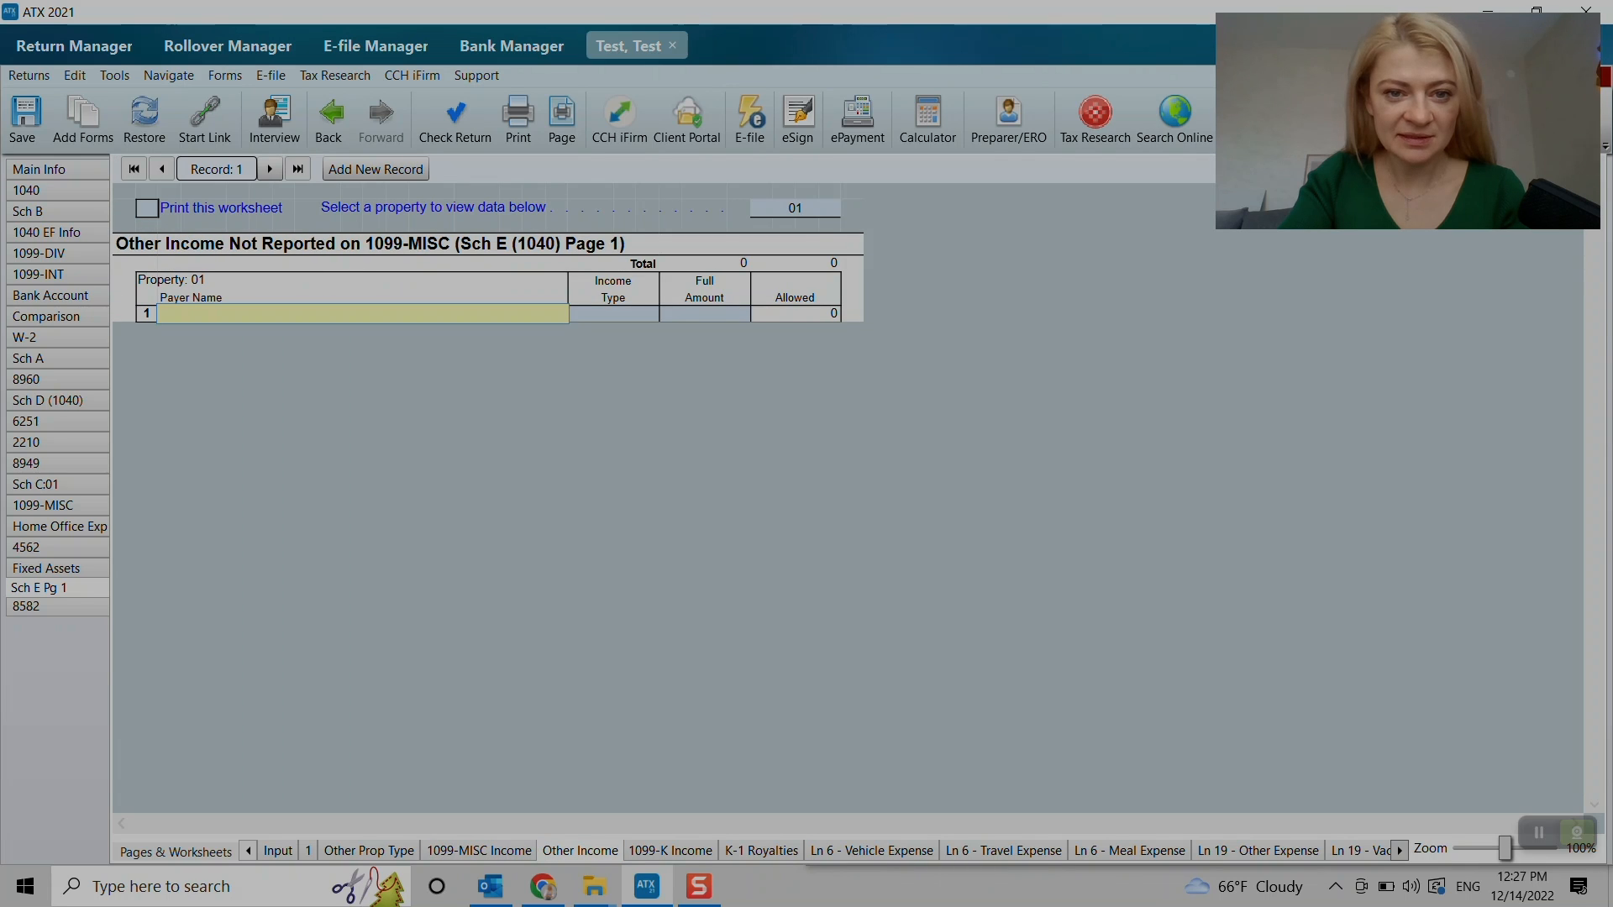
click(670, 851)
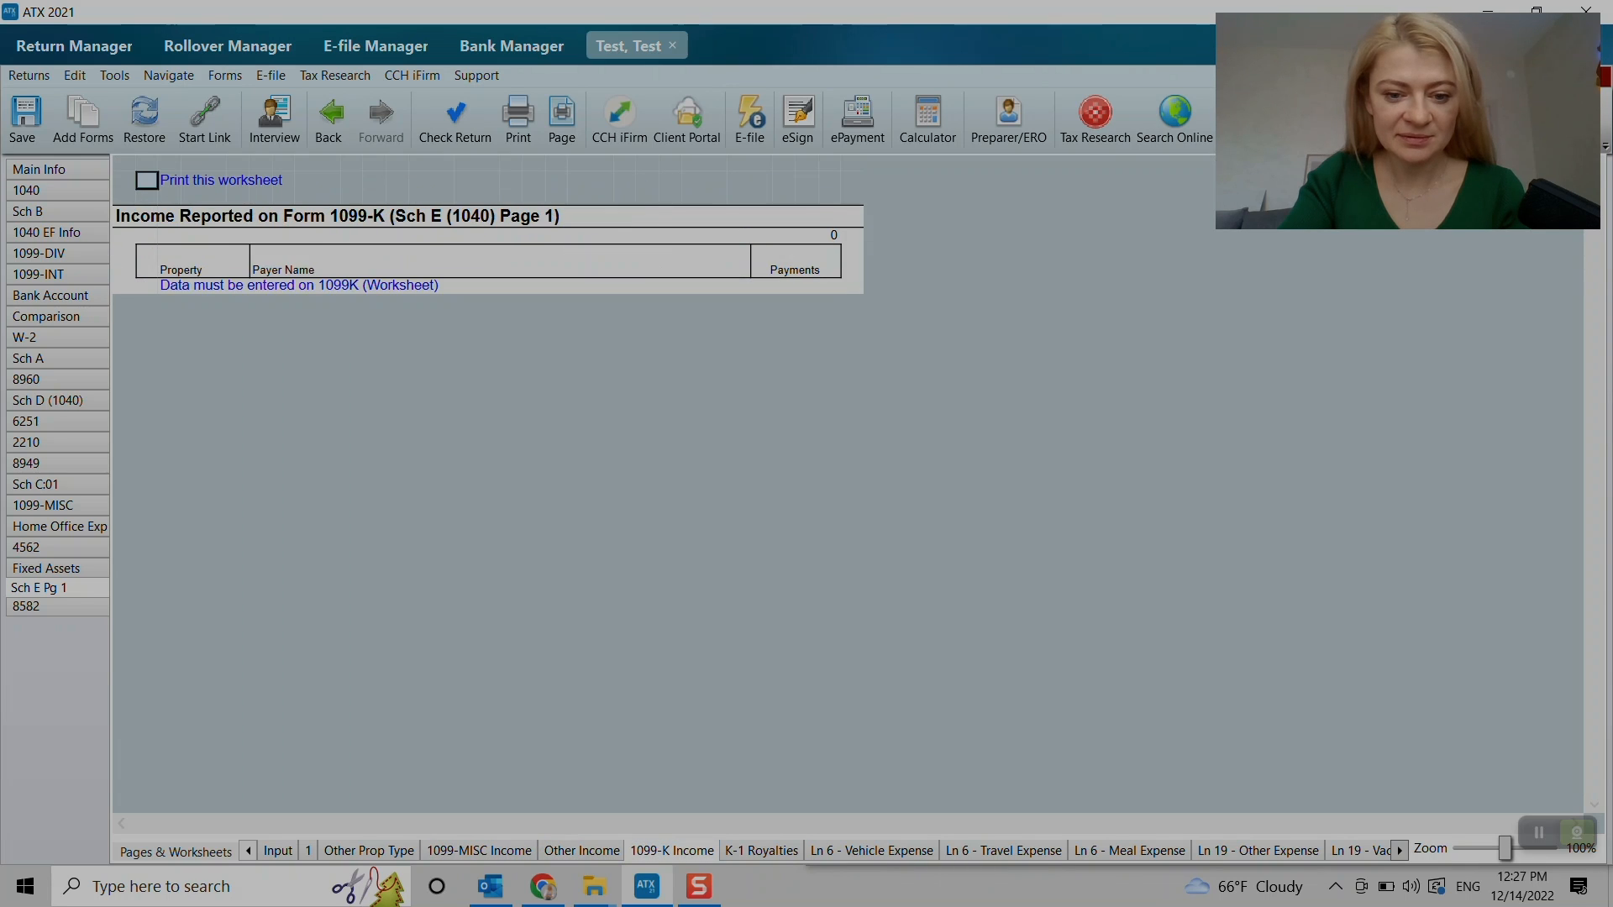
click(871, 850)
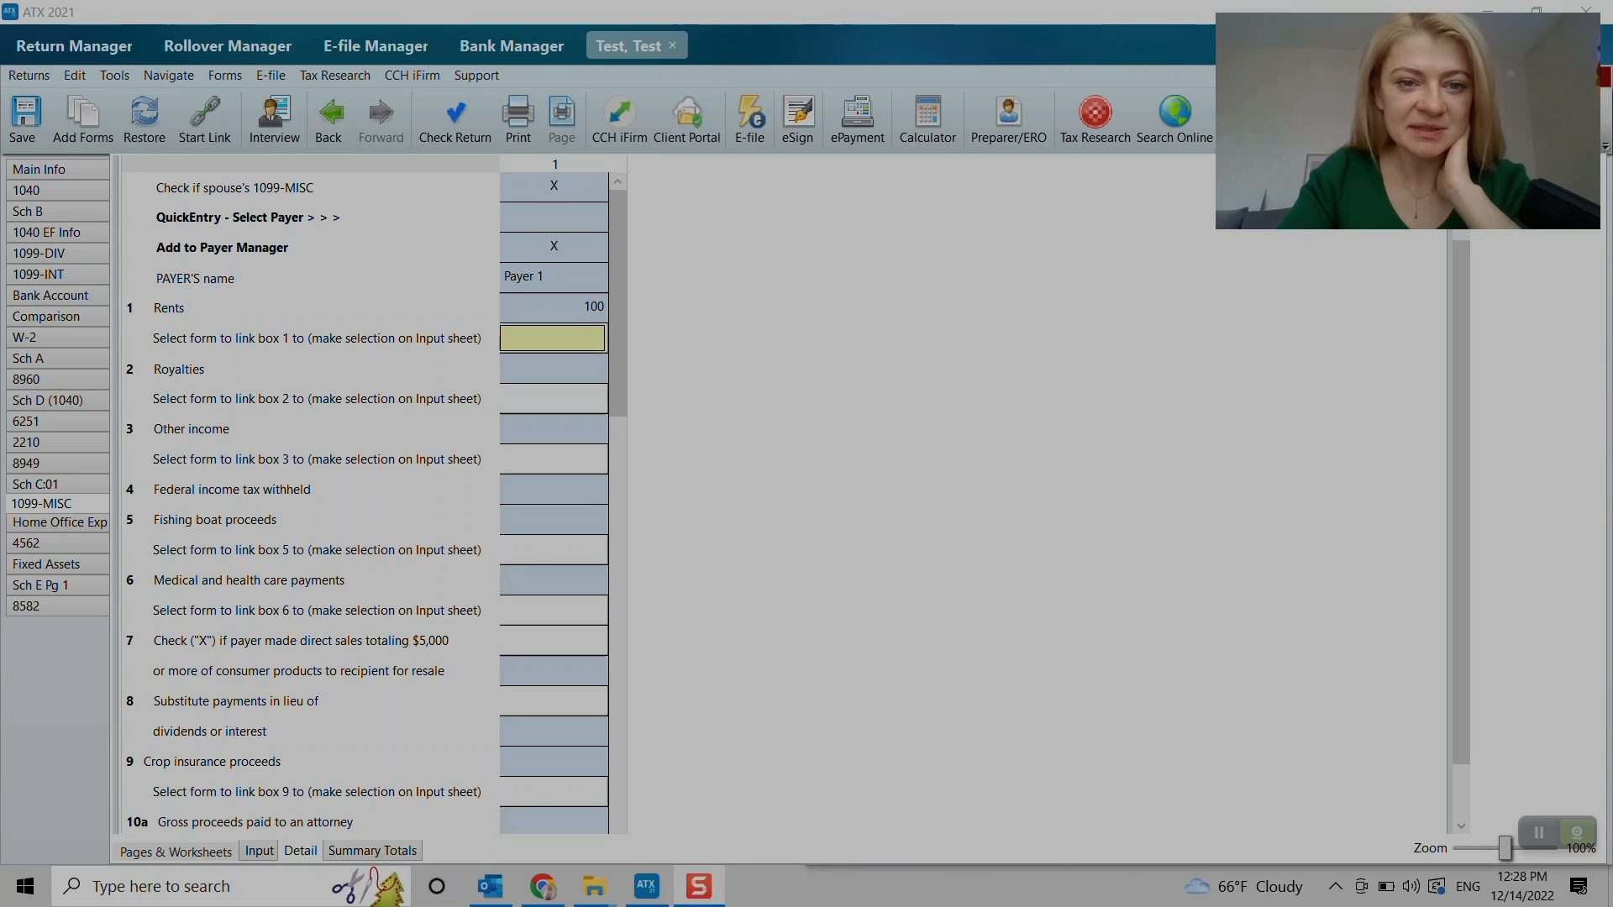
- Return to Schedule E page 1 and jump from line b rent income to its Other Income worksheet
click(299, 849)
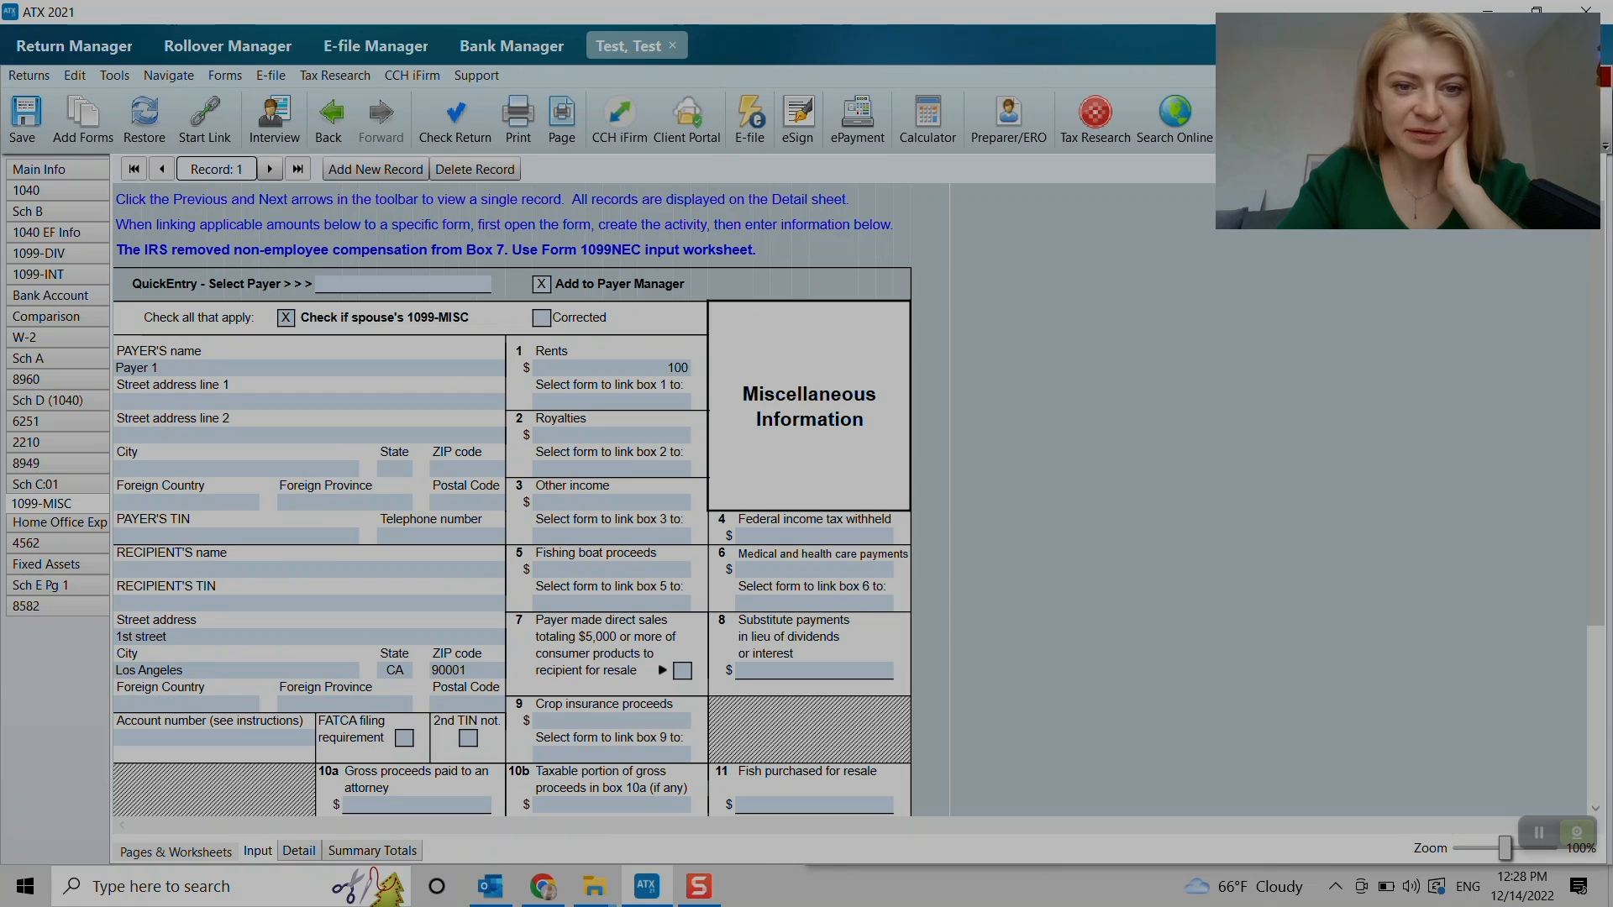
click(298, 399)
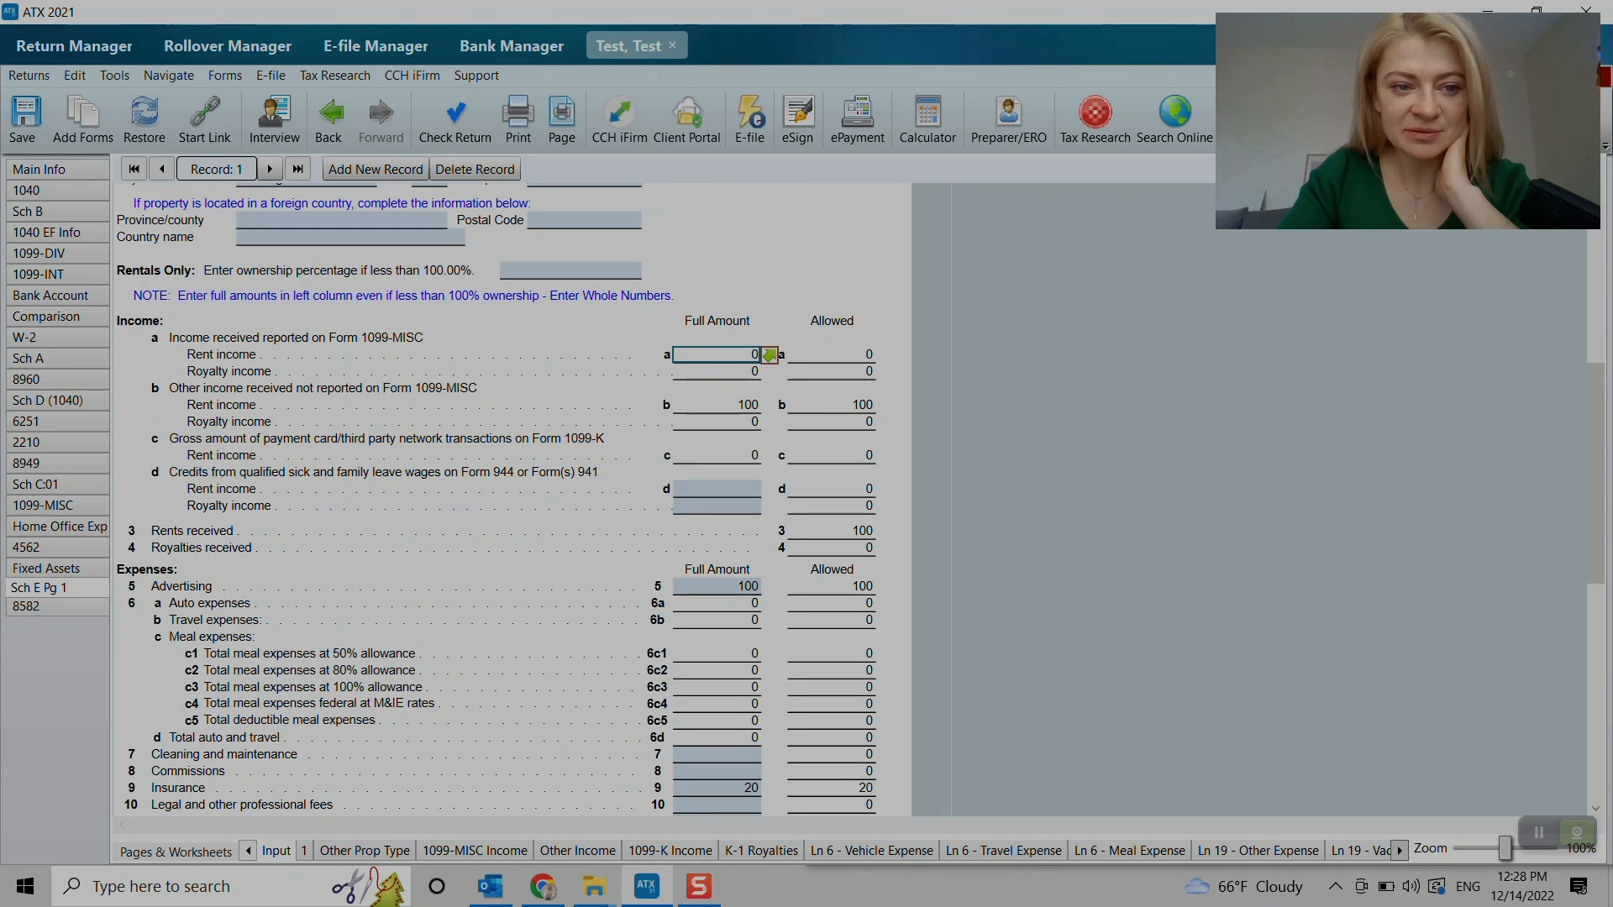
click(715, 404)
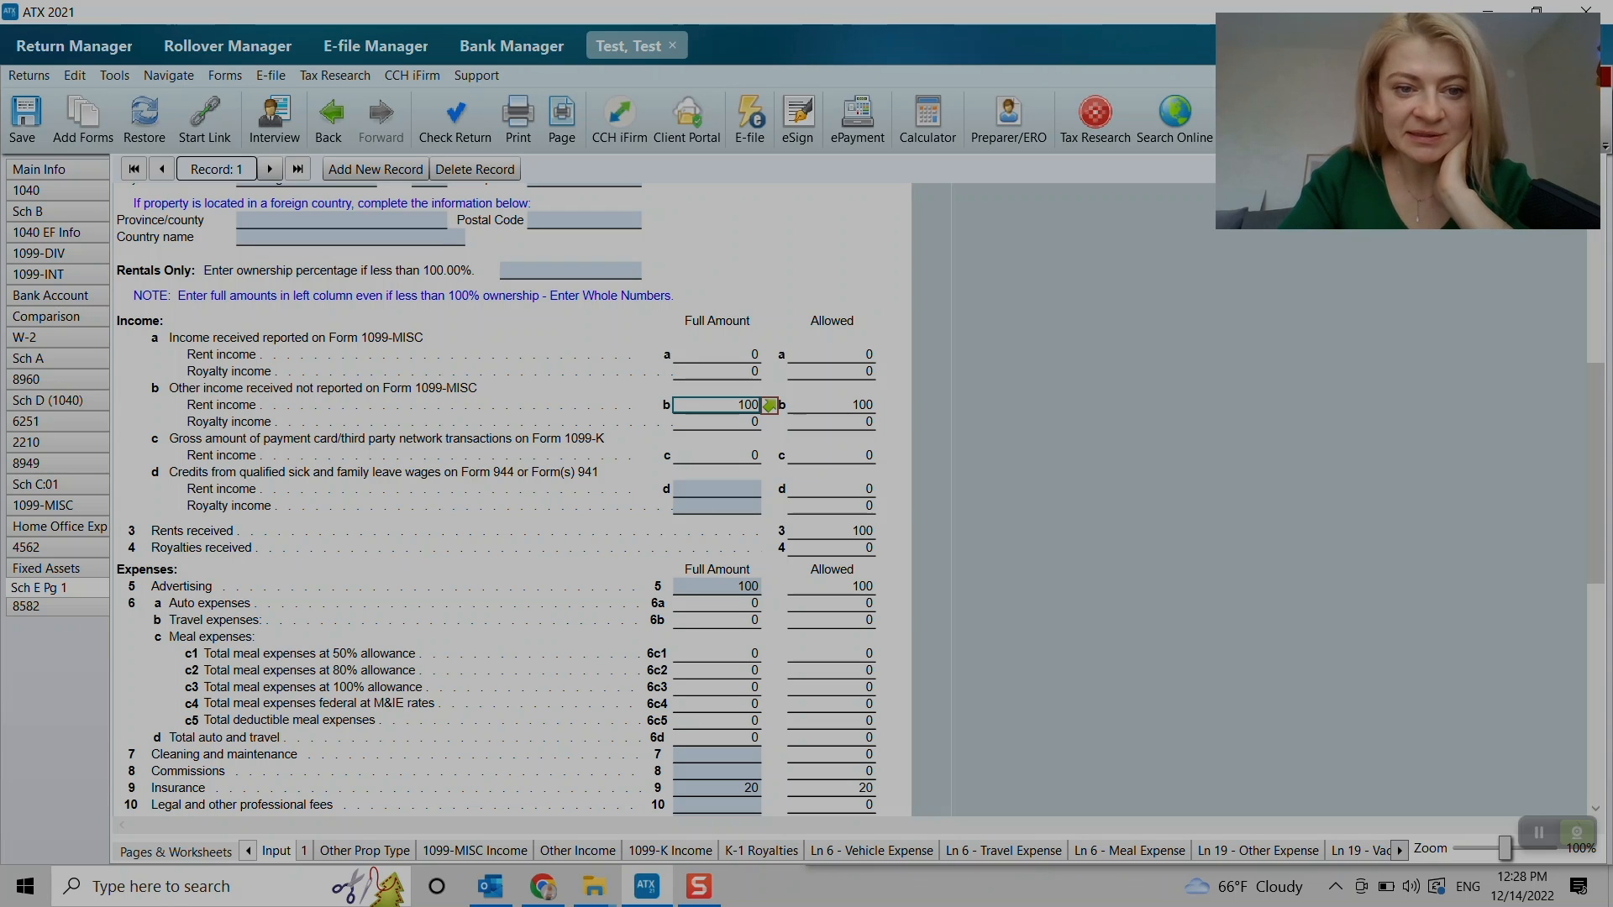
click(579, 849)
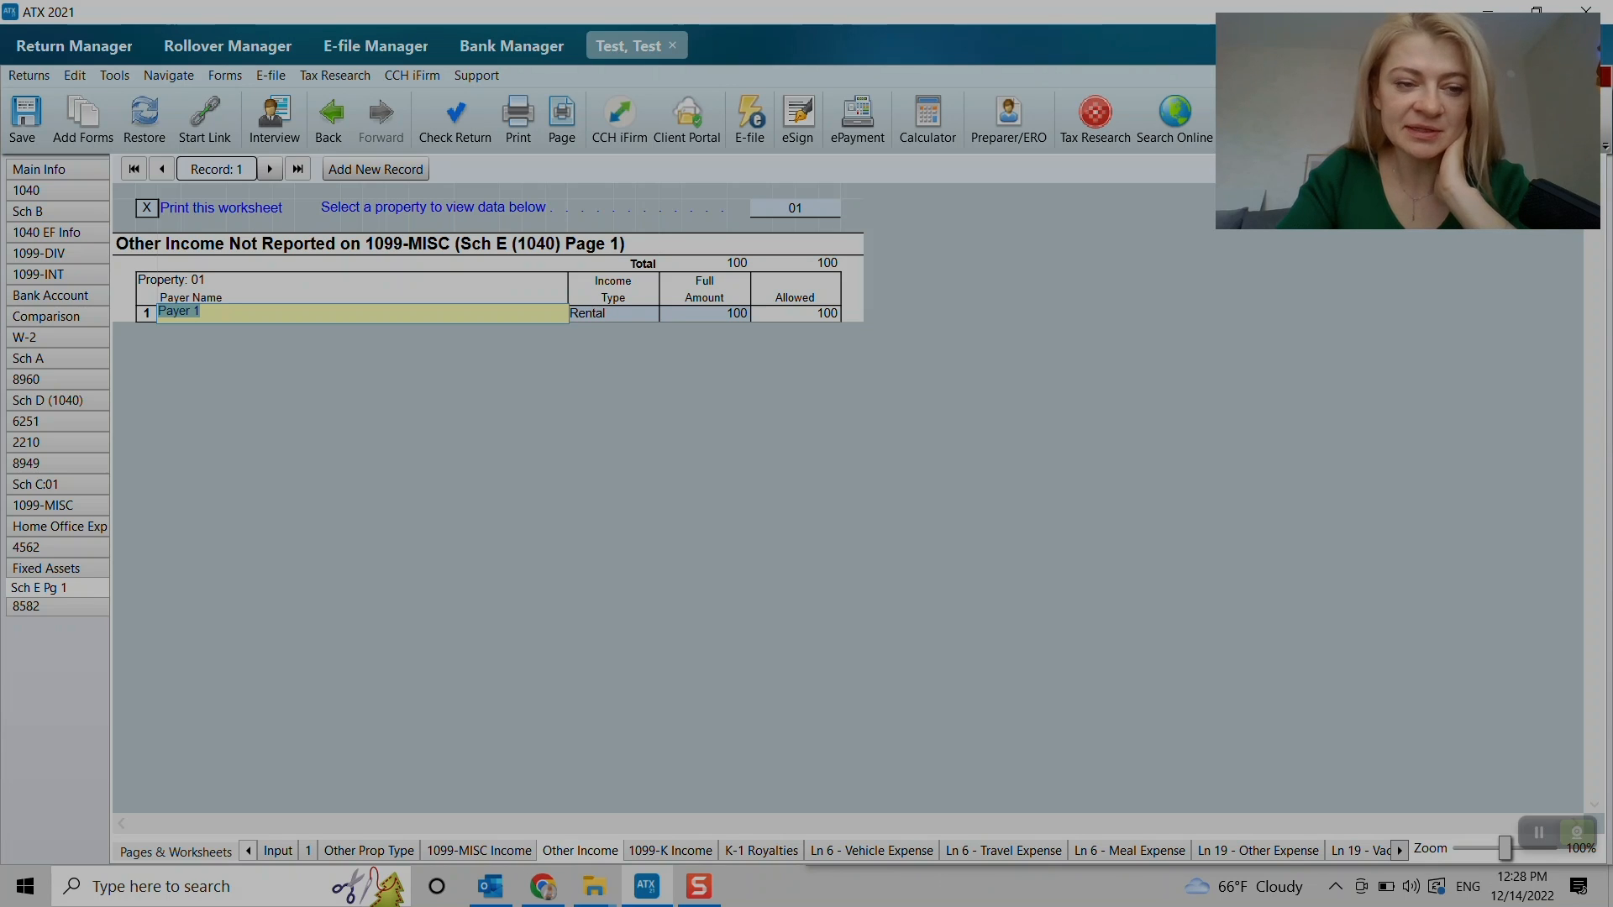
- Review Payer 1's income type and return to Schedule E page 1 showing 100 rents received
click(613, 312)
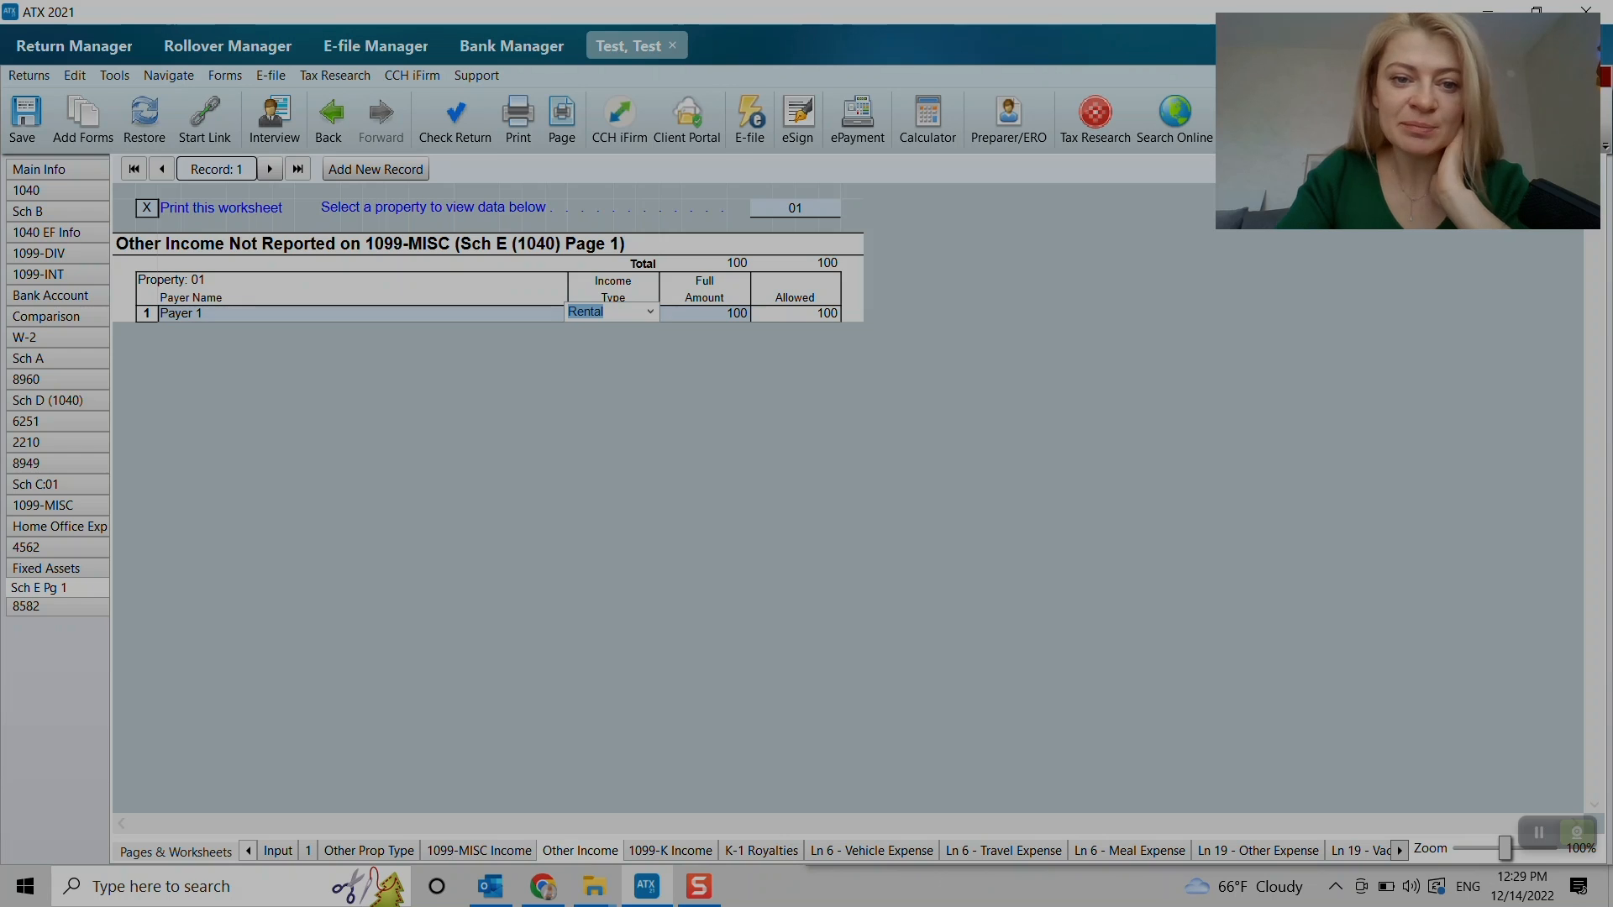
click(704, 312)
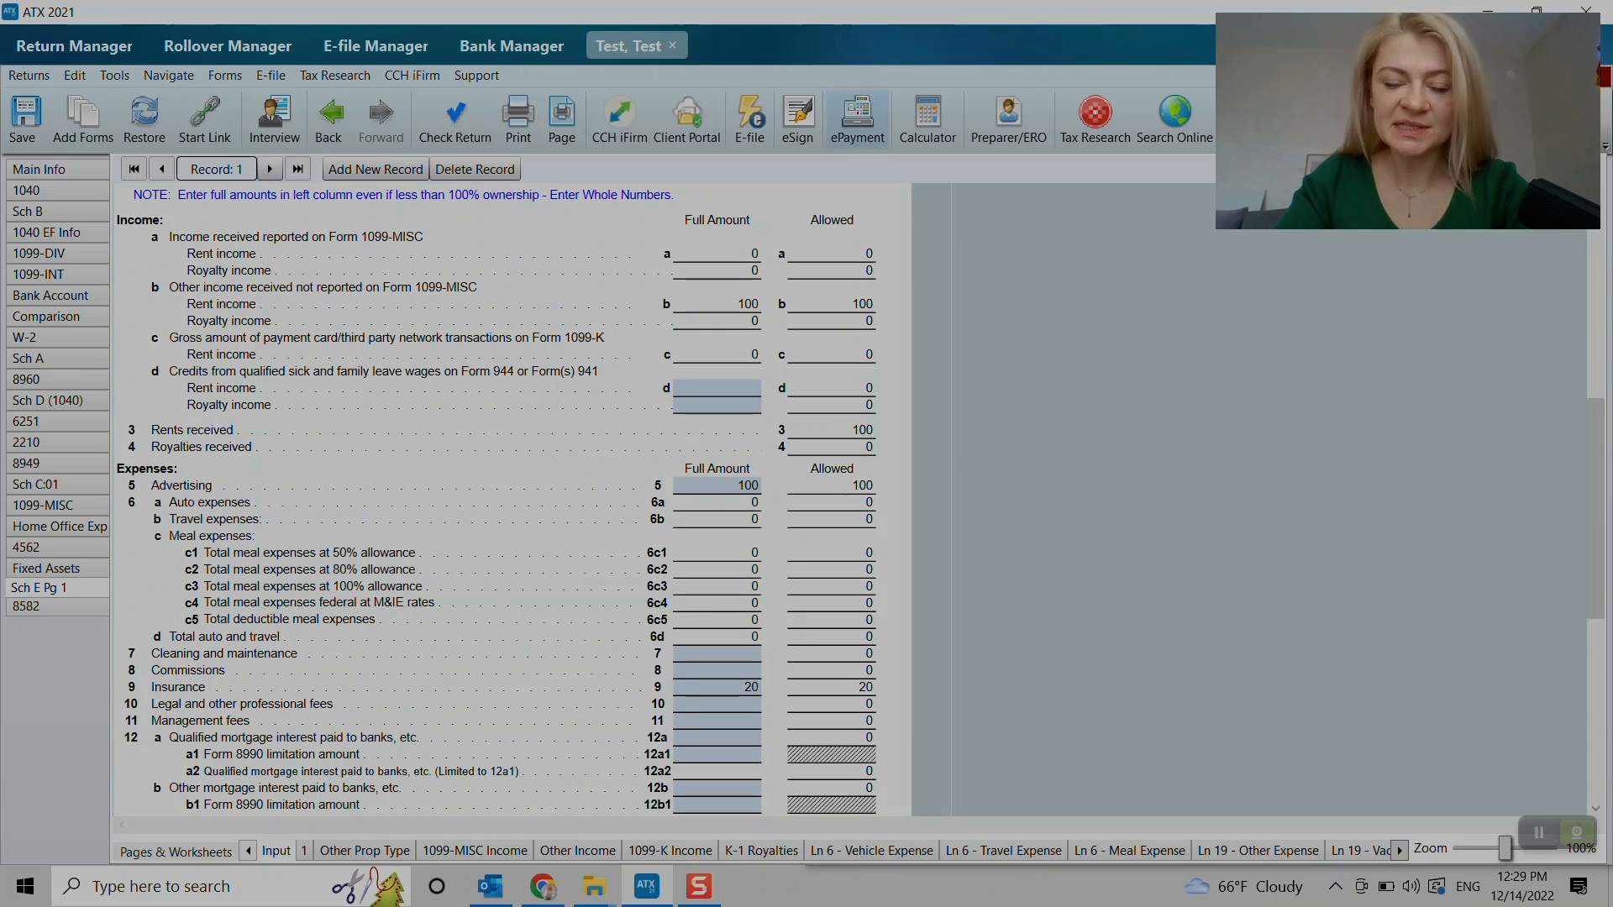
- Review rent income and expense lines for property A, totalling 120 of expenses
click(715, 303)
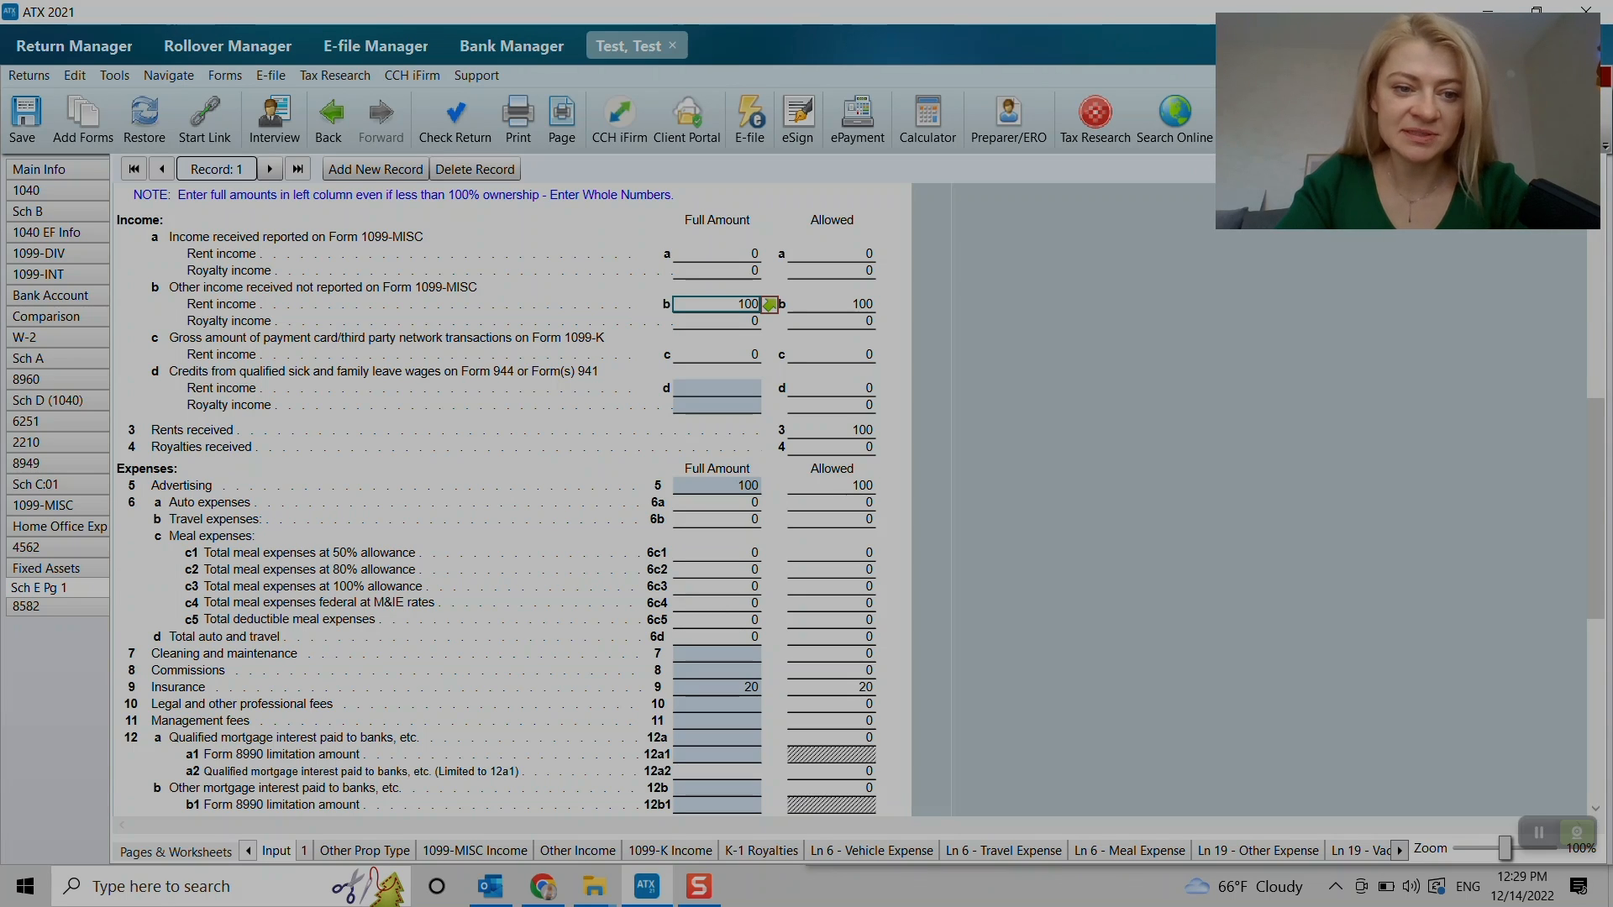
click(714, 485)
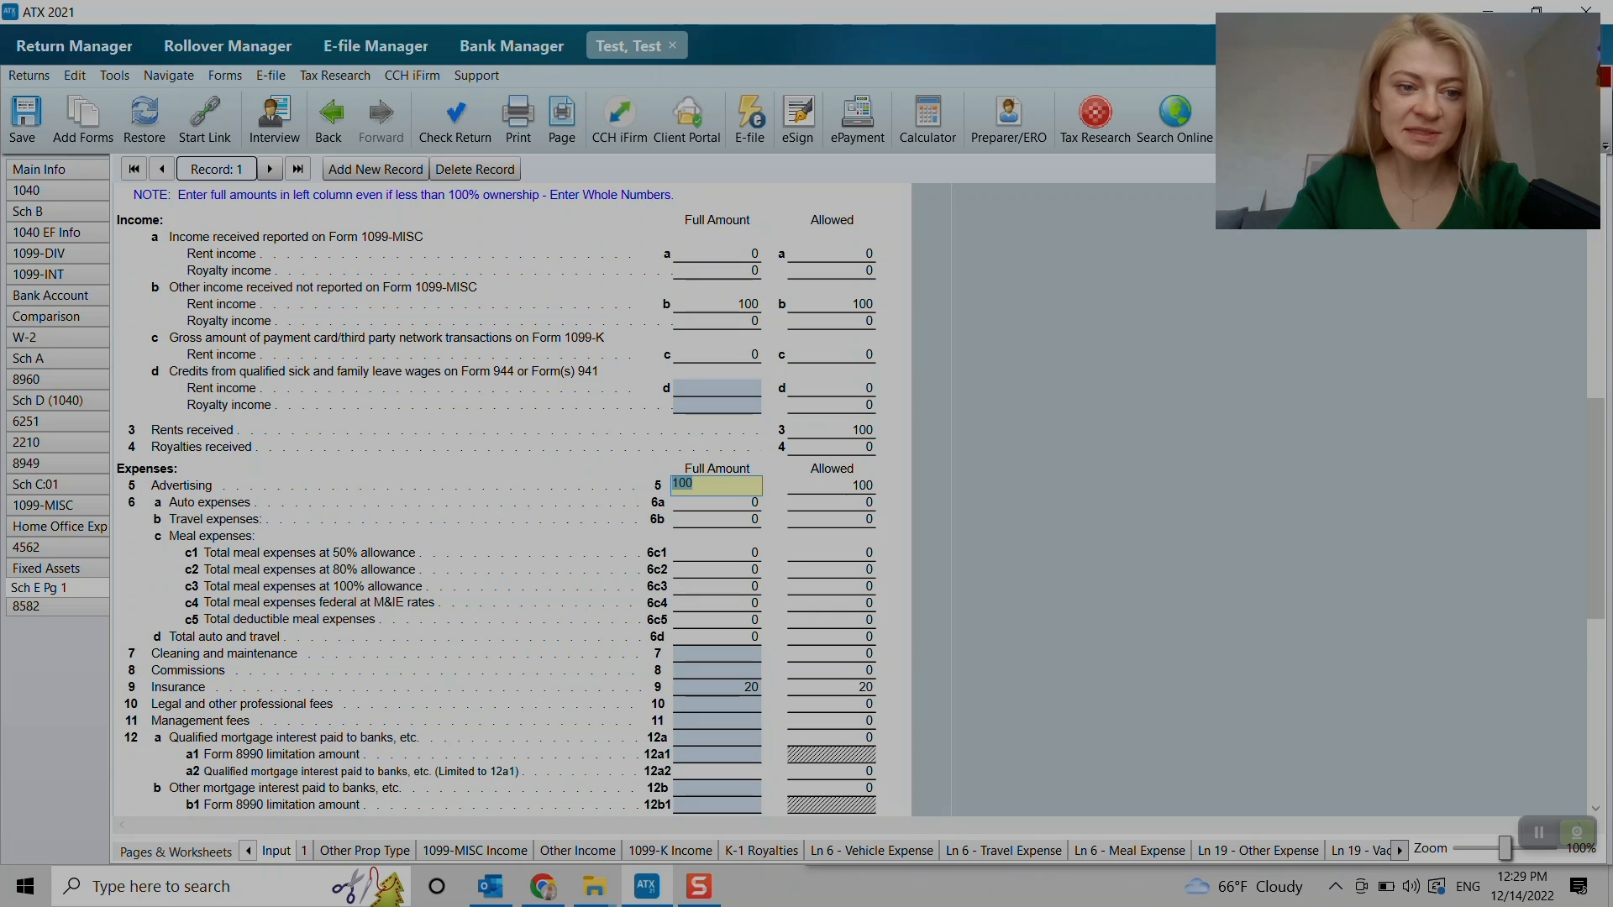
scroll(down, 3)
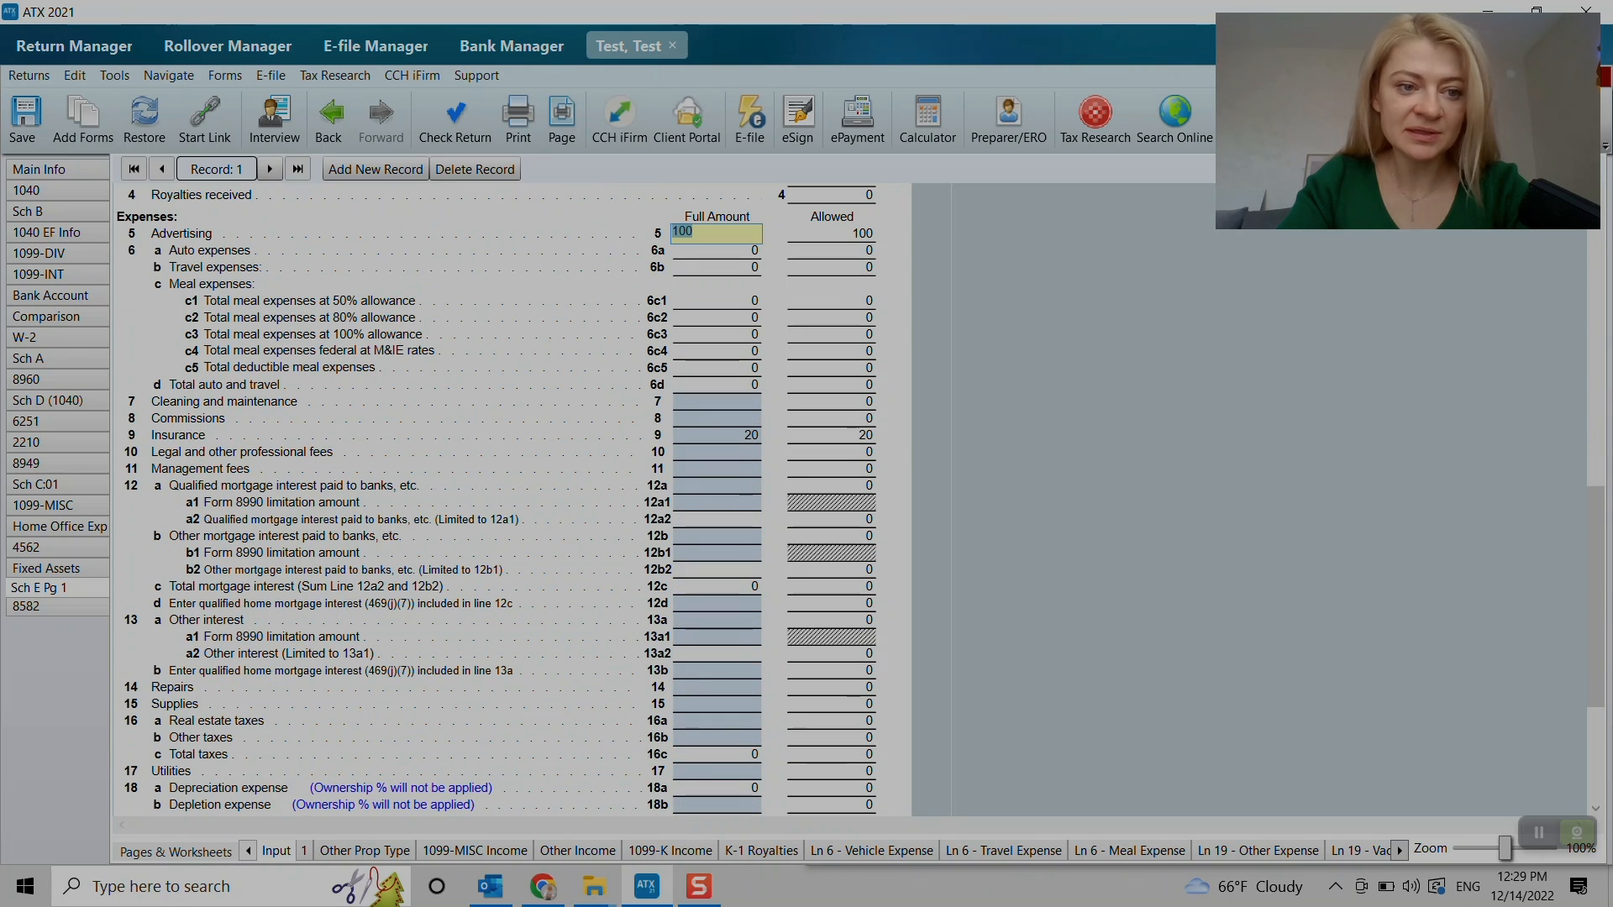
scroll(down, 3)
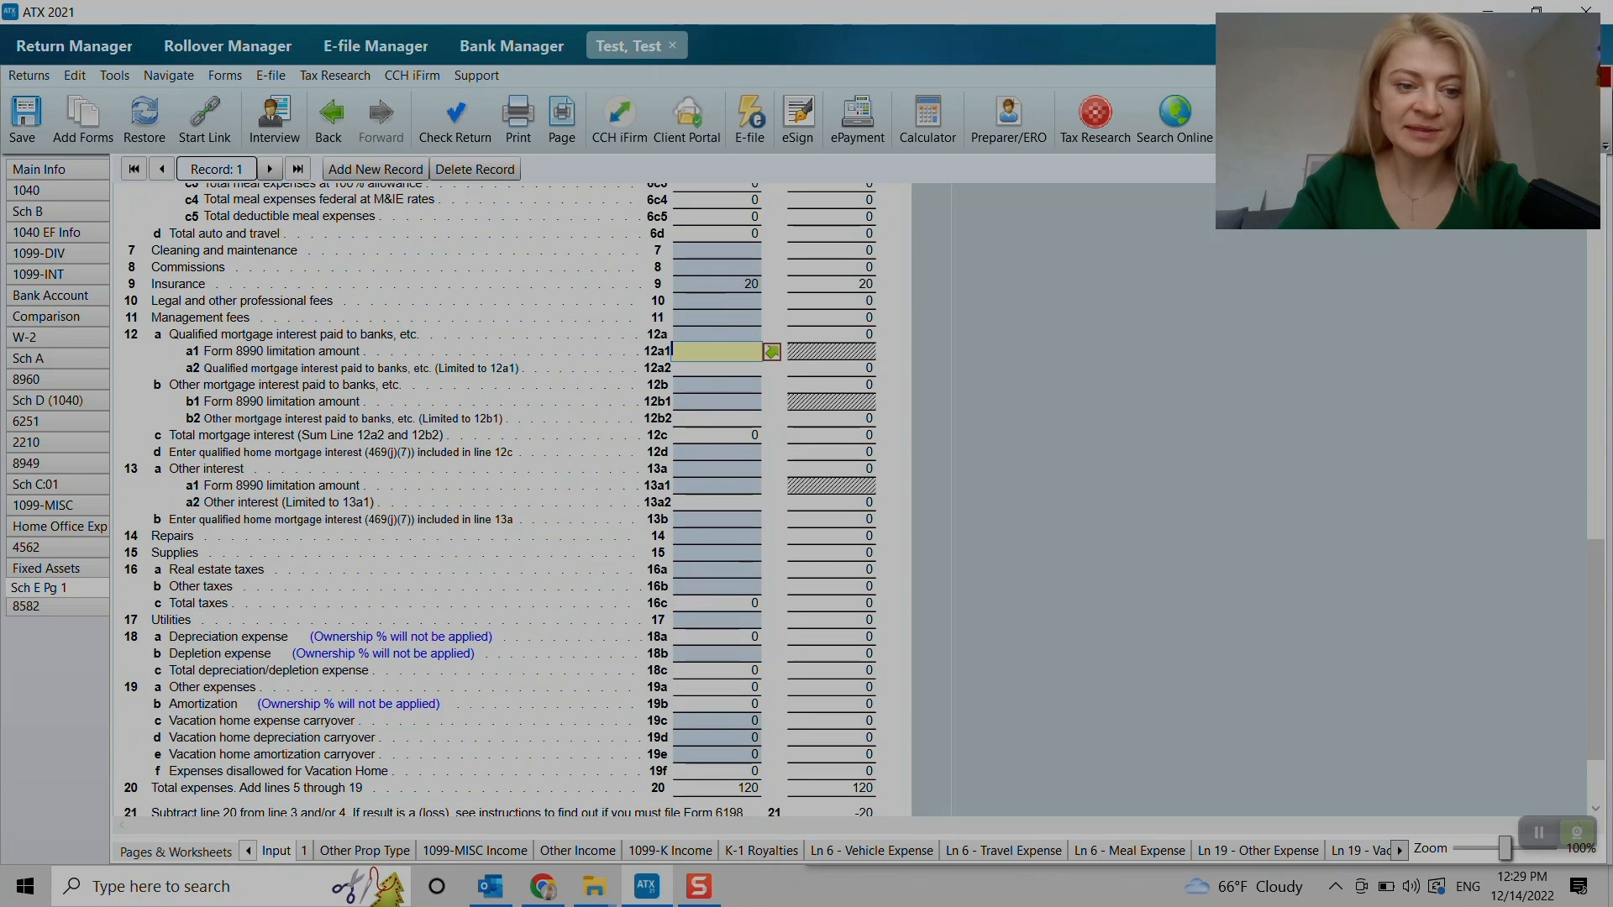
scroll(down, 3)
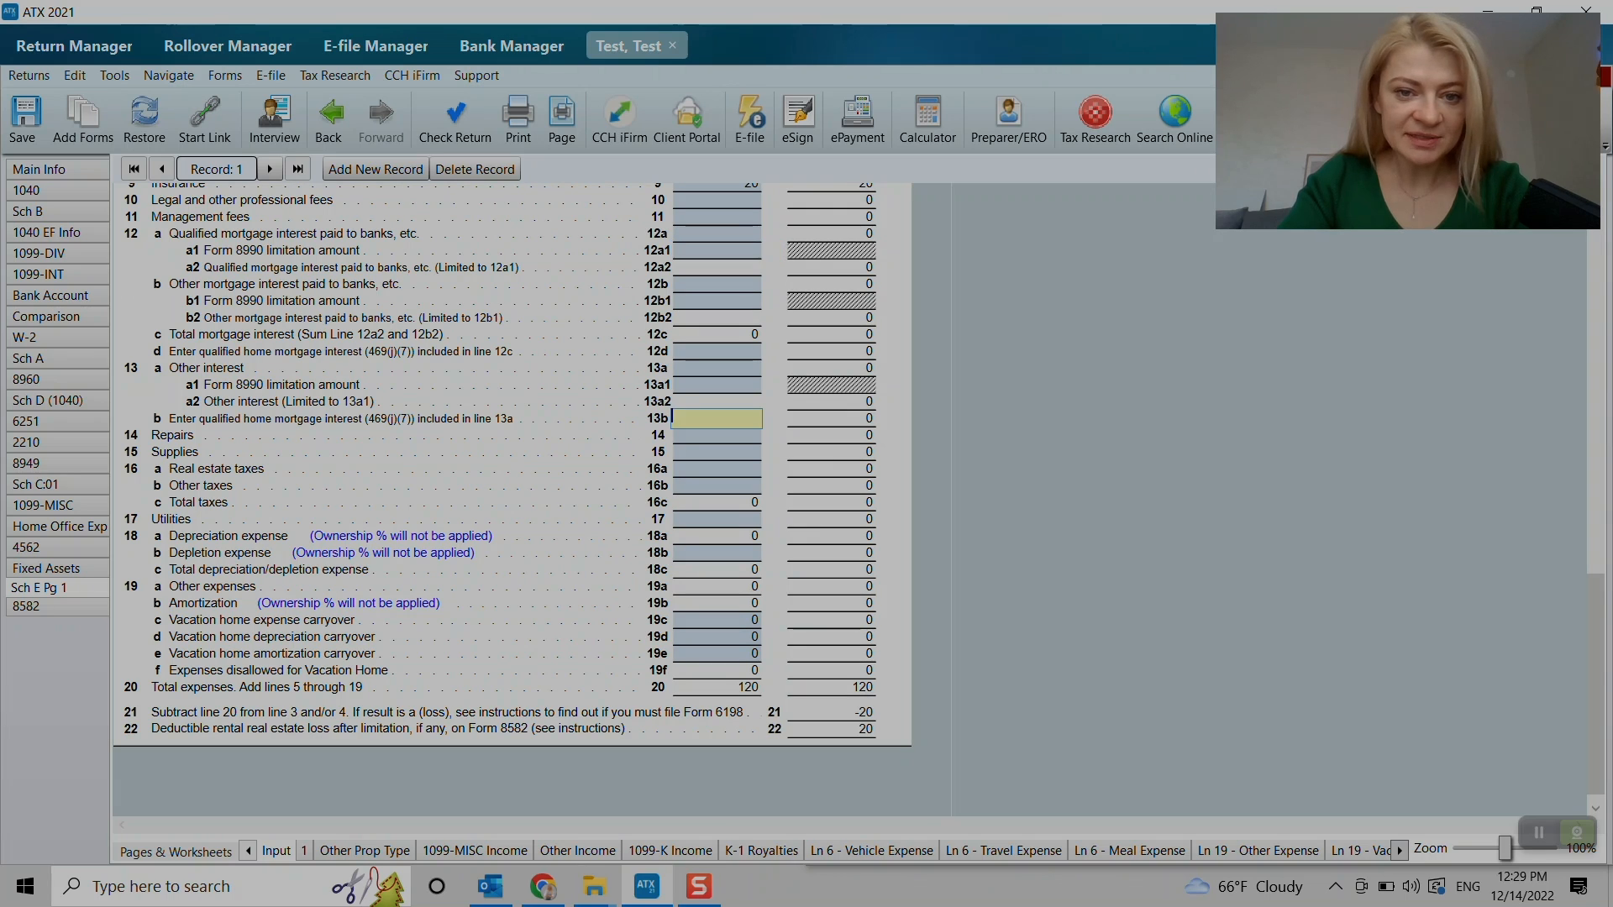
scroll(up, 3)
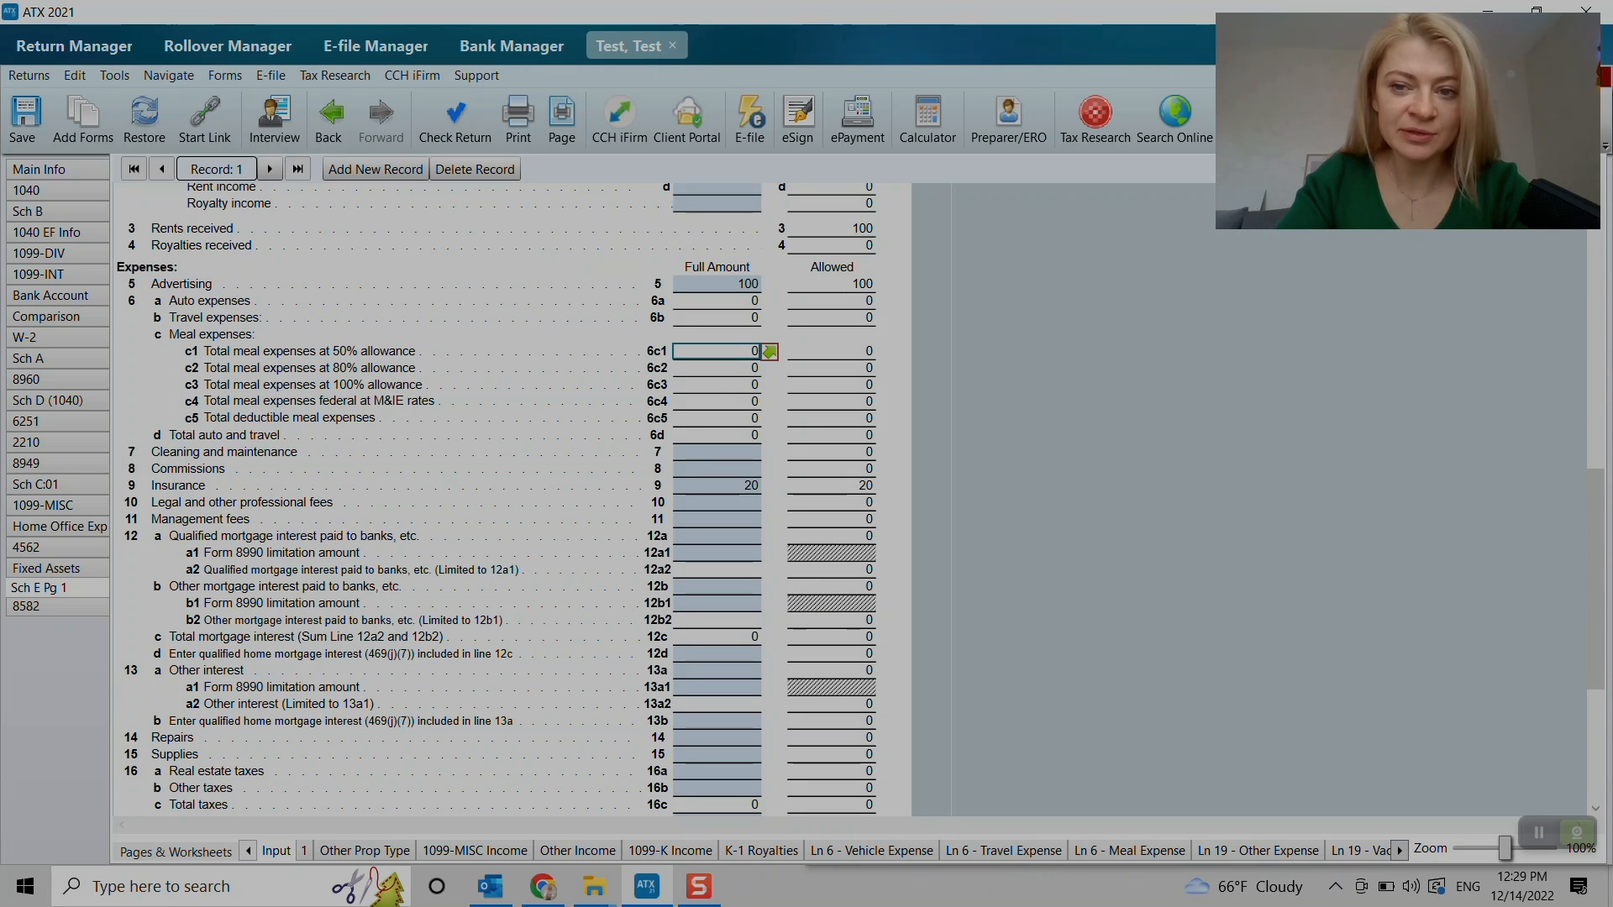
mouse_move(769, 351)
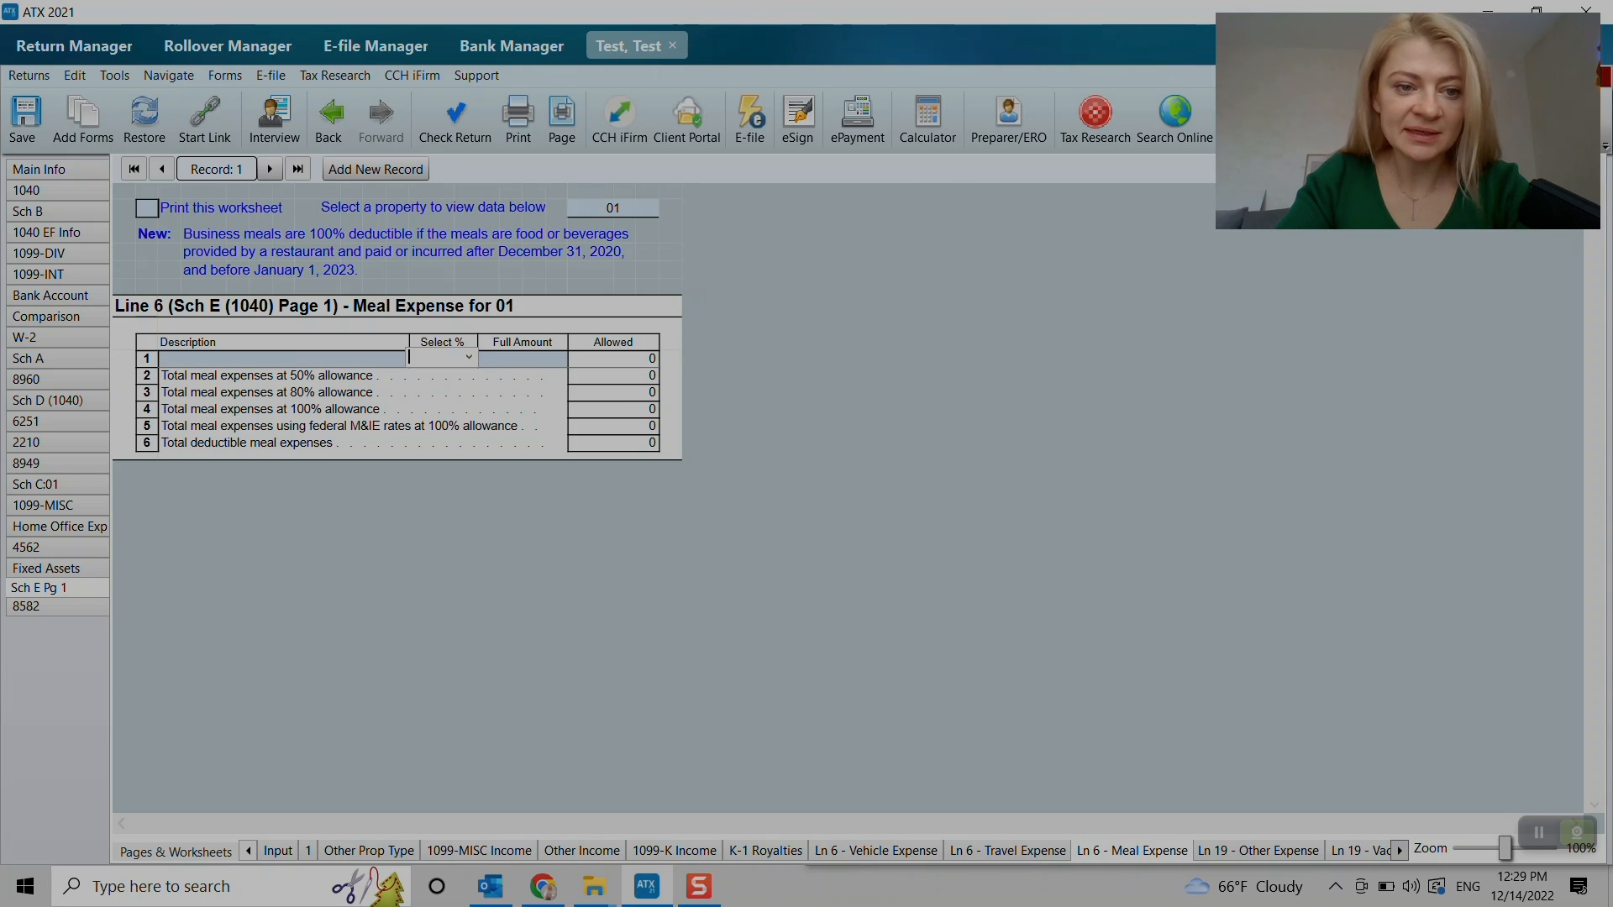
click(173, 851)
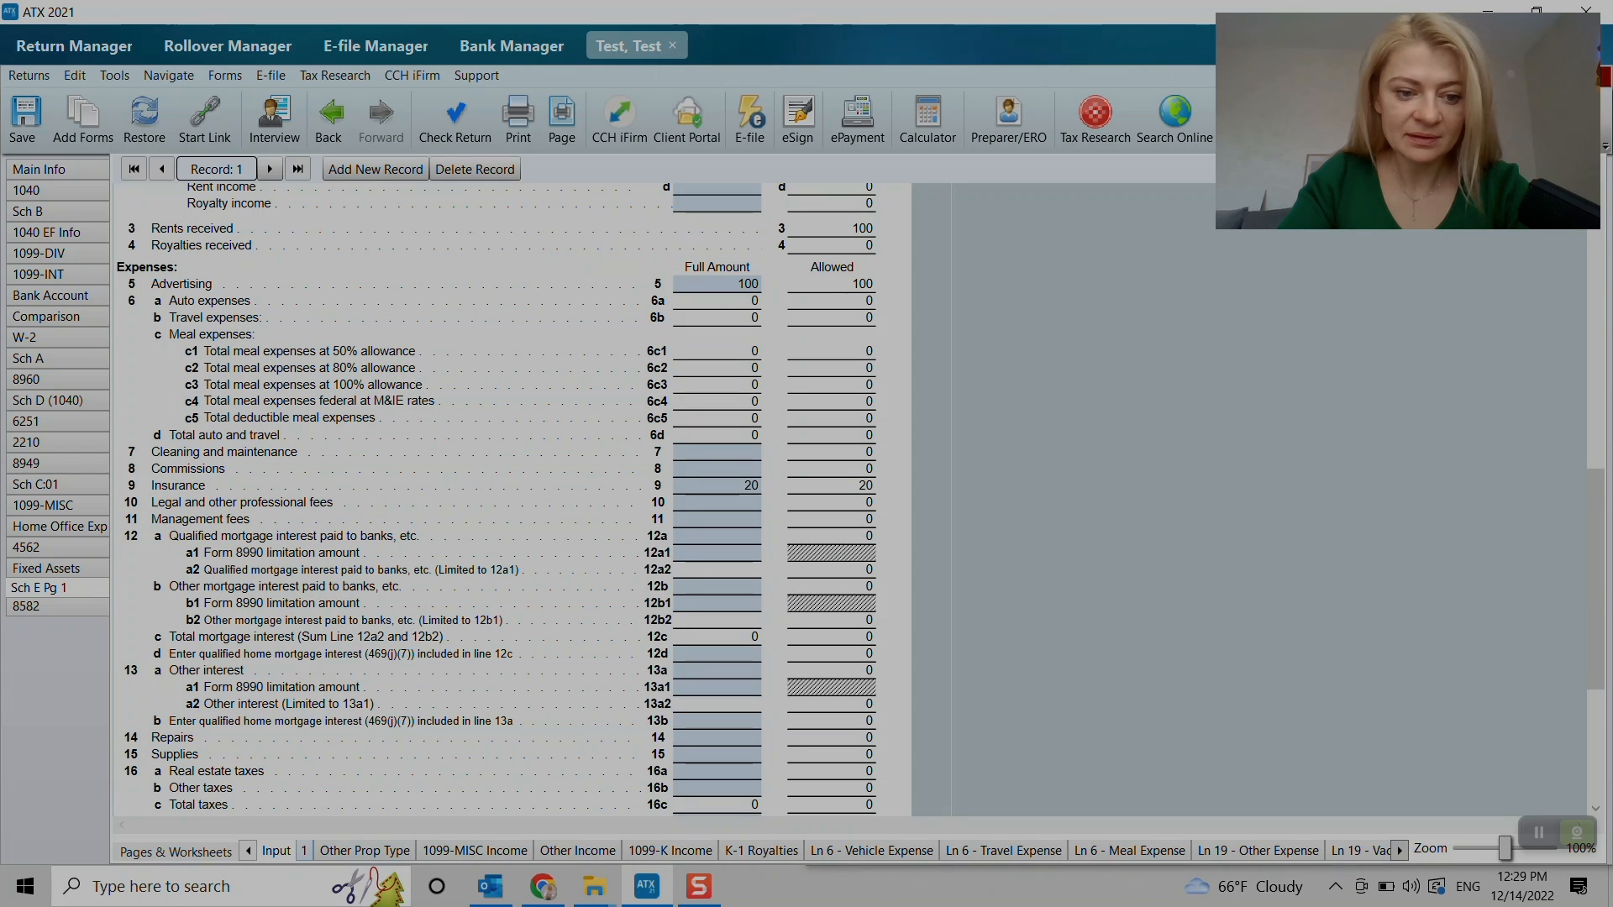
scroll(down, 3)
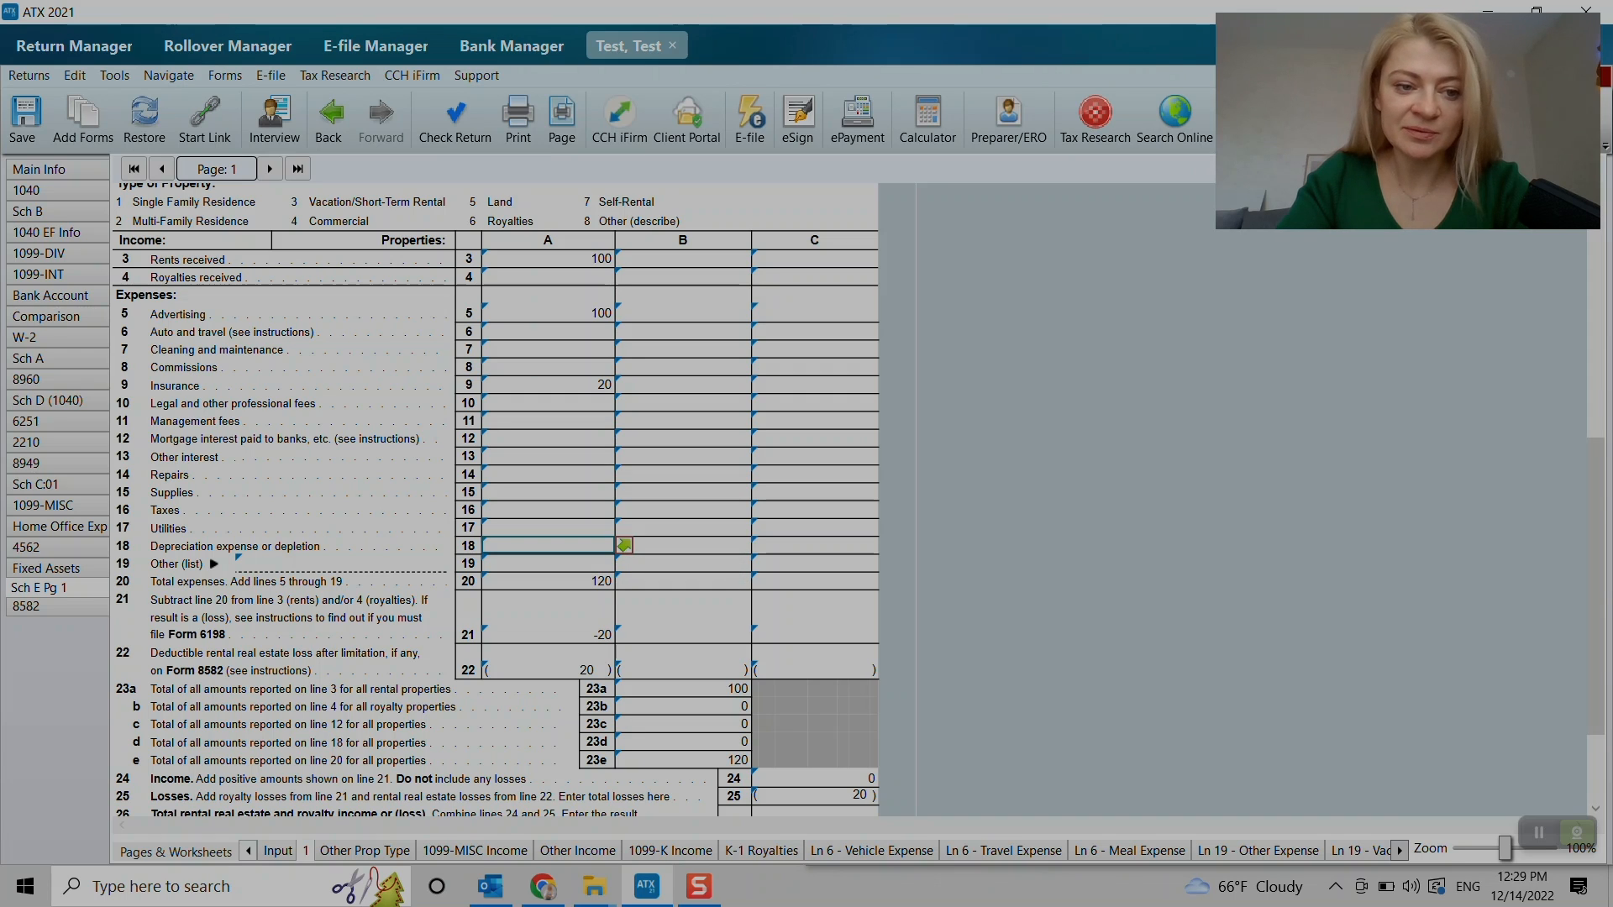
mouse_move(624, 545)
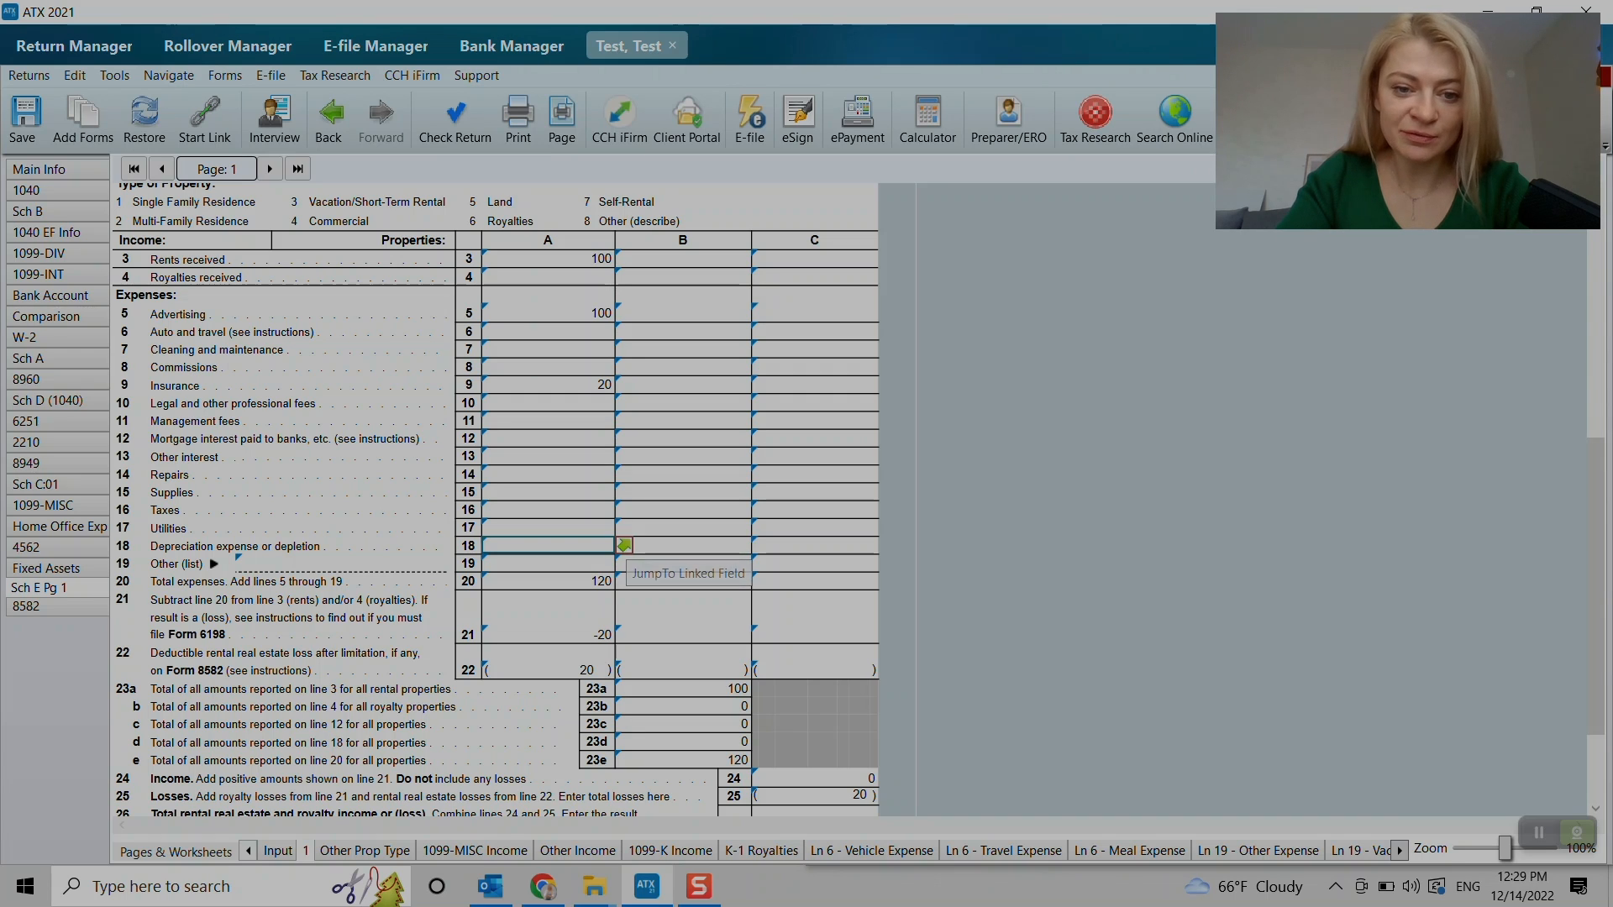
- Jump from line 18 Depreciation to the linked fixed asset record
click(624, 545)
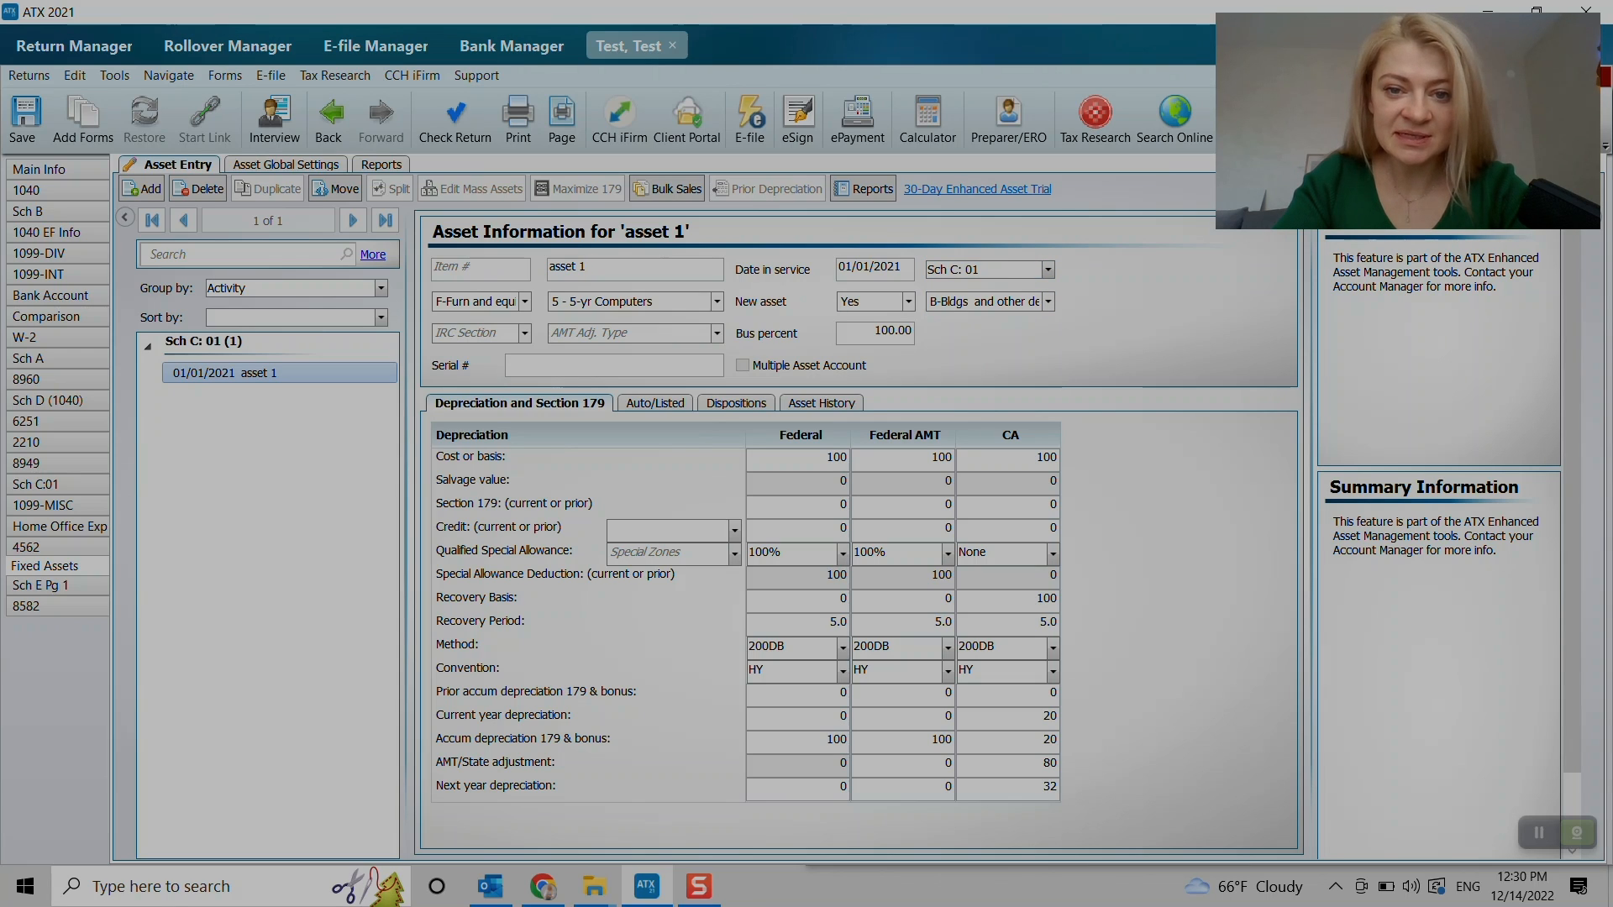
- Reassign asset 1 from Sch C 01 to Sch E 01 so depreciation of 100 flows to Schedule E
click(873, 269)
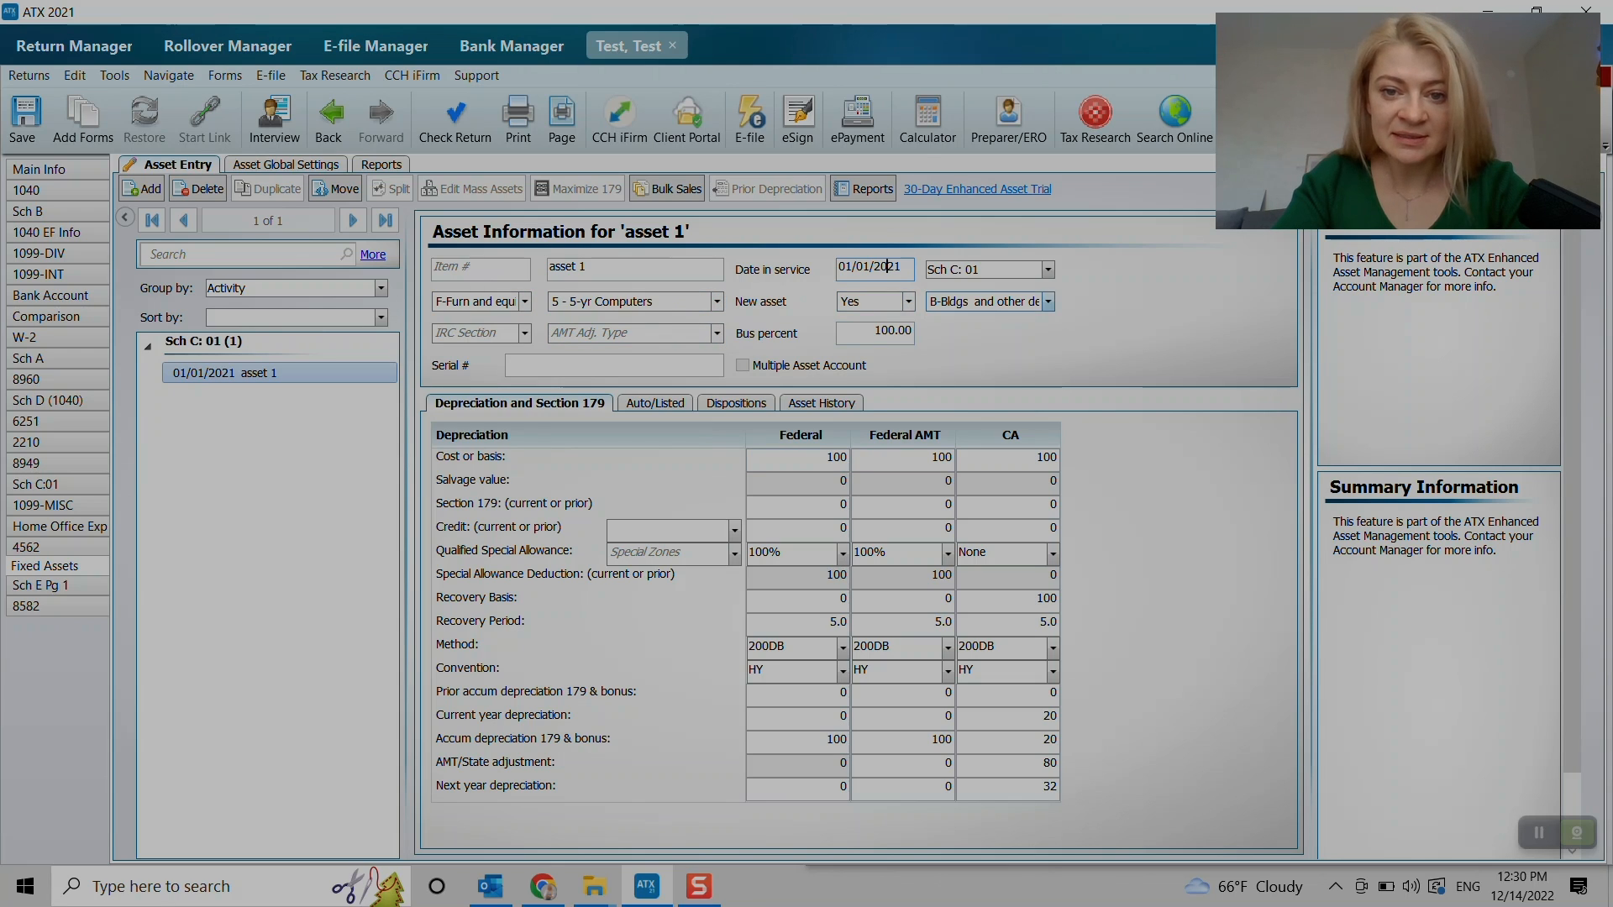
click(797, 457)
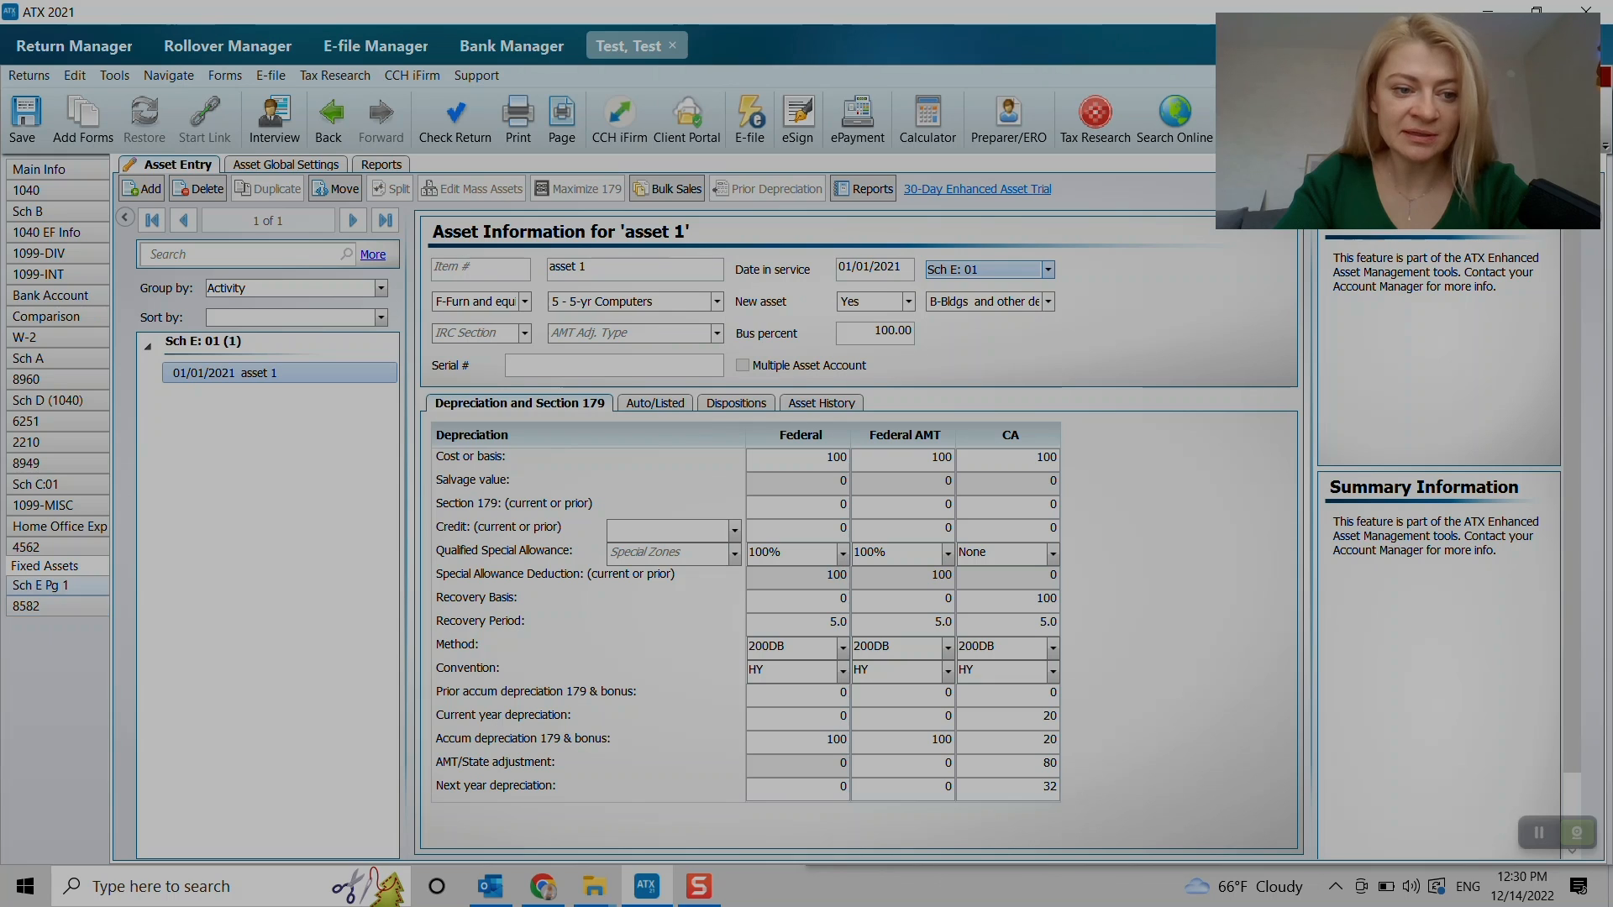
click(39, 587)
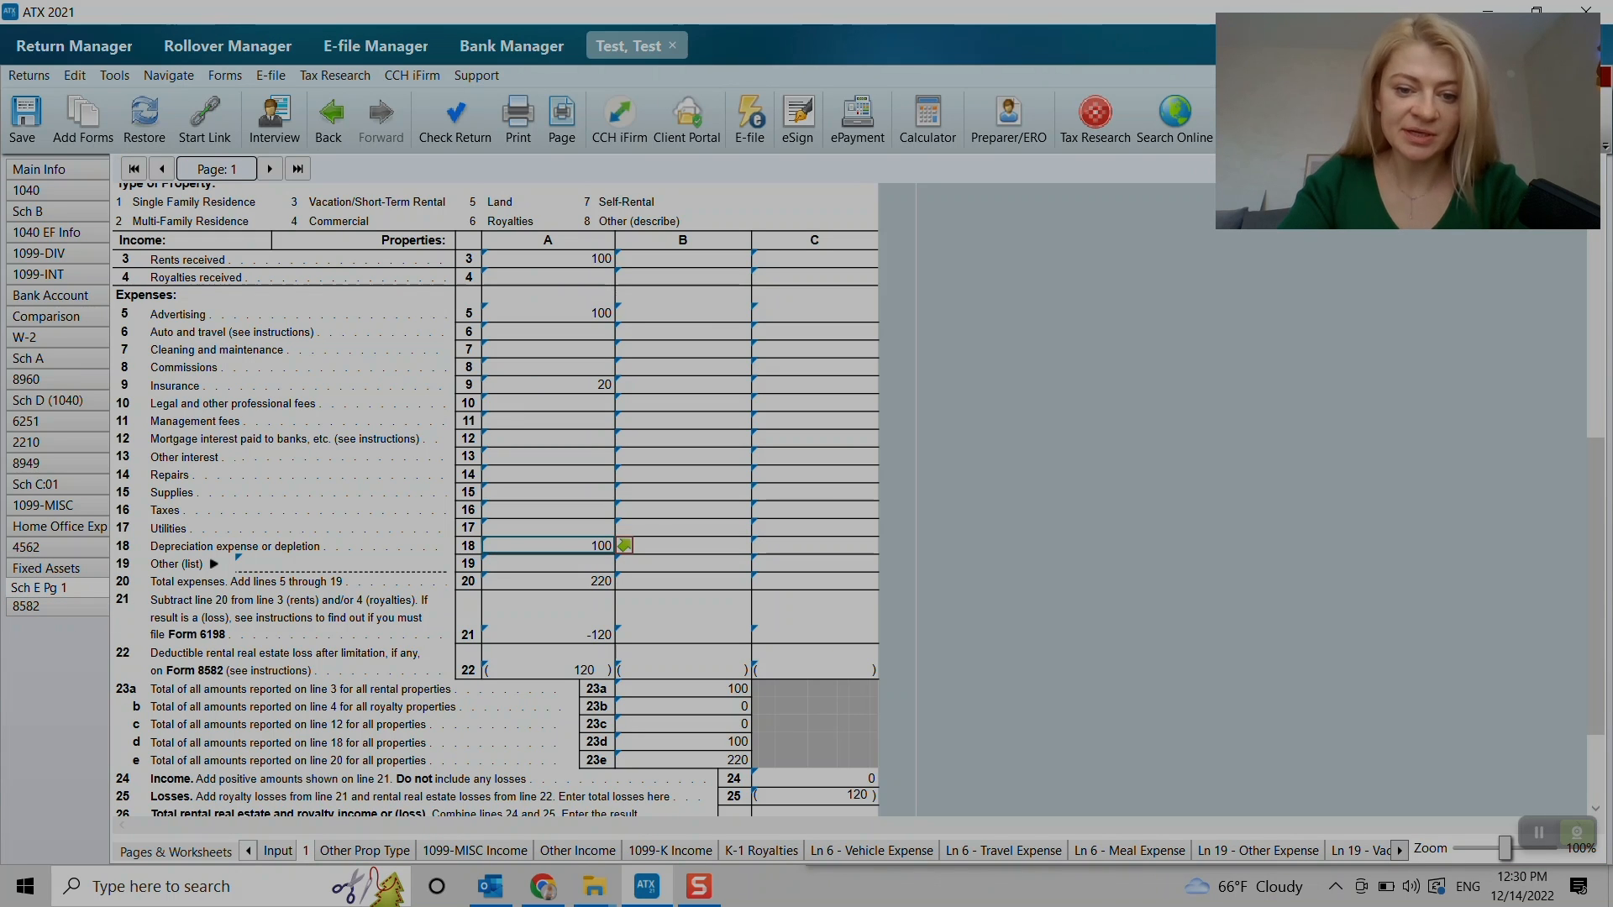
- View the Ln 22 - Allowed Amounts worksheet showing the -120 passive loss for property 01
scroll(down, 3)
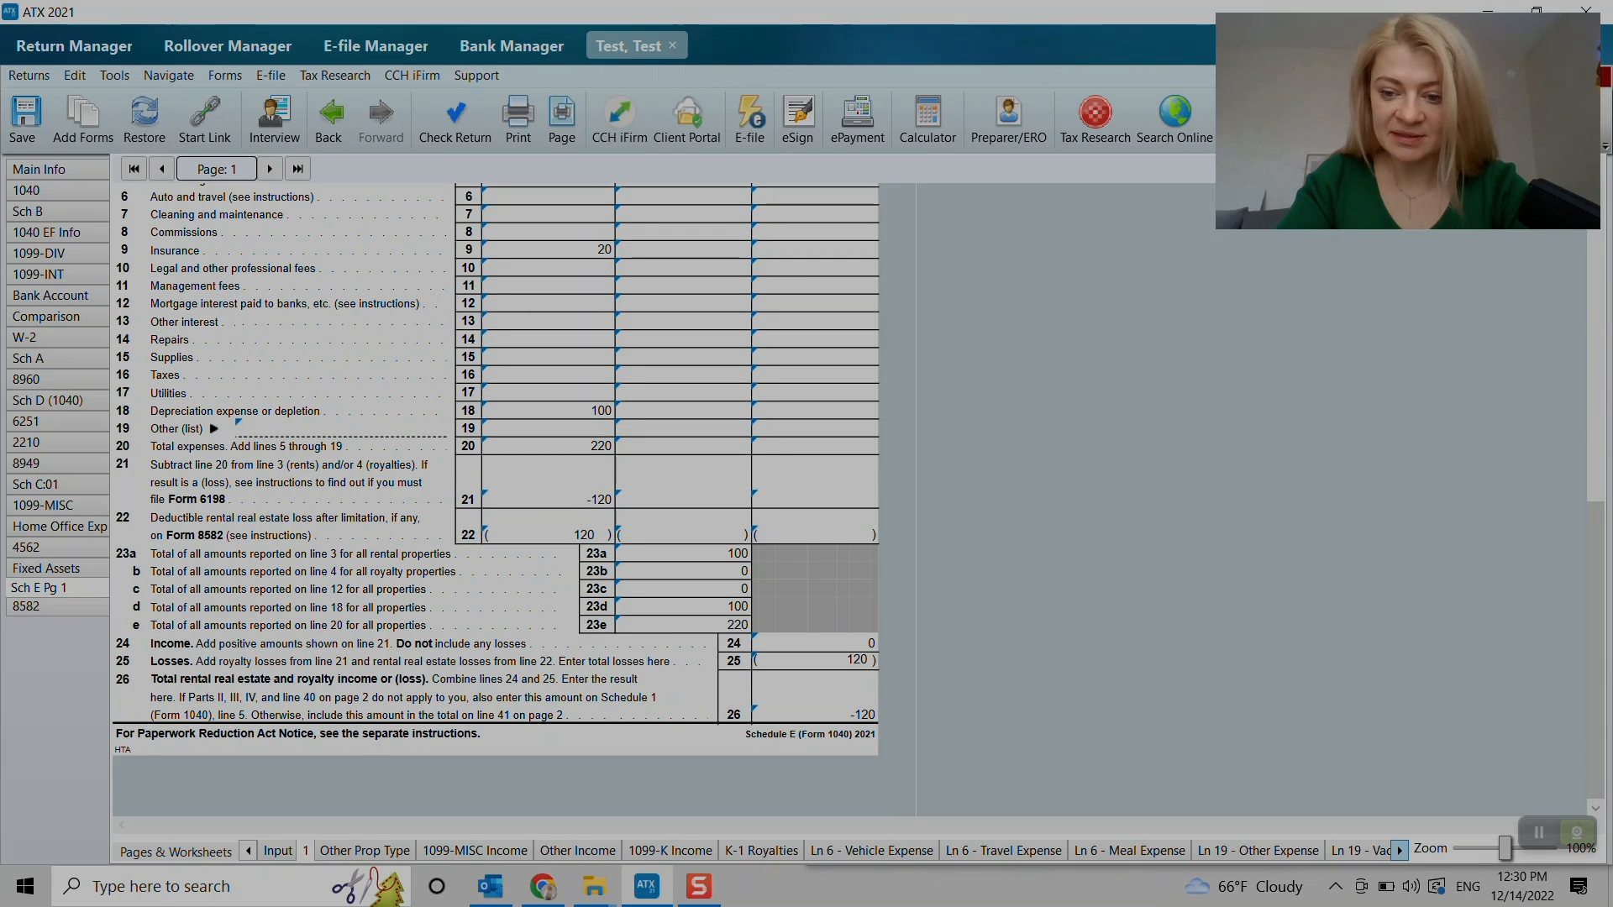
click(1399, 851)
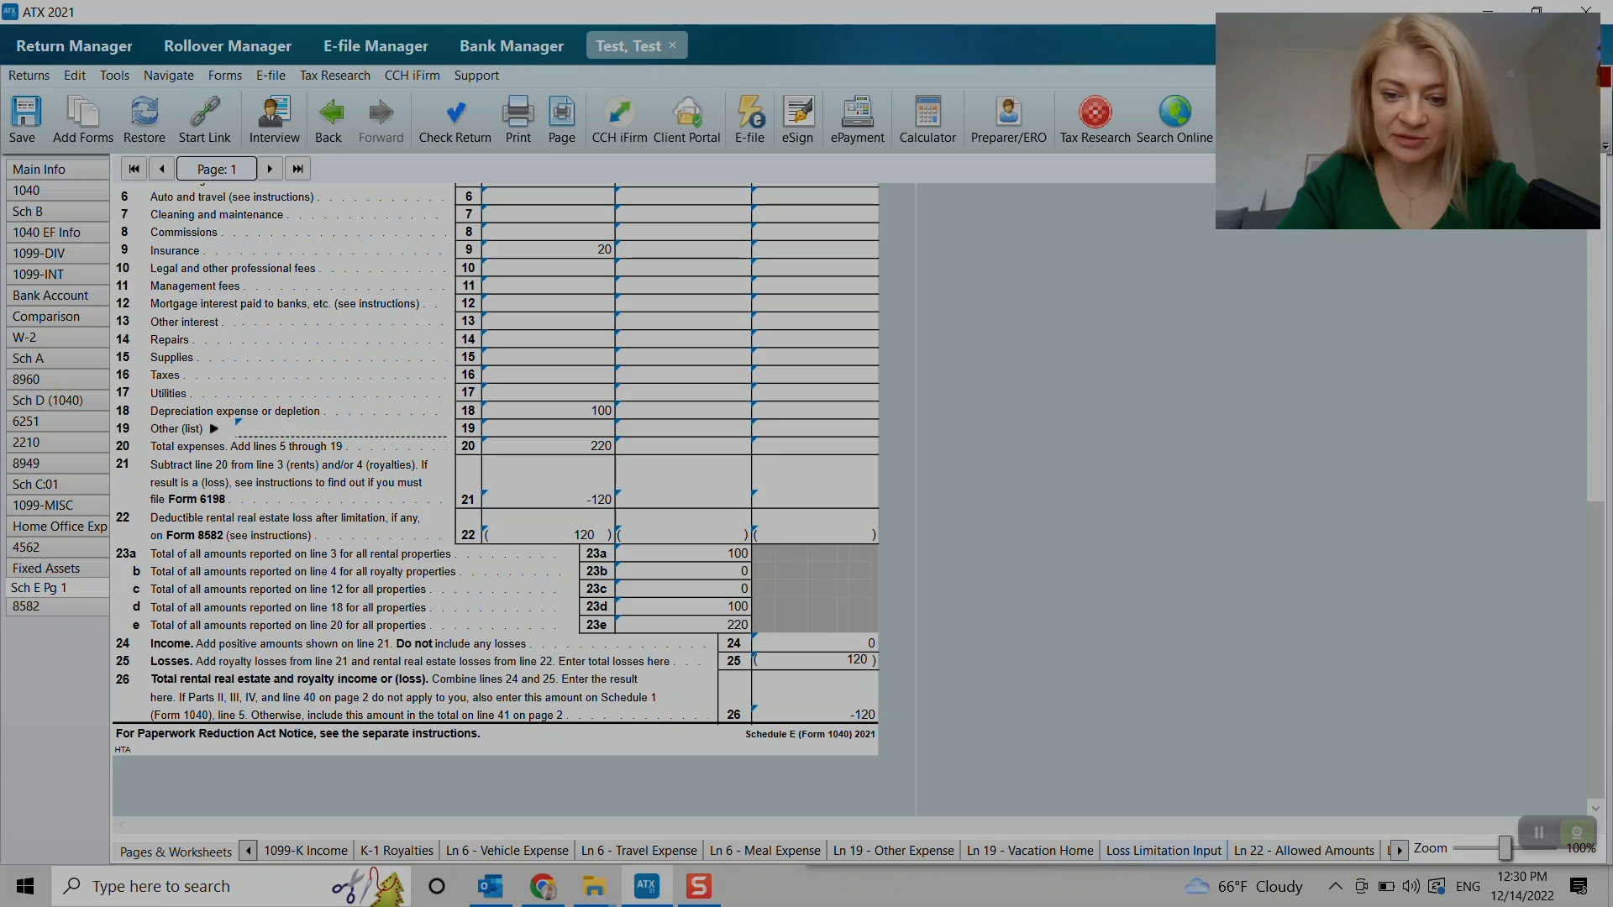
click(1302, 851)
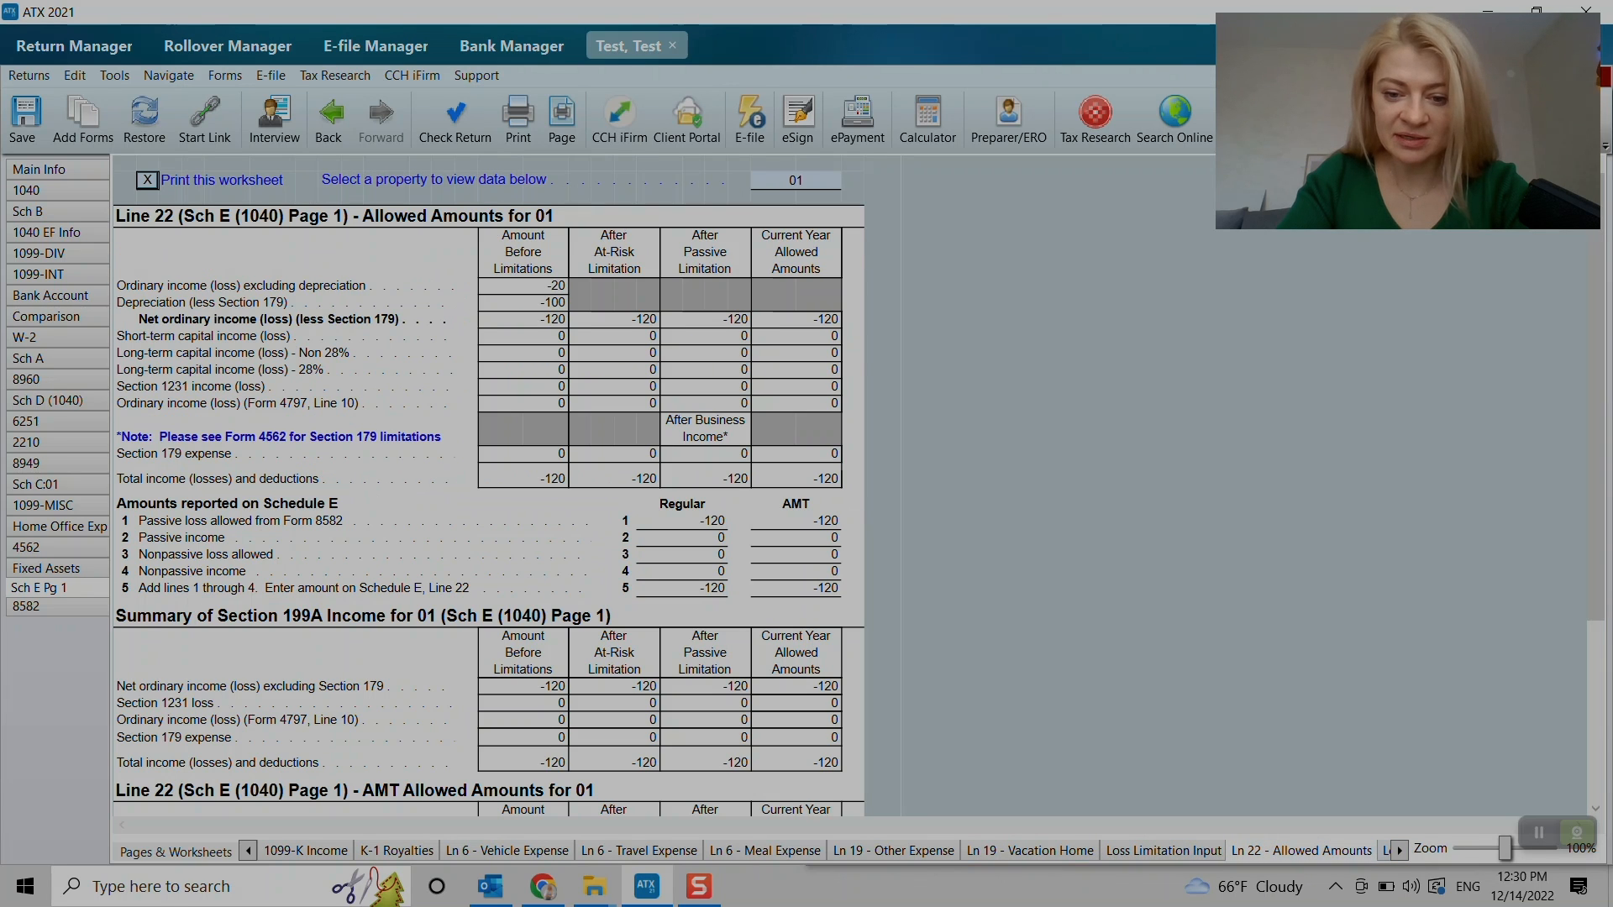
- Review the Loss Carryover summary for property 01 and return to Ln 22 - Allowed Amounts
click(1396, 849)
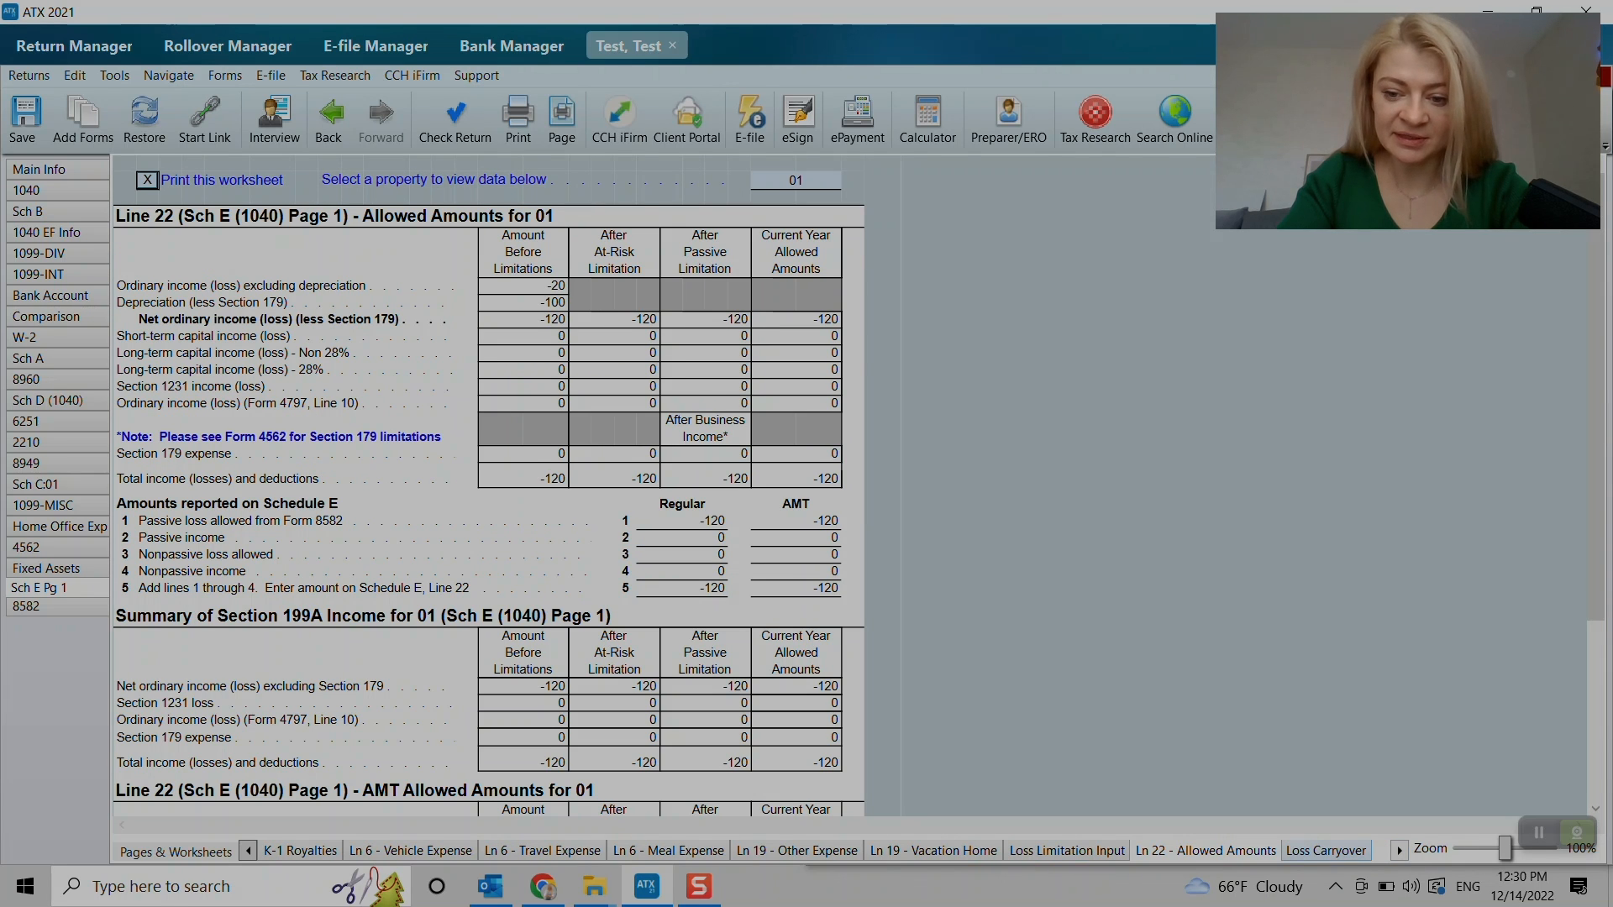
click(1326, 851)
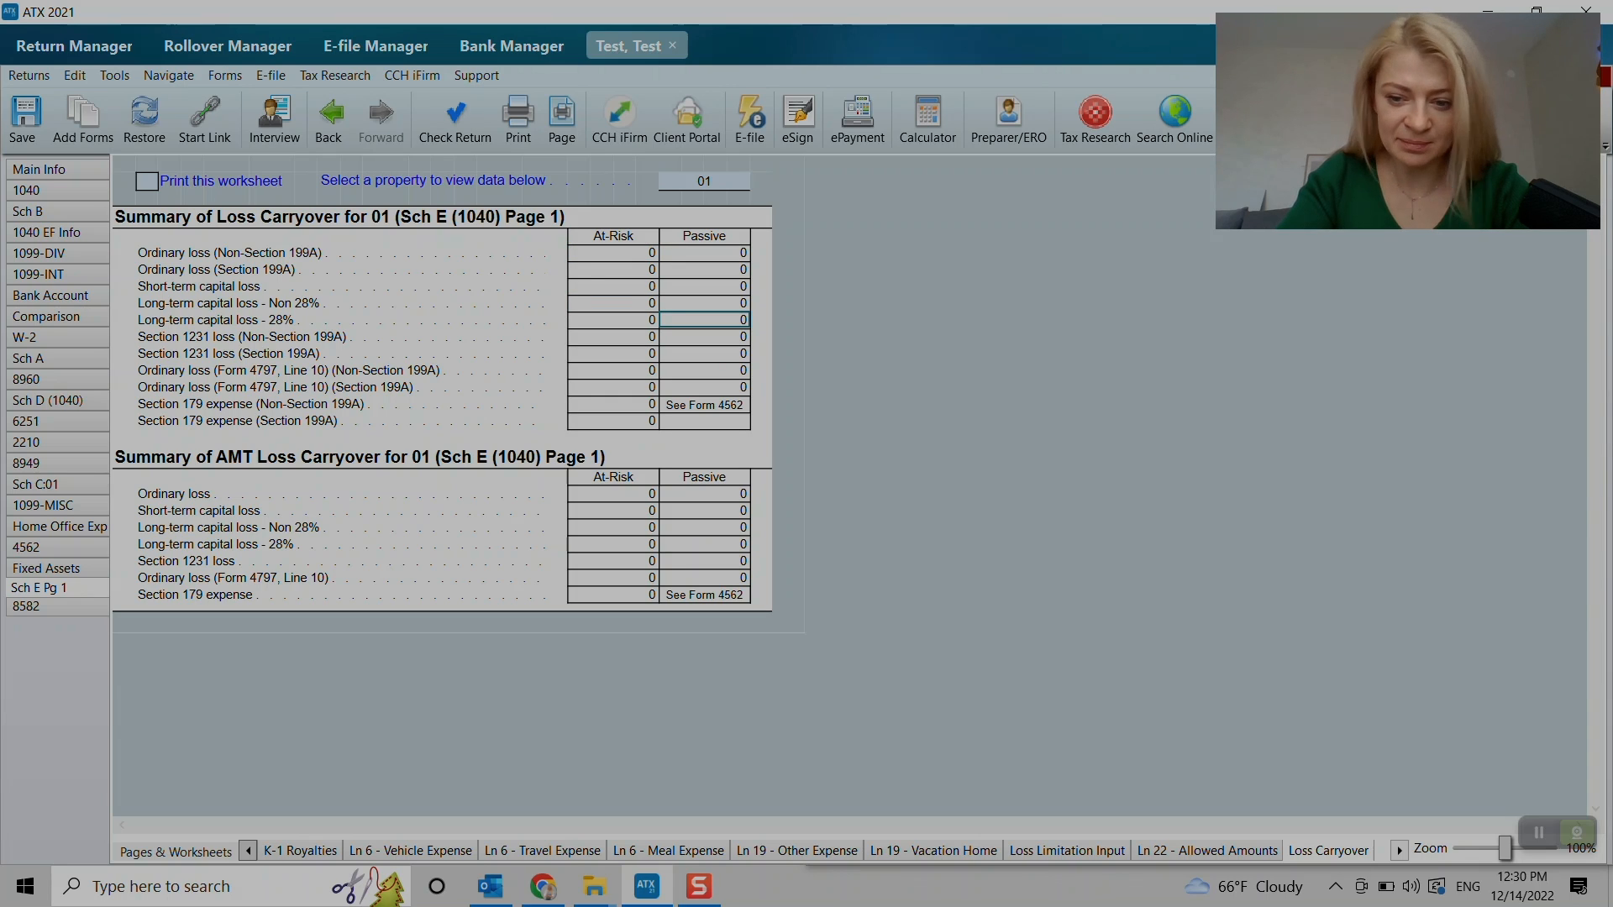
click(1205, 851)
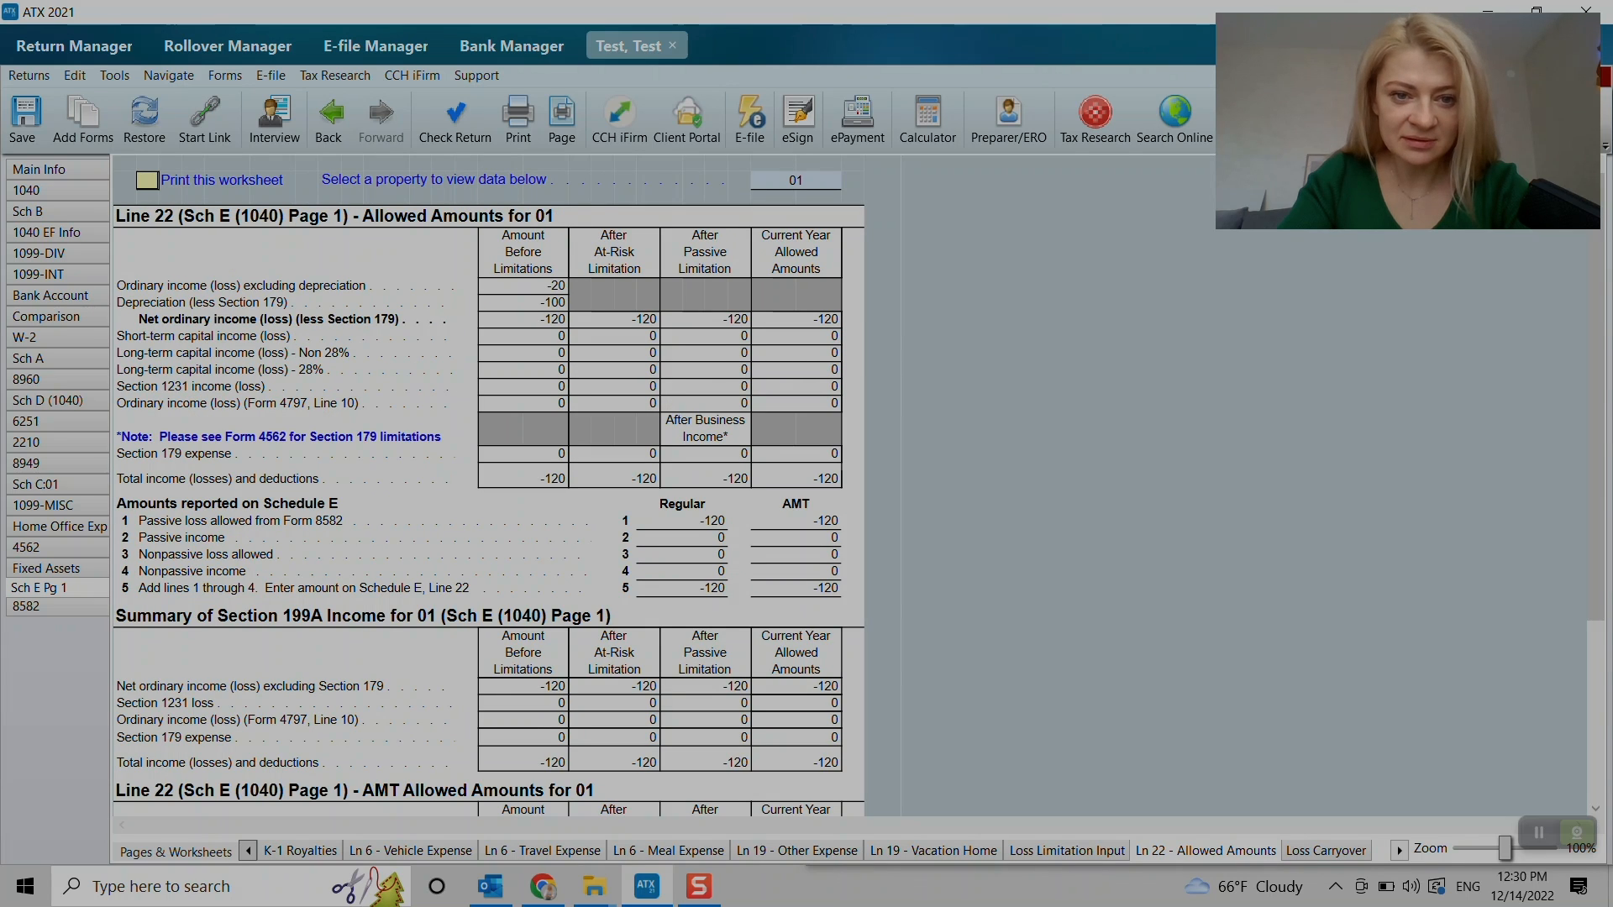
click(147, 180)
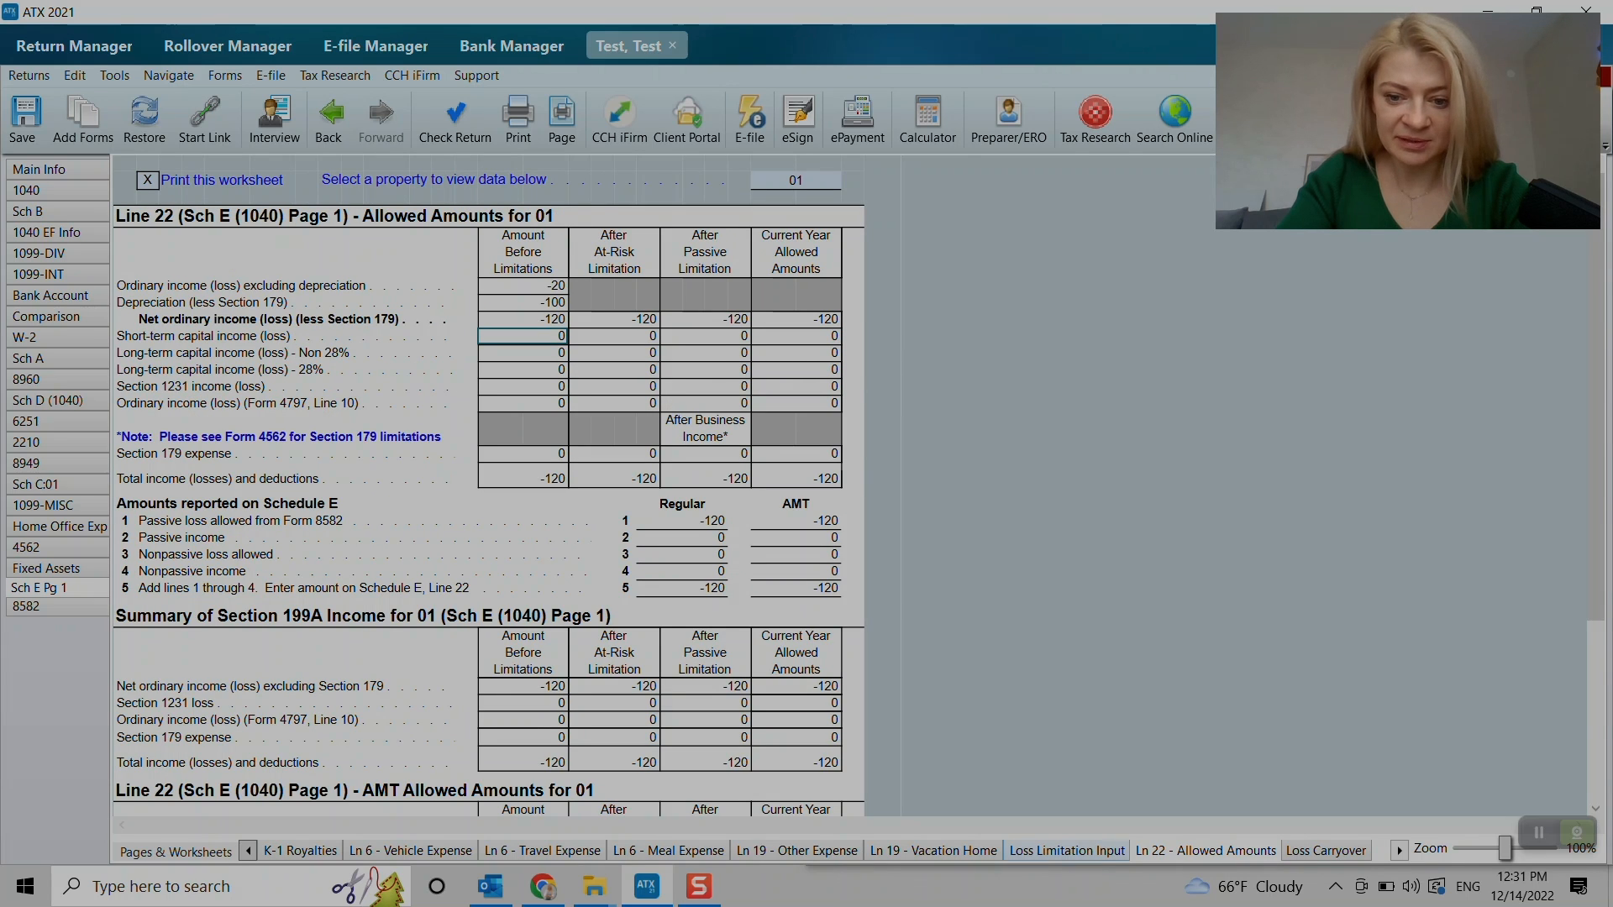
- Review the Loss Limitation Input worksheet, all zero, and return to the Sch E Pg 1 form
click(1064, 850)
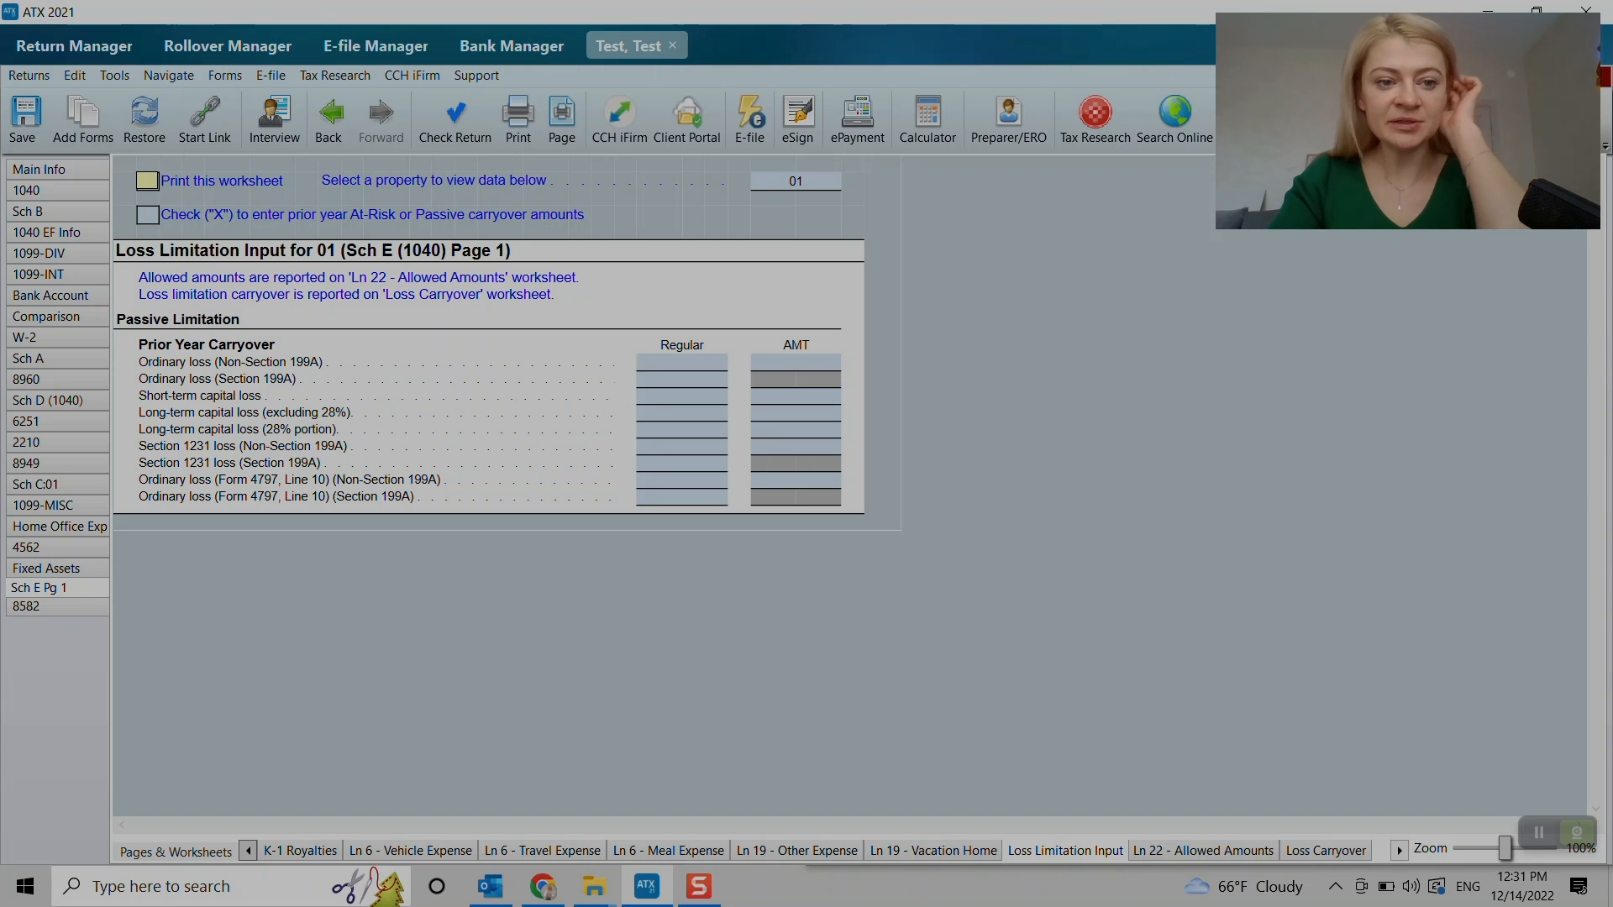
click(680, 361)
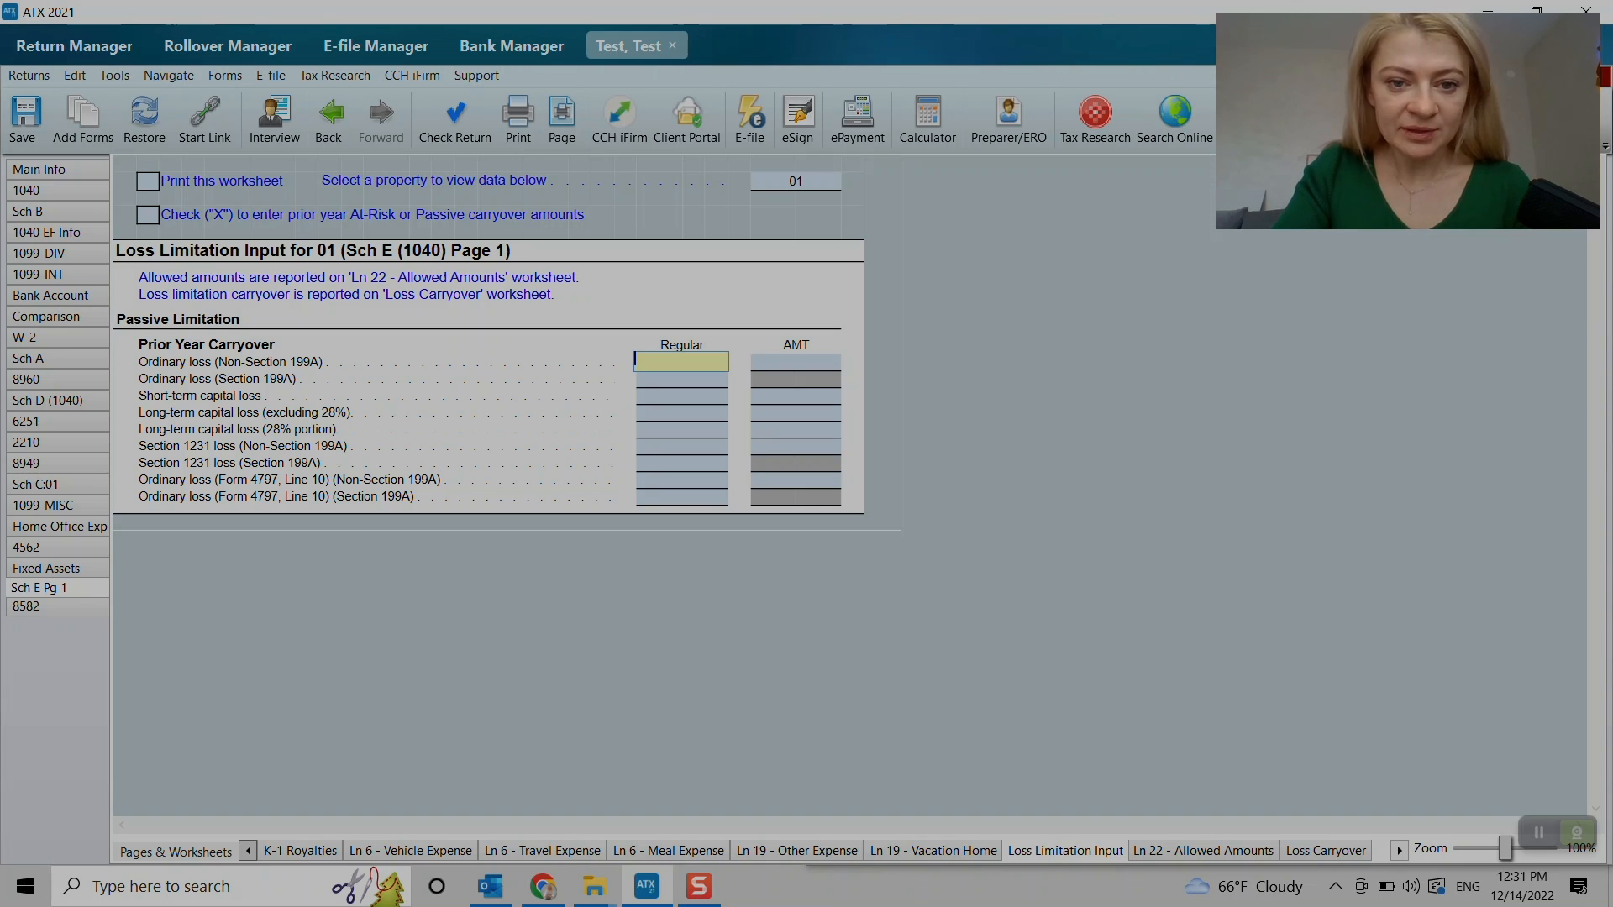
click(795, 361)
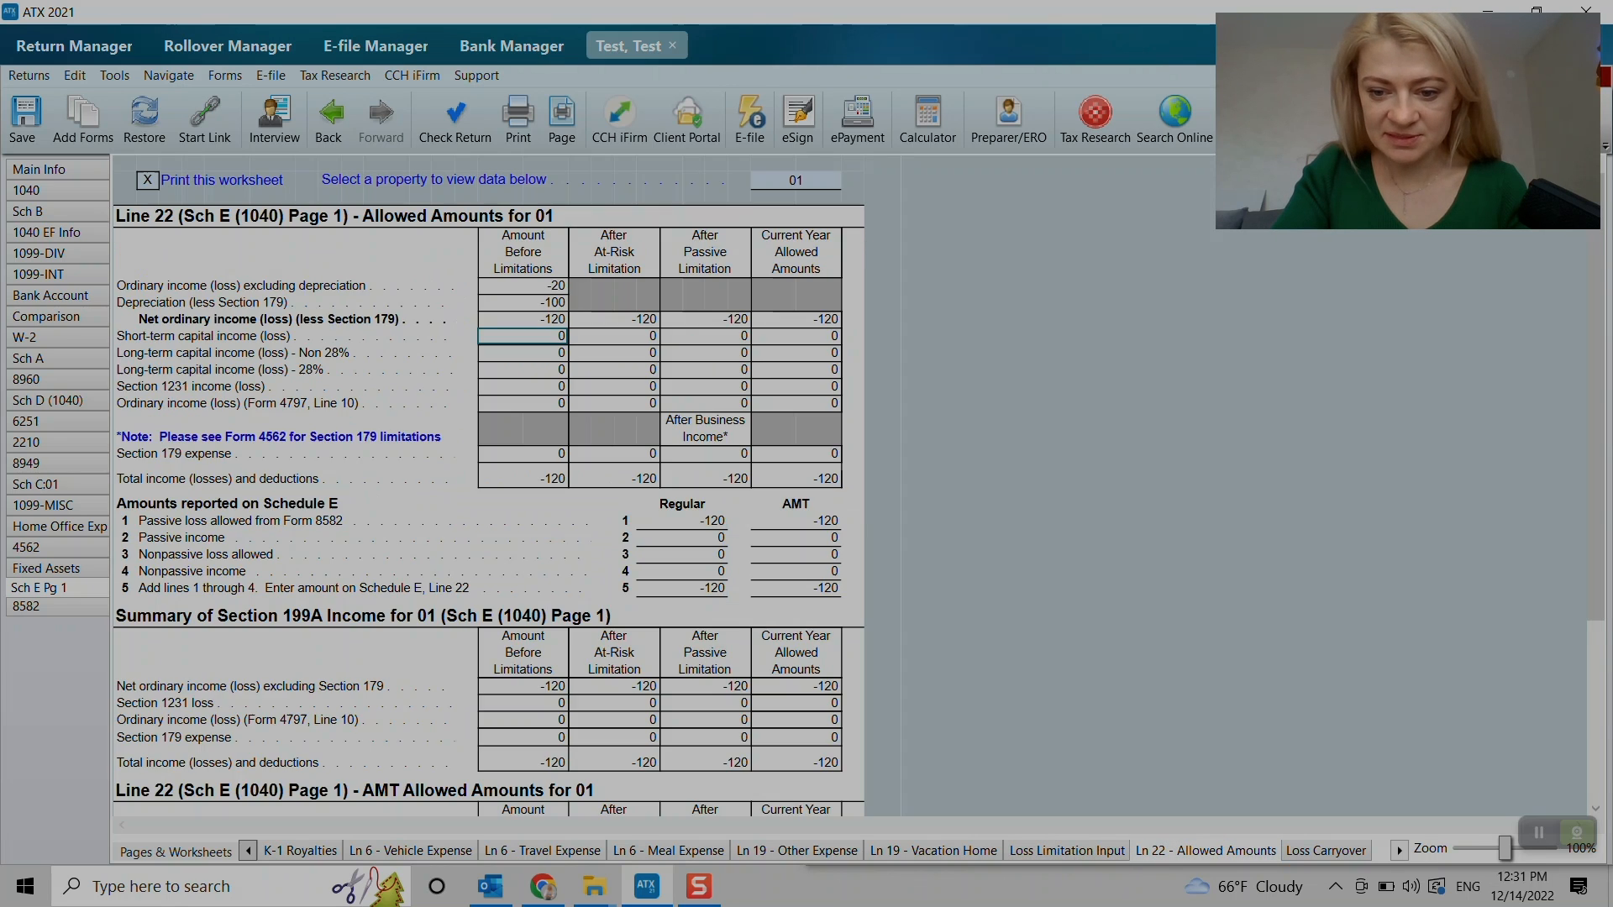
click(1327, 851)
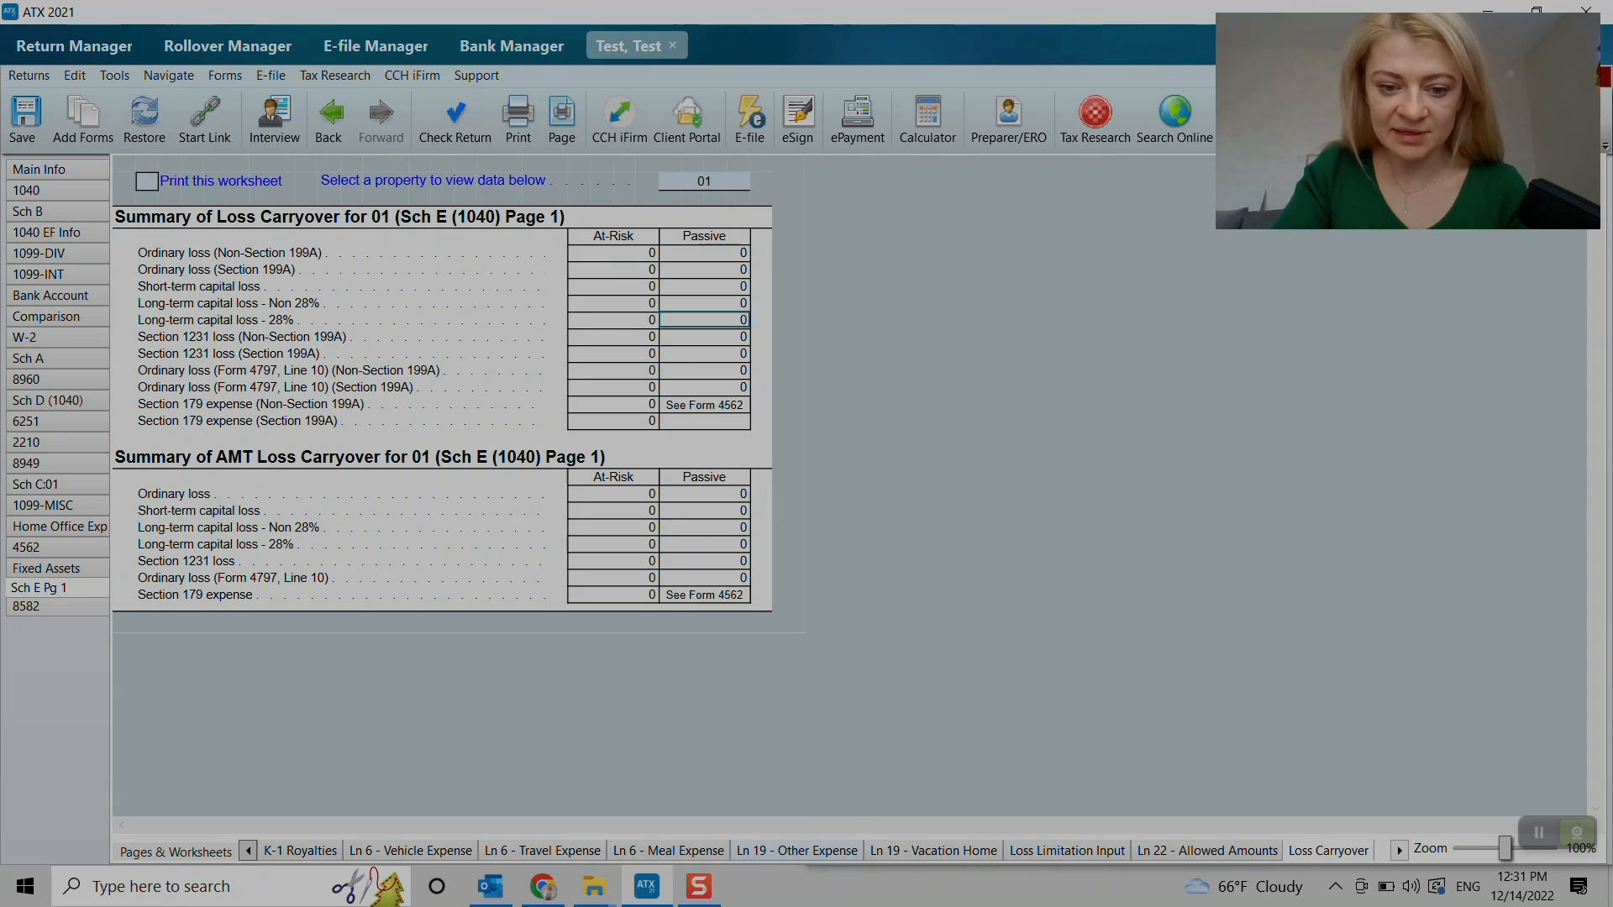
click(175, 851)
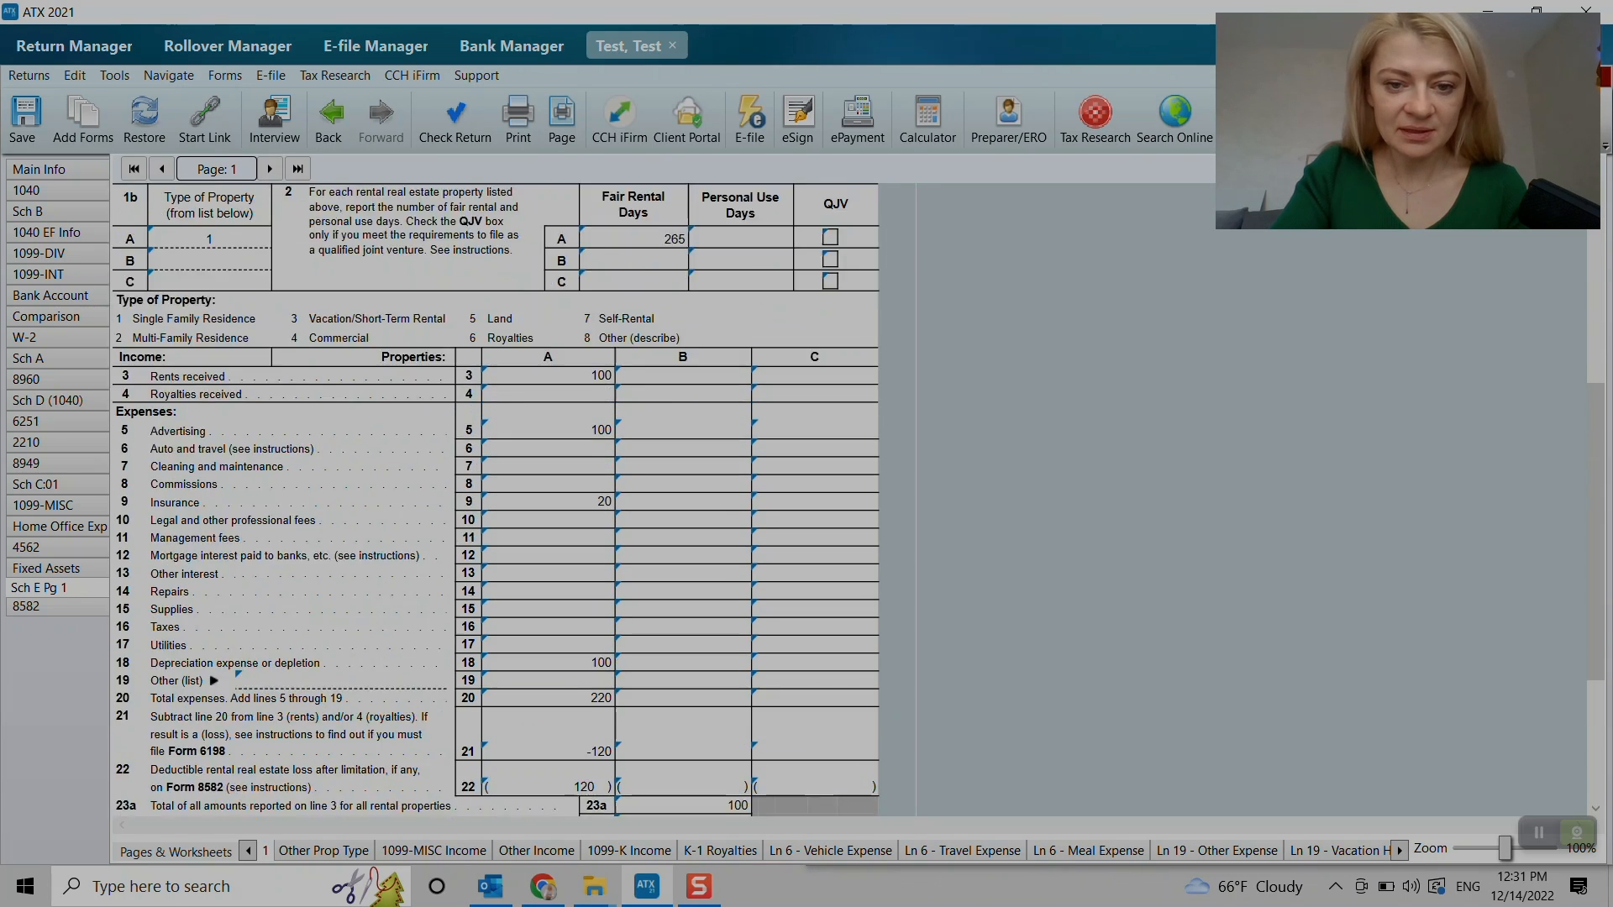
- Scroll Sch E Pg 1 to the Form 1099 questions A and B answered Yes
scroll(up, 3)
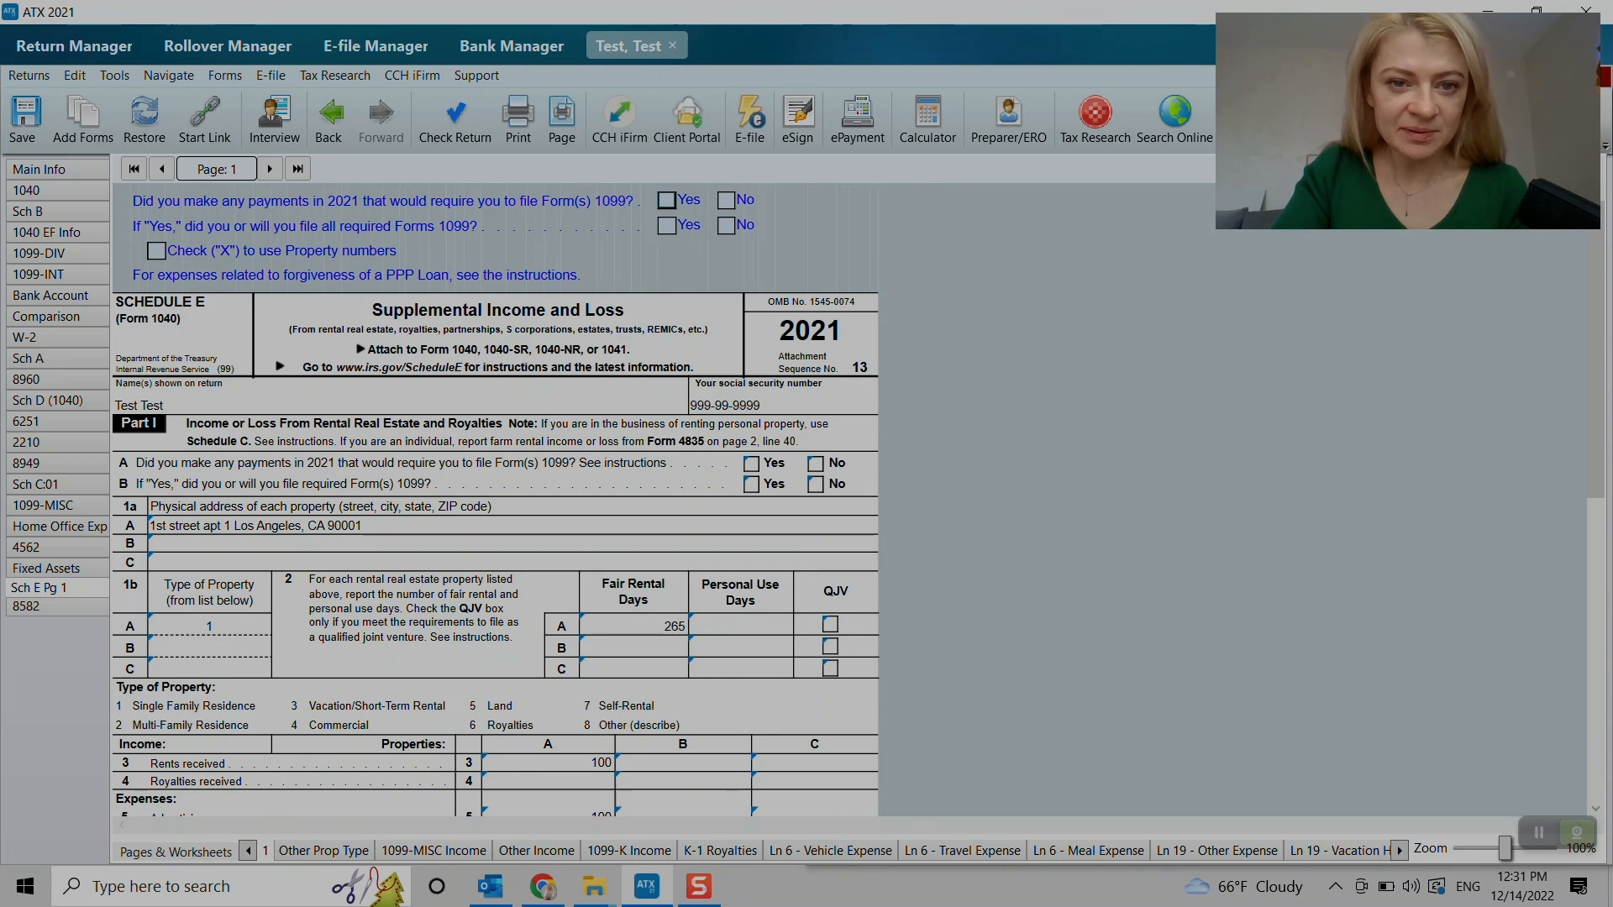
scroll(down, 3)
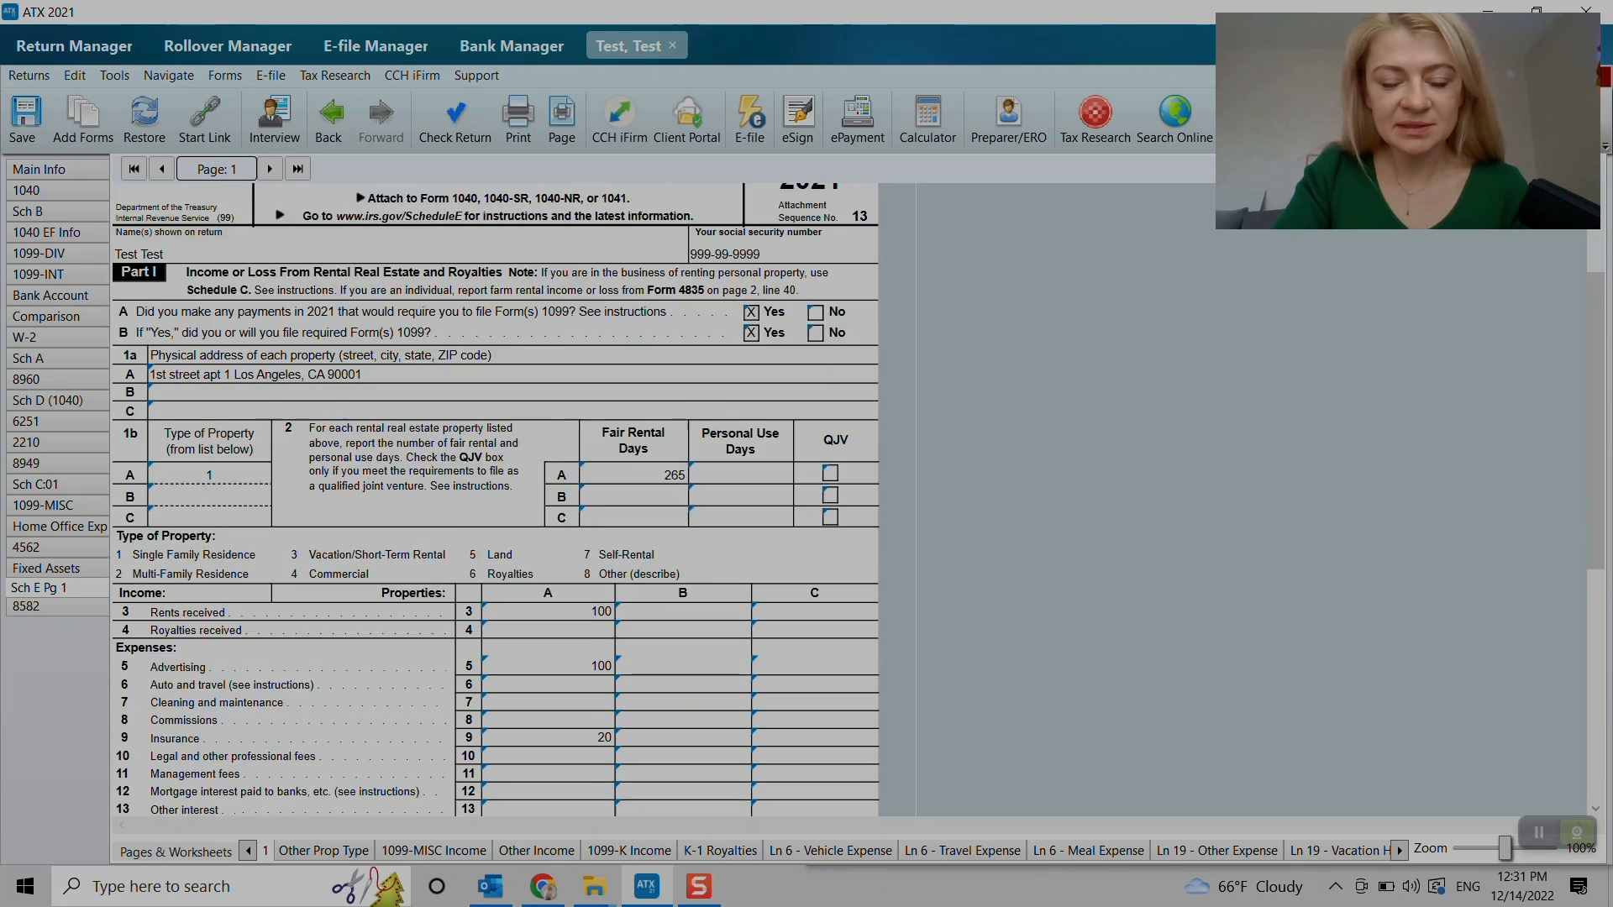
scroll(down, 3)
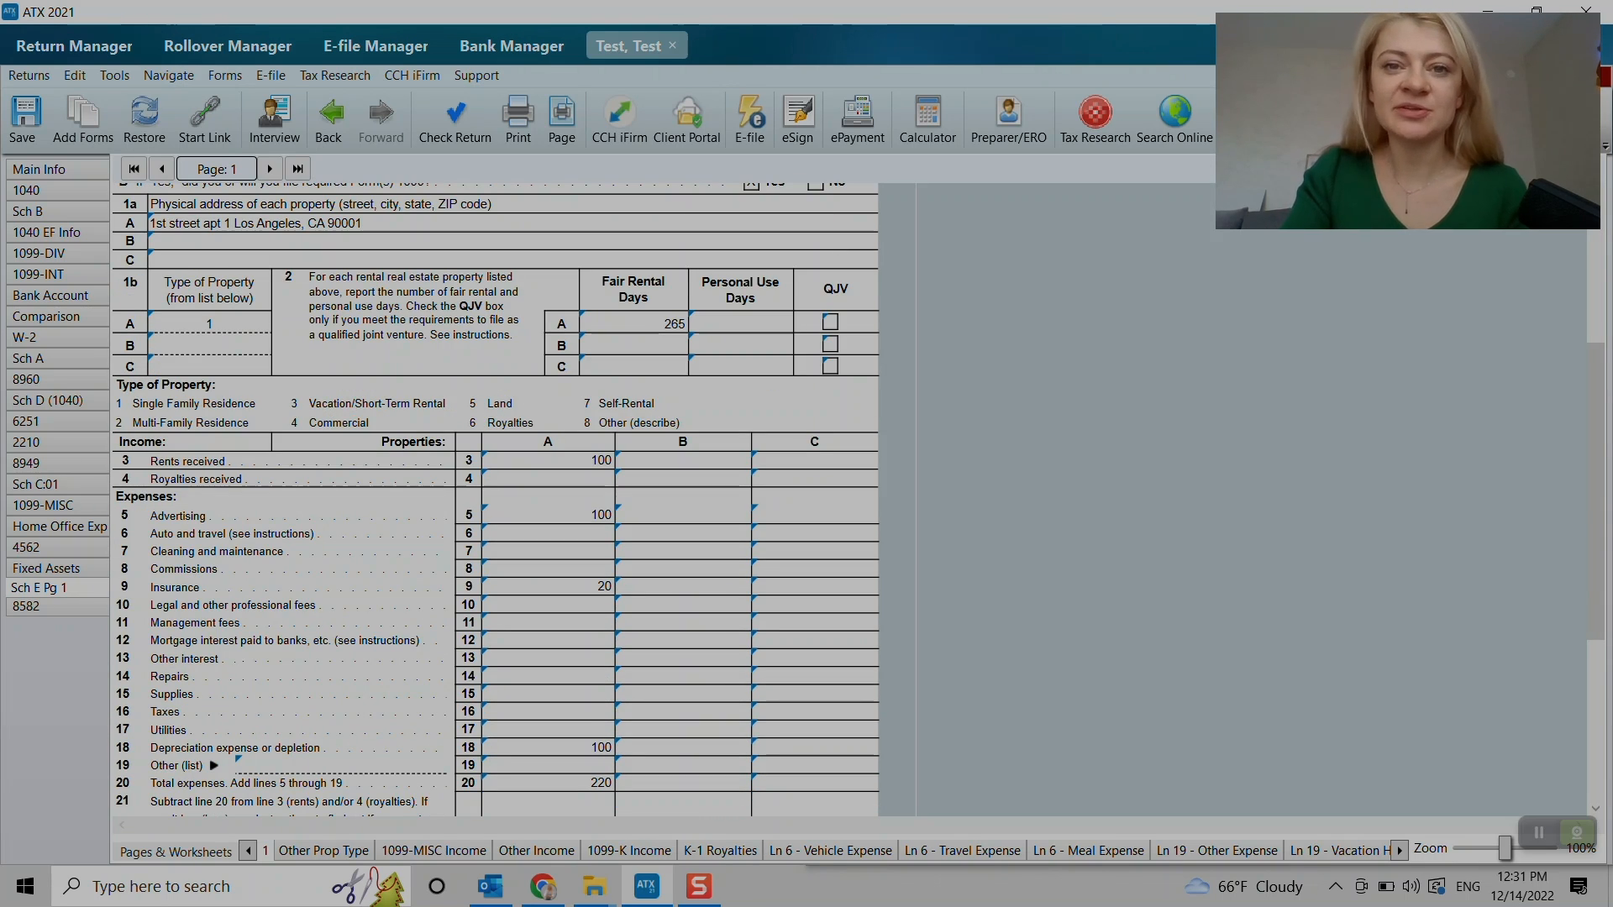
scroll(up, 3)
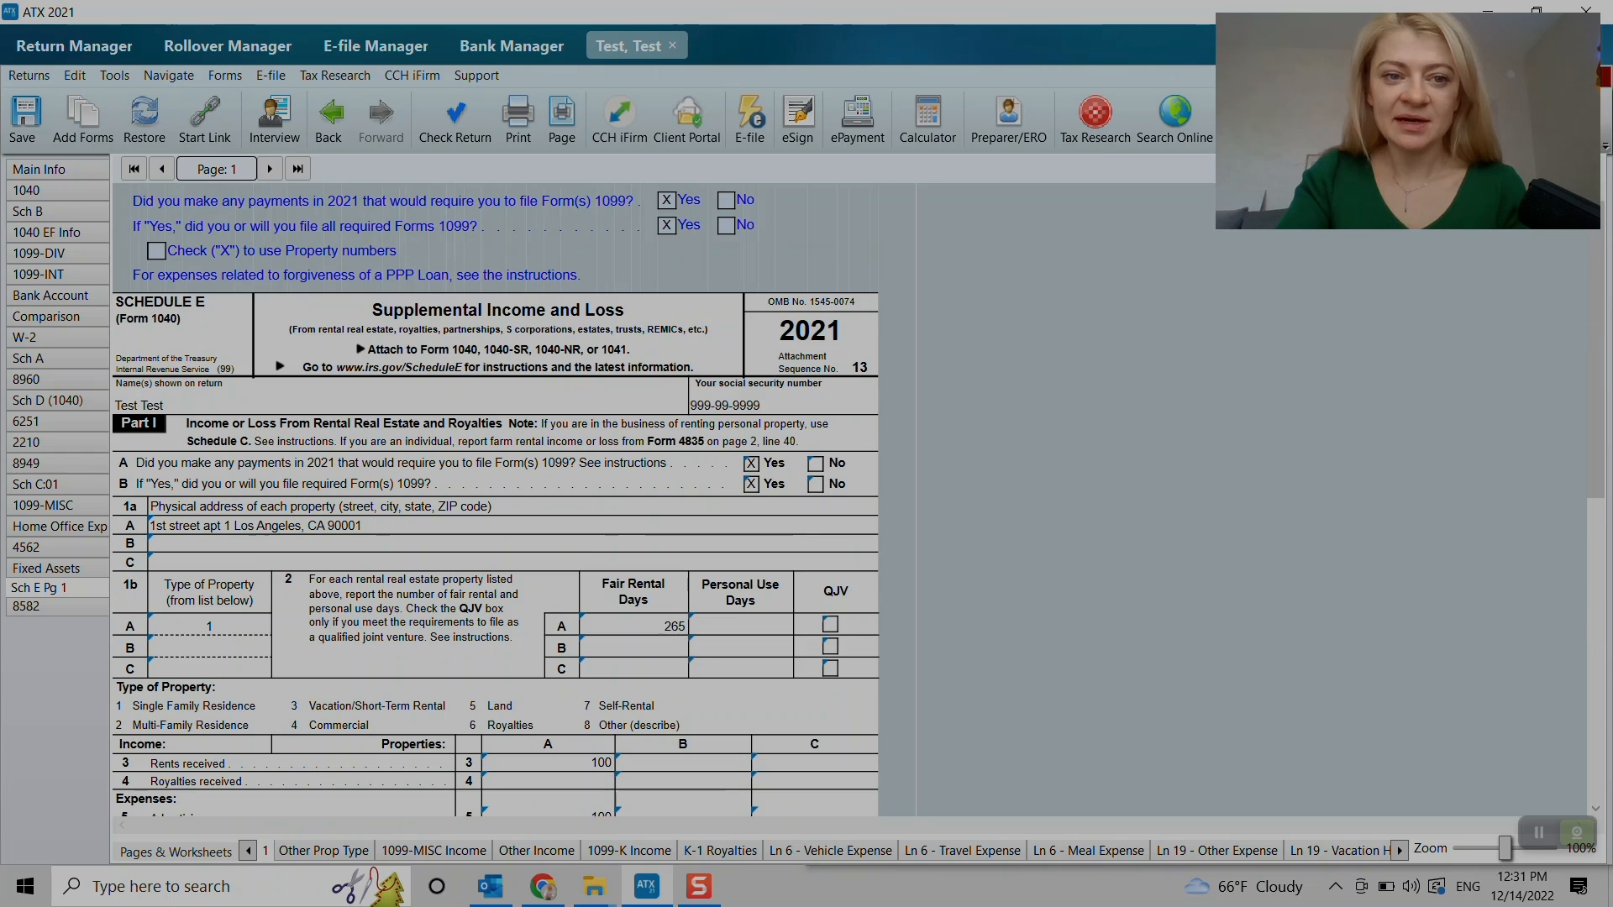